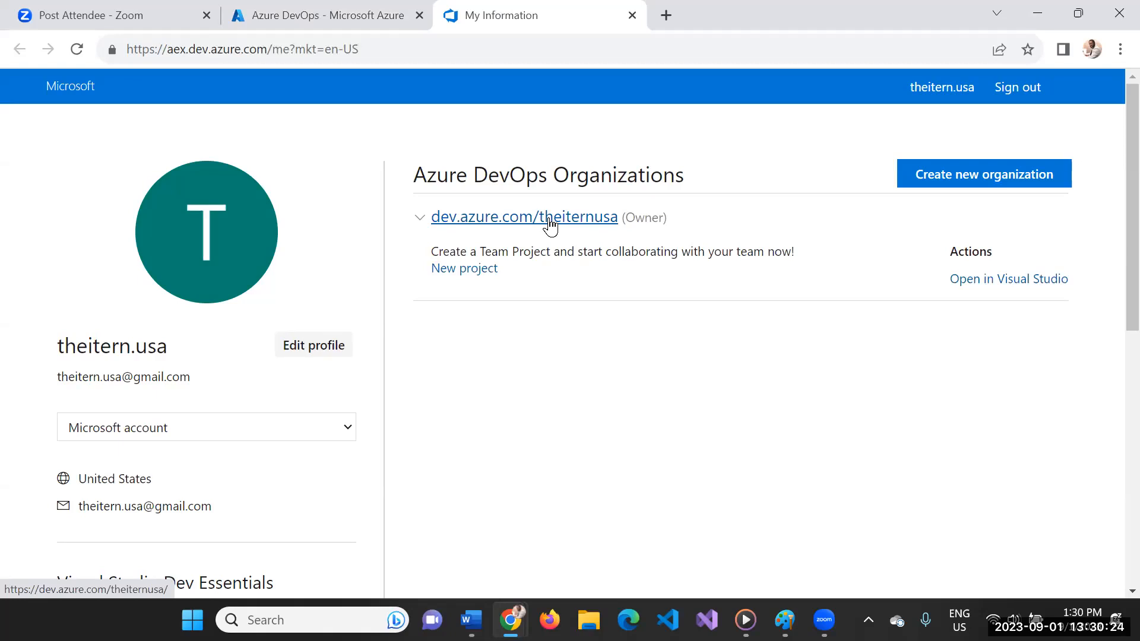
# Step: Start a new project in the theiternusa organization named ClassApp-project
pyautogui.click(542, 217)
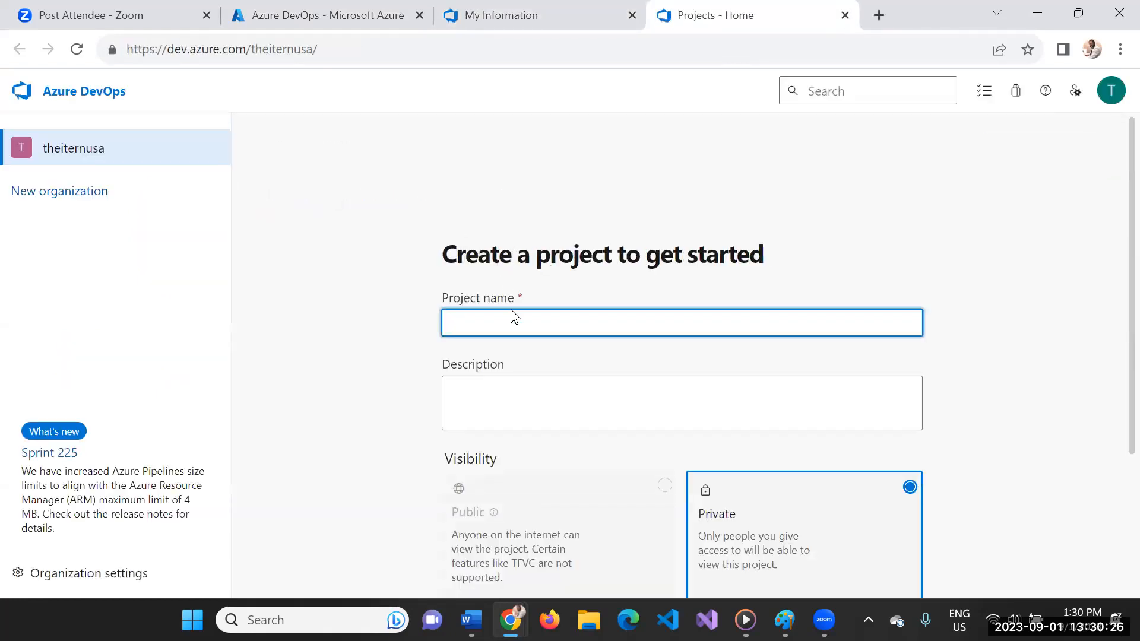
pyautogui.click(497, 331)
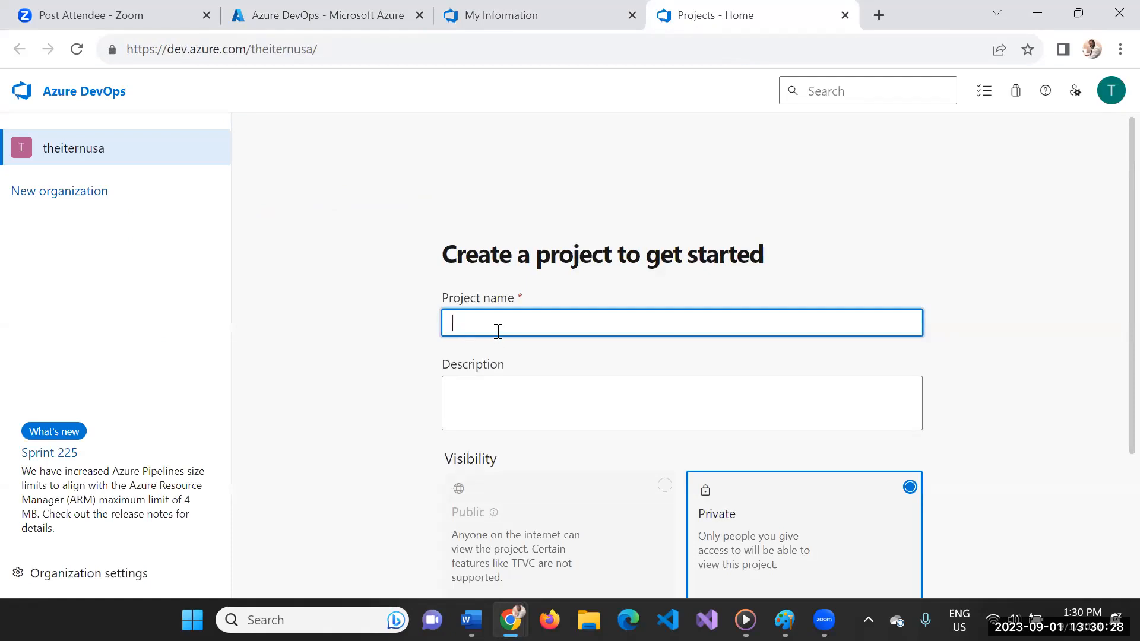
pyautogui.moveTo(507, 323)
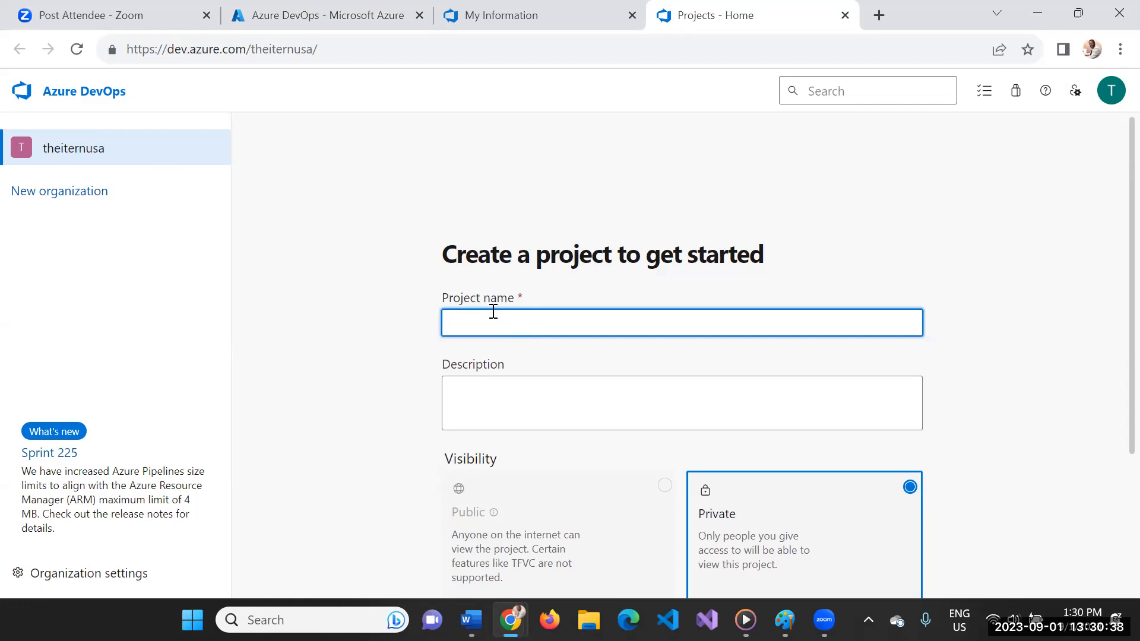
pyautogui.write('ClassApp')
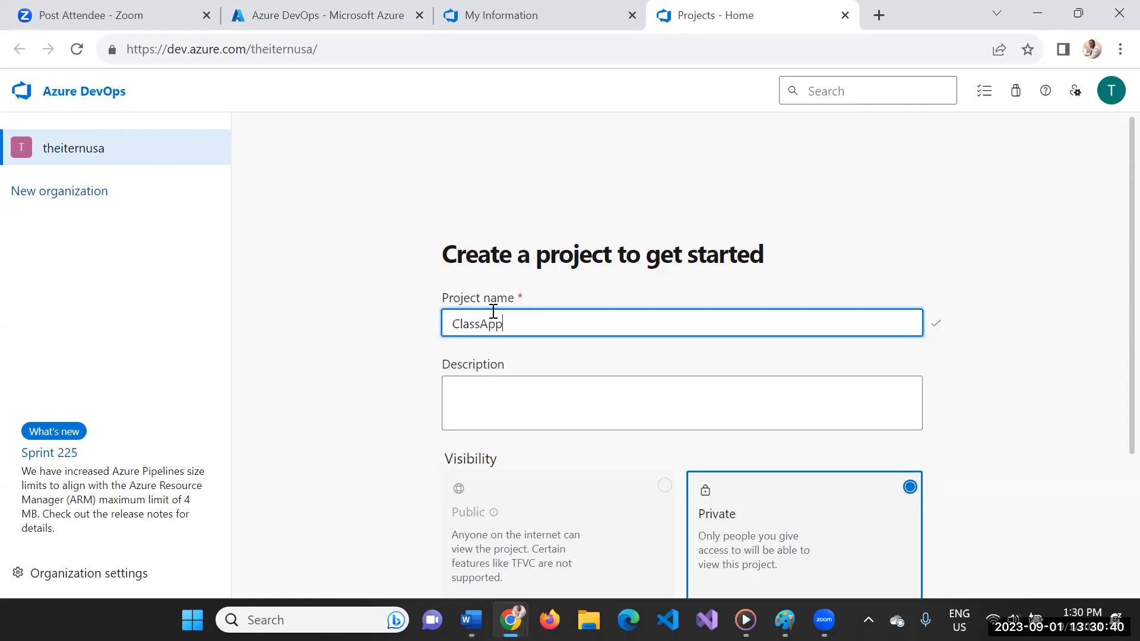
pyautogui.write('-')
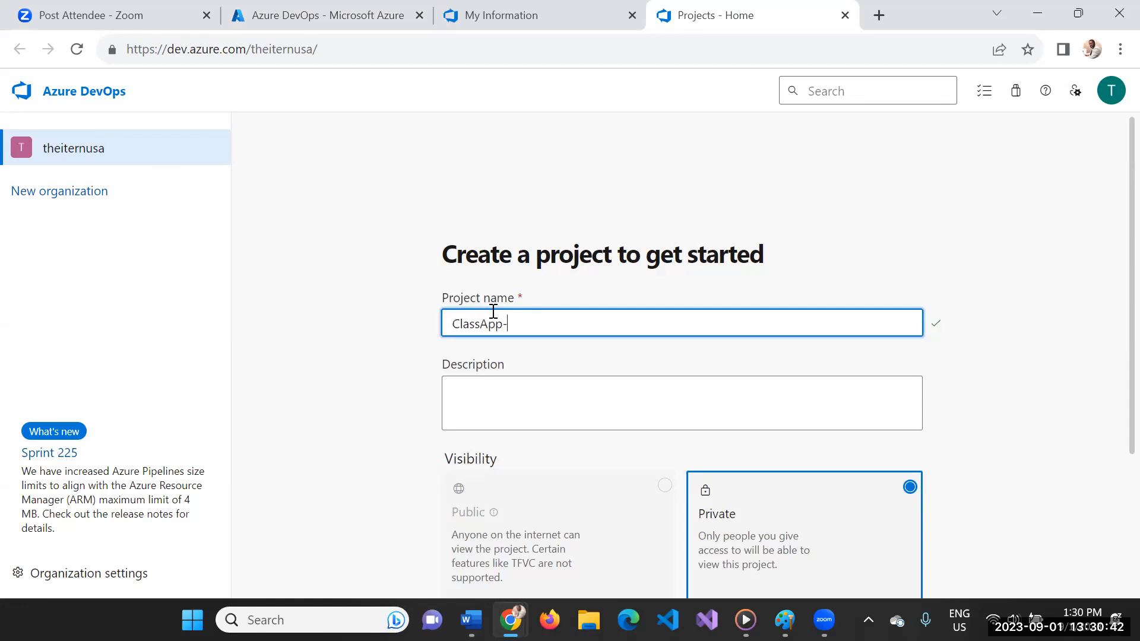
pyautogui.write('project')
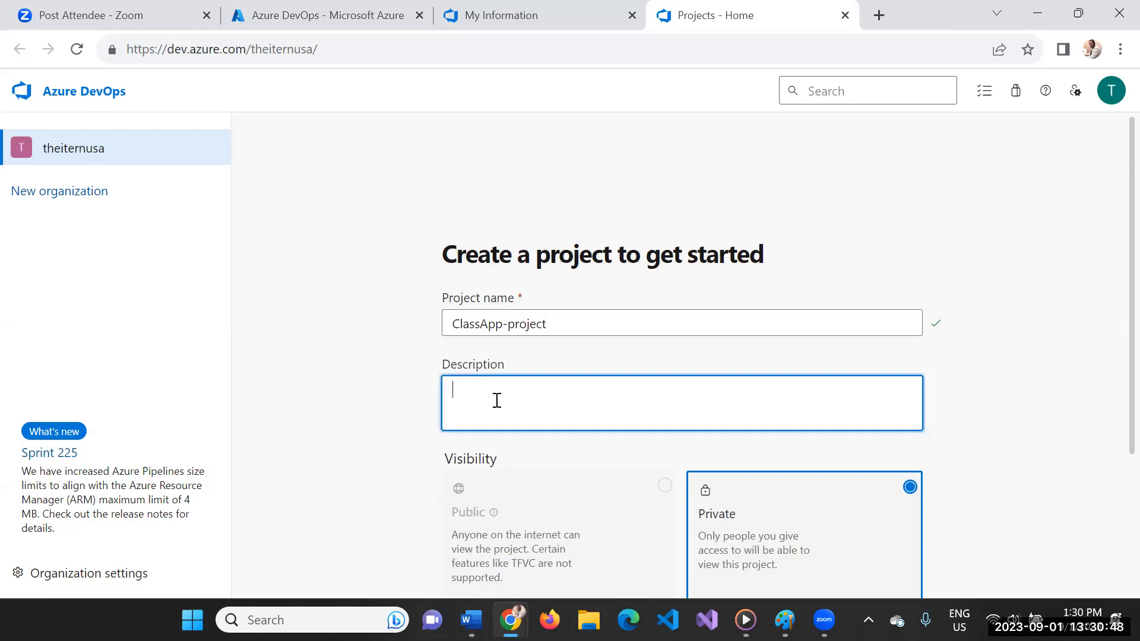
# Step: Set the work item process to Scrum under Advanced and create the project
pyautogui.scroll(-3)
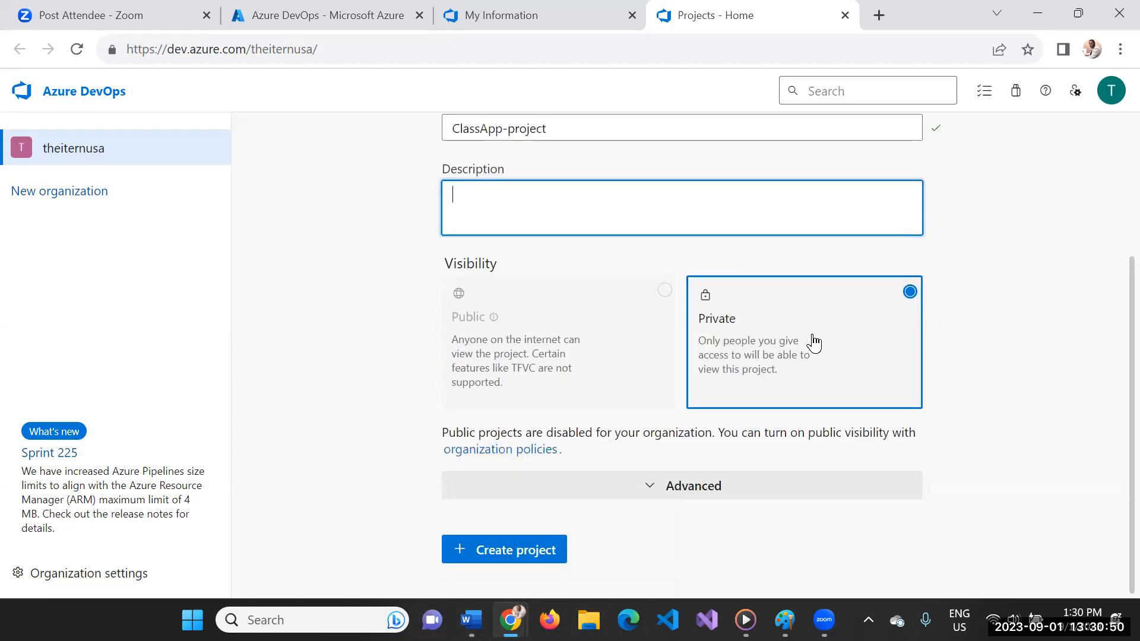
pyautogui.click(693, 486)
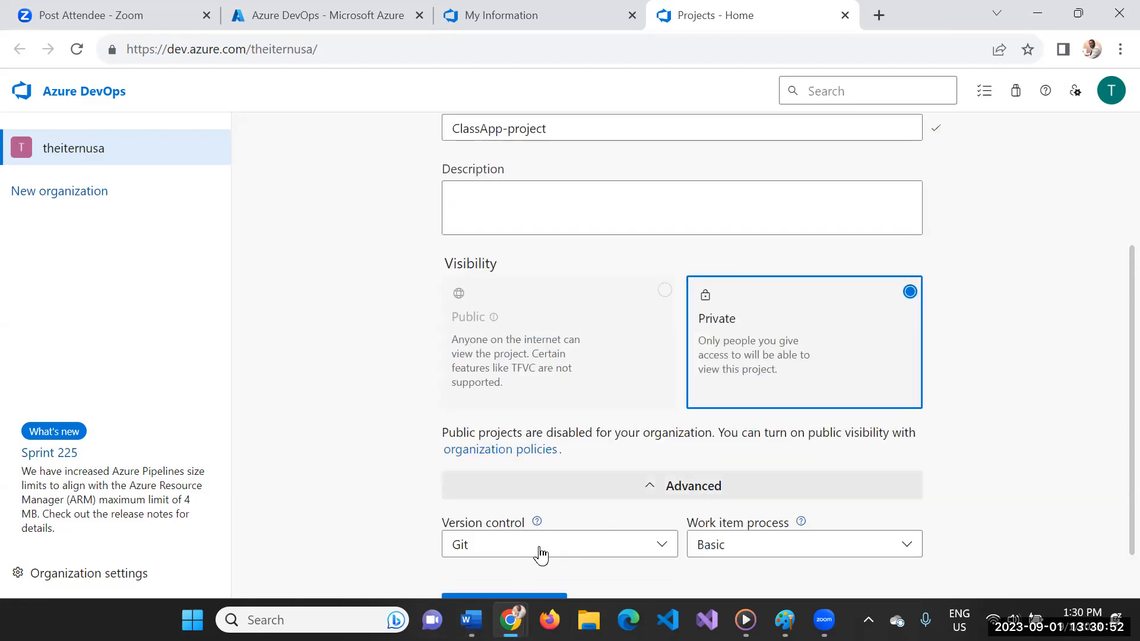
pyautogui.click(804, 544)
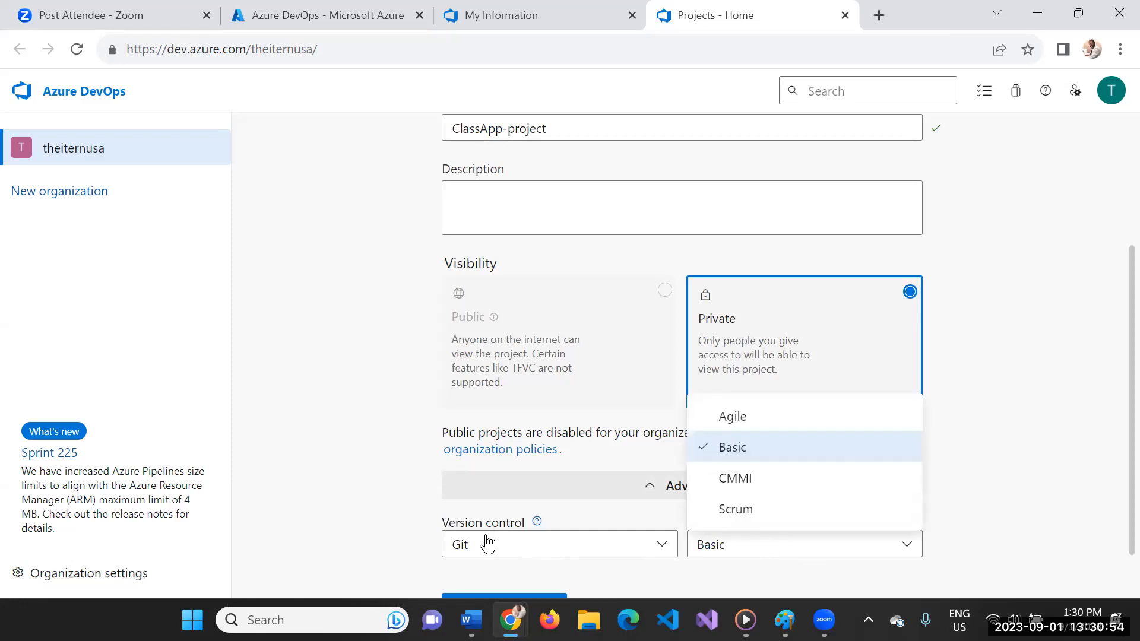
pyautogui.moveTo(736, 518)
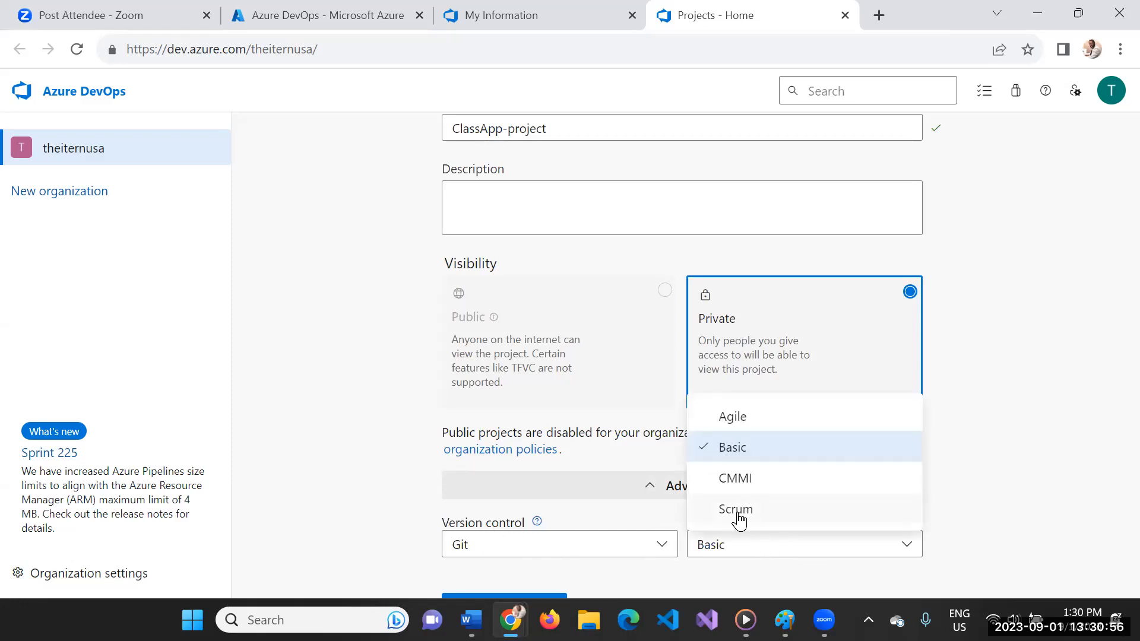
pyautogui.click(736, 510)
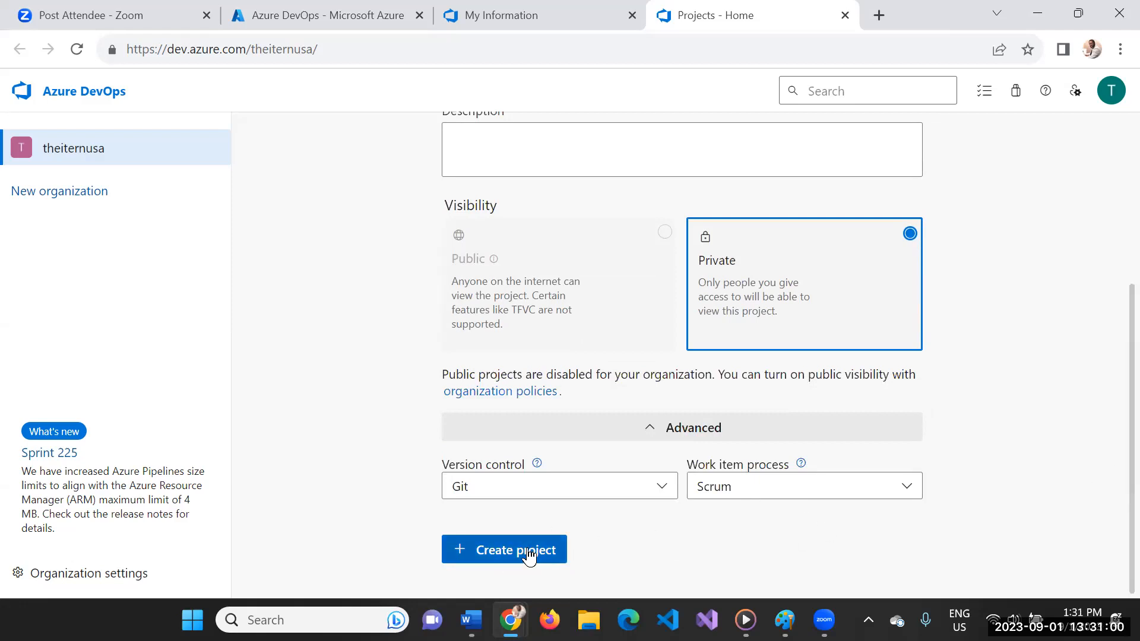
pyautogui.click(515, 548)
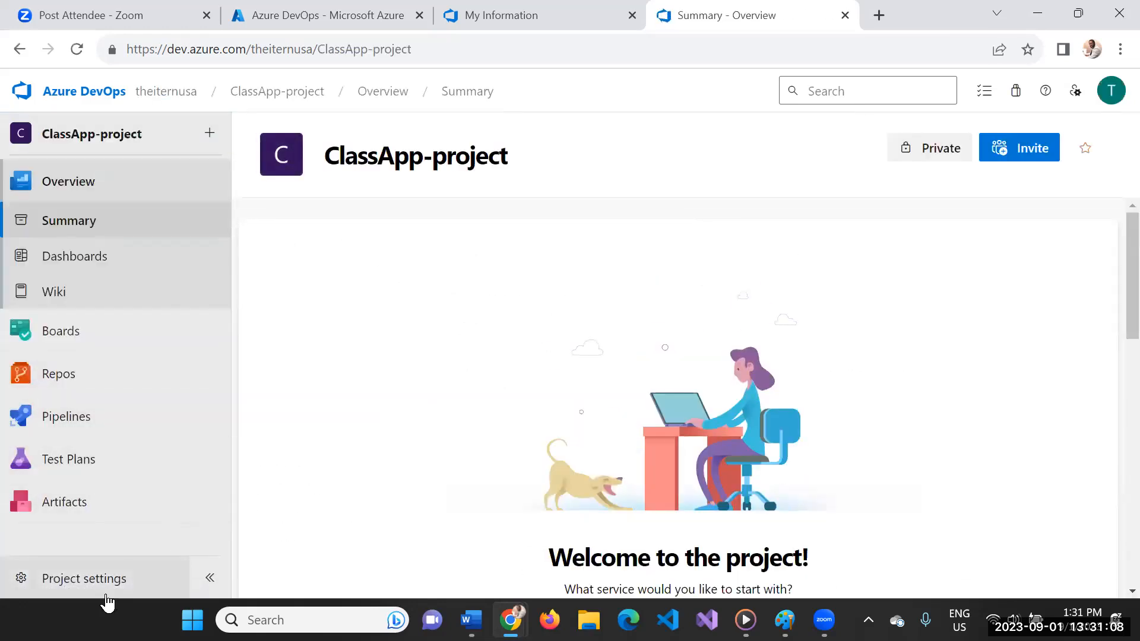
pyautogui.moveTo(106, 586)
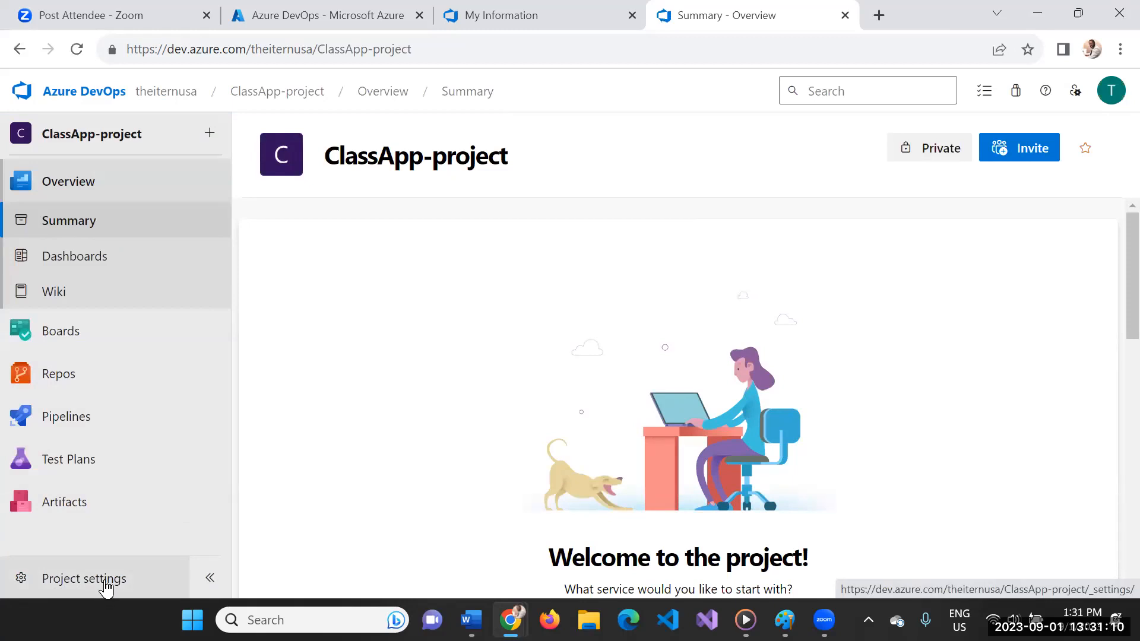
pyautogui.moveTo(124, 570)
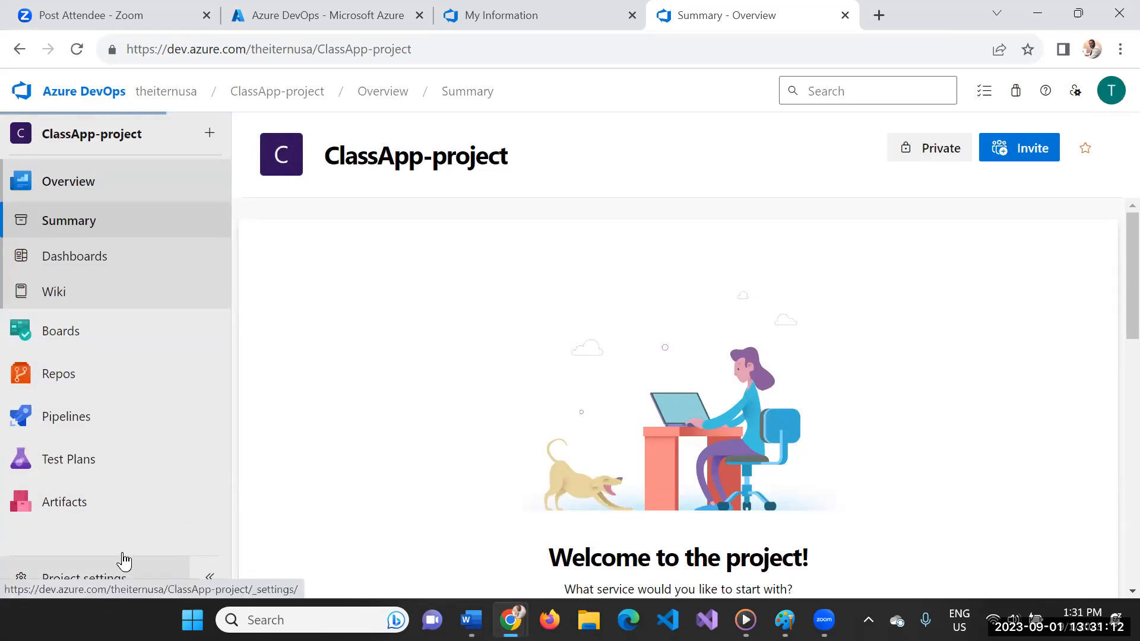
# Step: View the Teams list in ClassApp-project's settings, showing only the default team
pyautogui.click(83, 578)
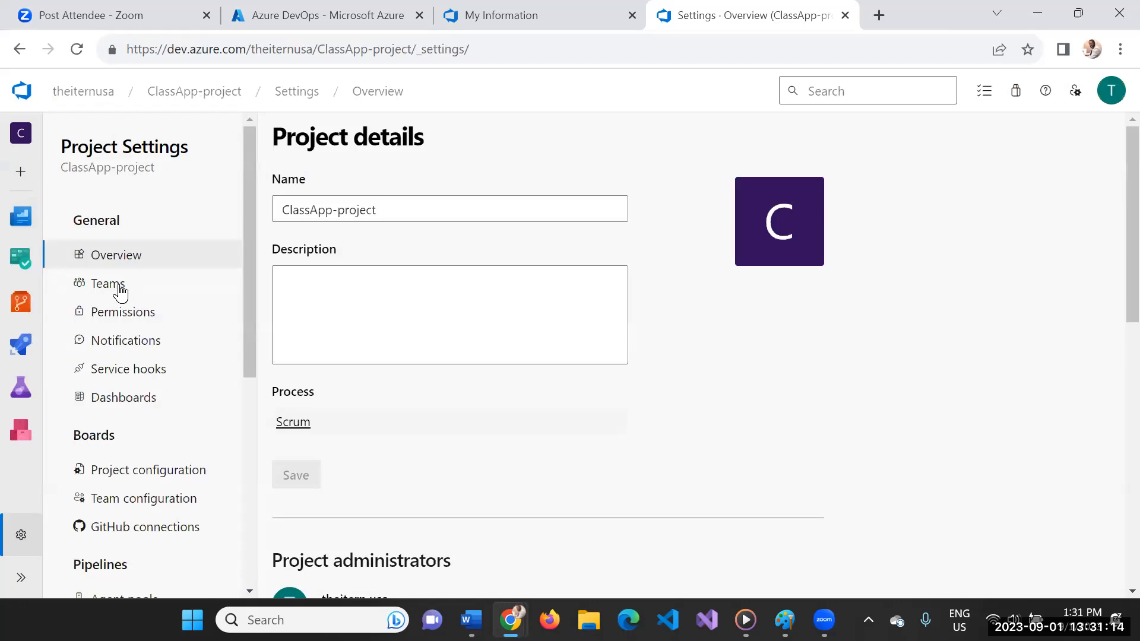
pyautogui.click(108, 283)
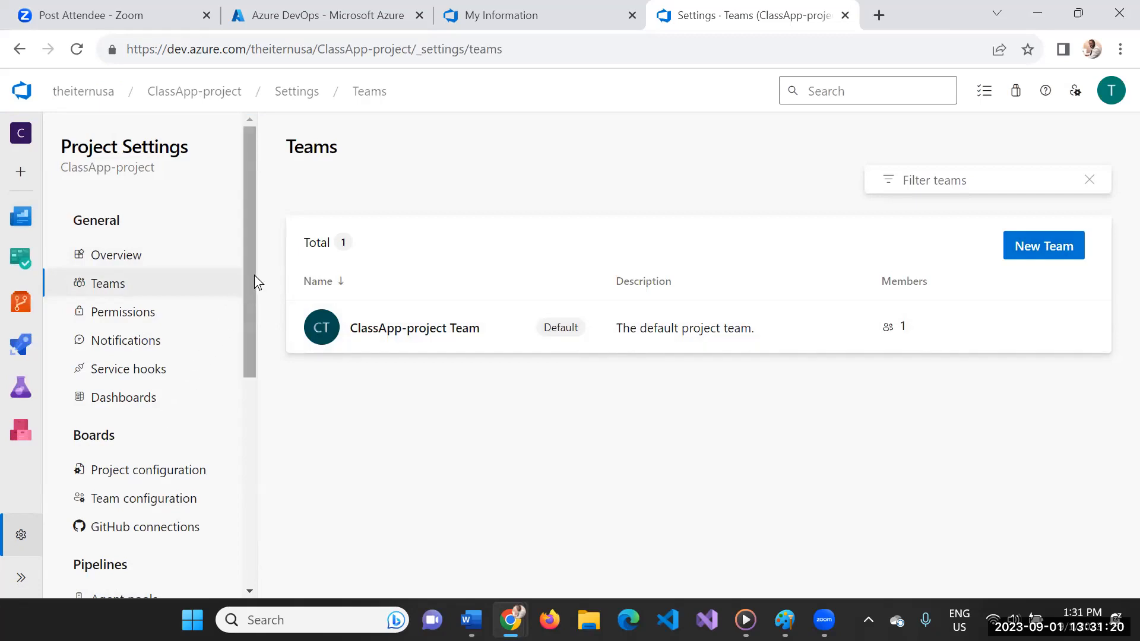
pyautogui.scroll(-3)
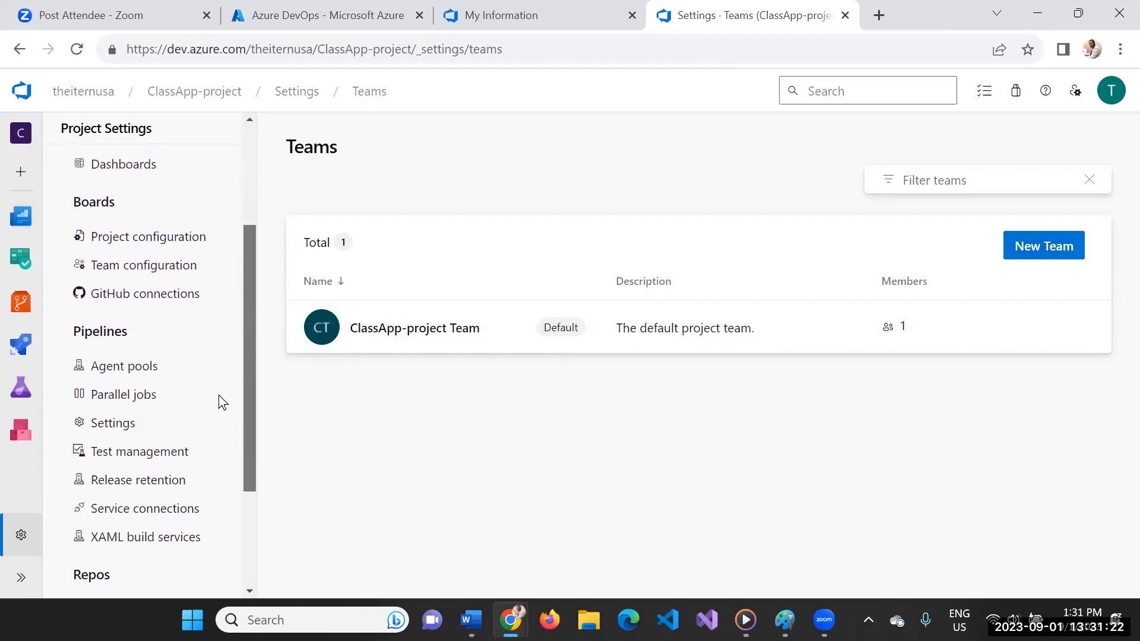
pyautogui.scroll(-3)
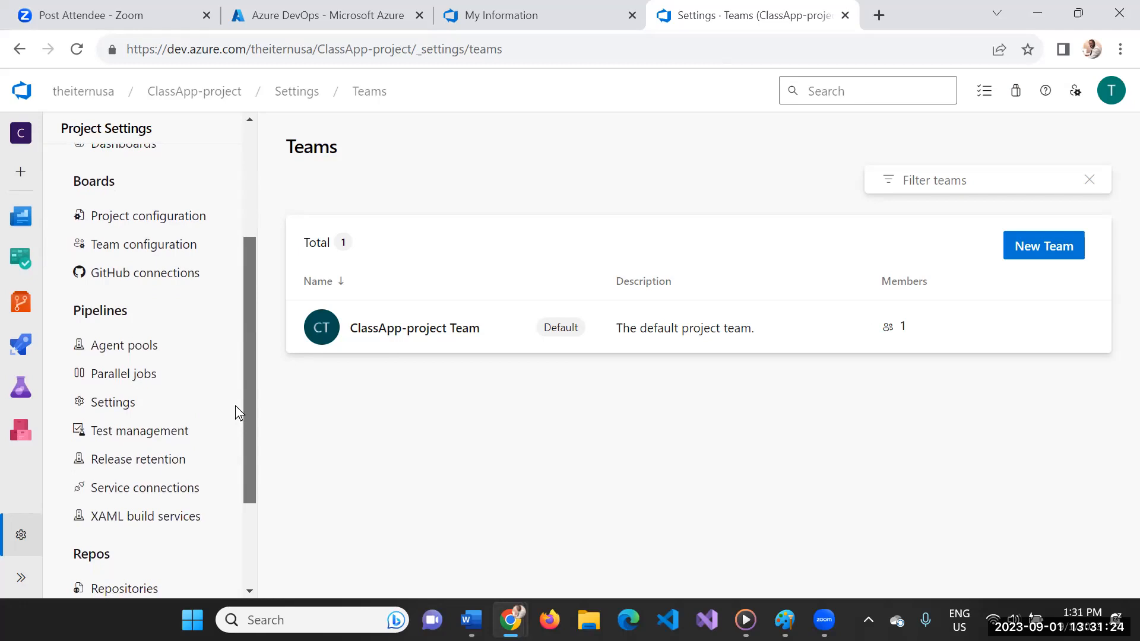
pyautogui.scroll(-3)
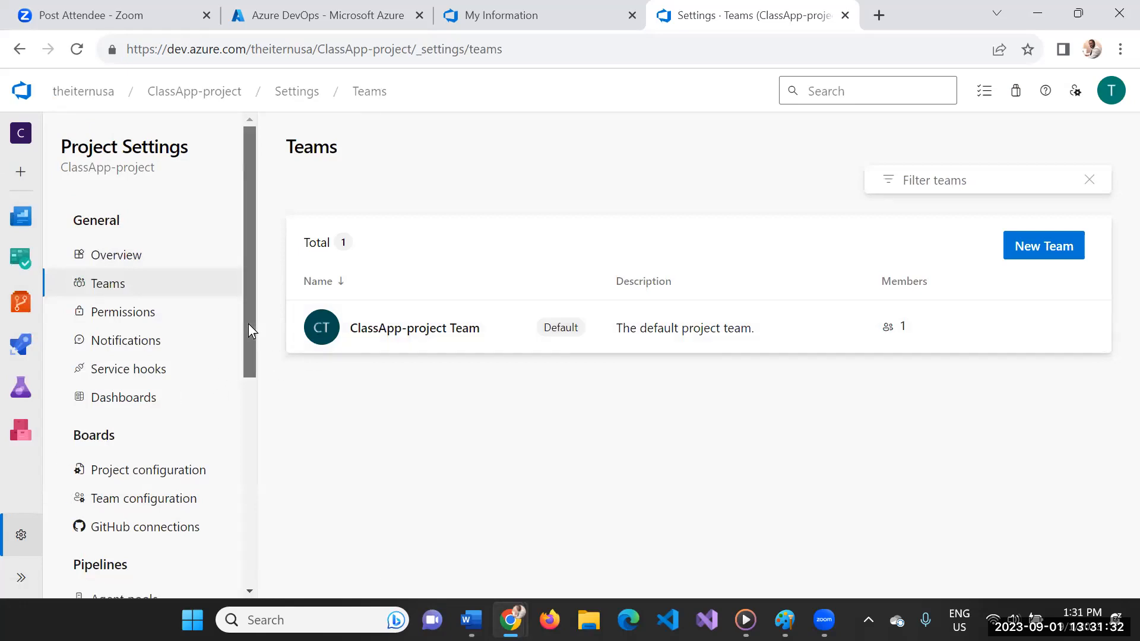
pyautogui.scroll(-3)
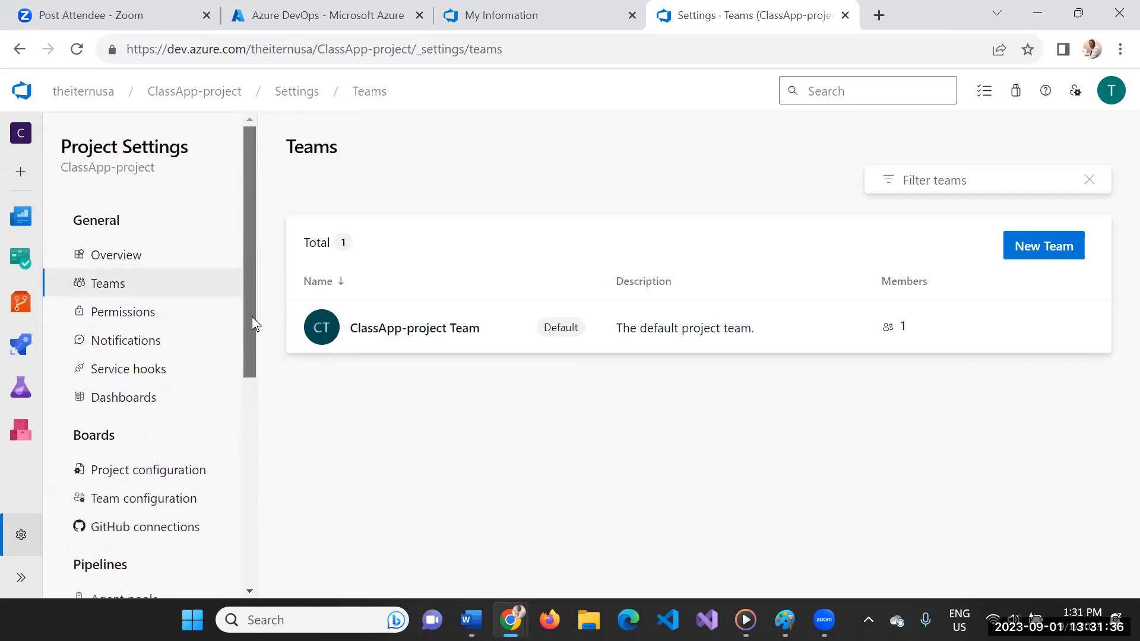
pyautogui.scroll(-3)
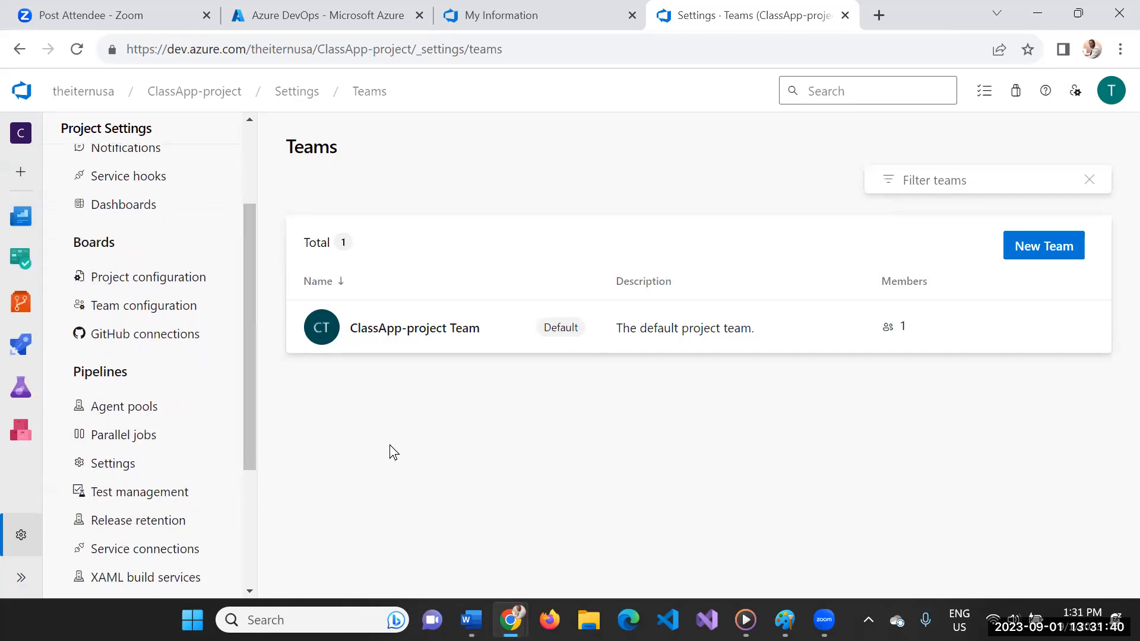
pyautogui.moveTo(179, 325)
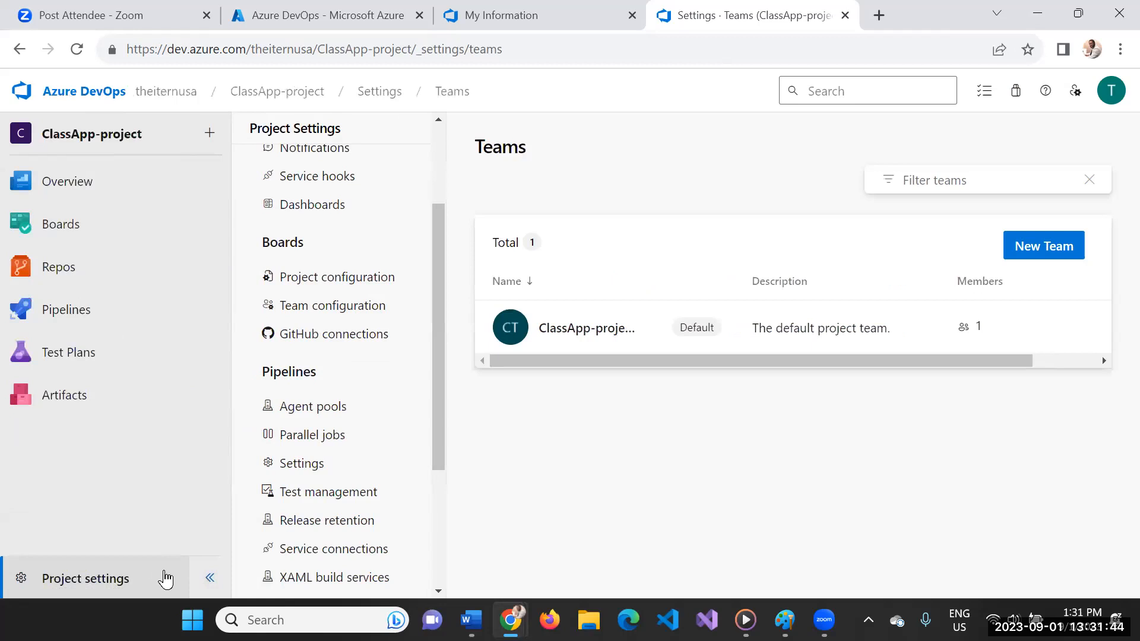
pyautogui.moveTo(121, 534)
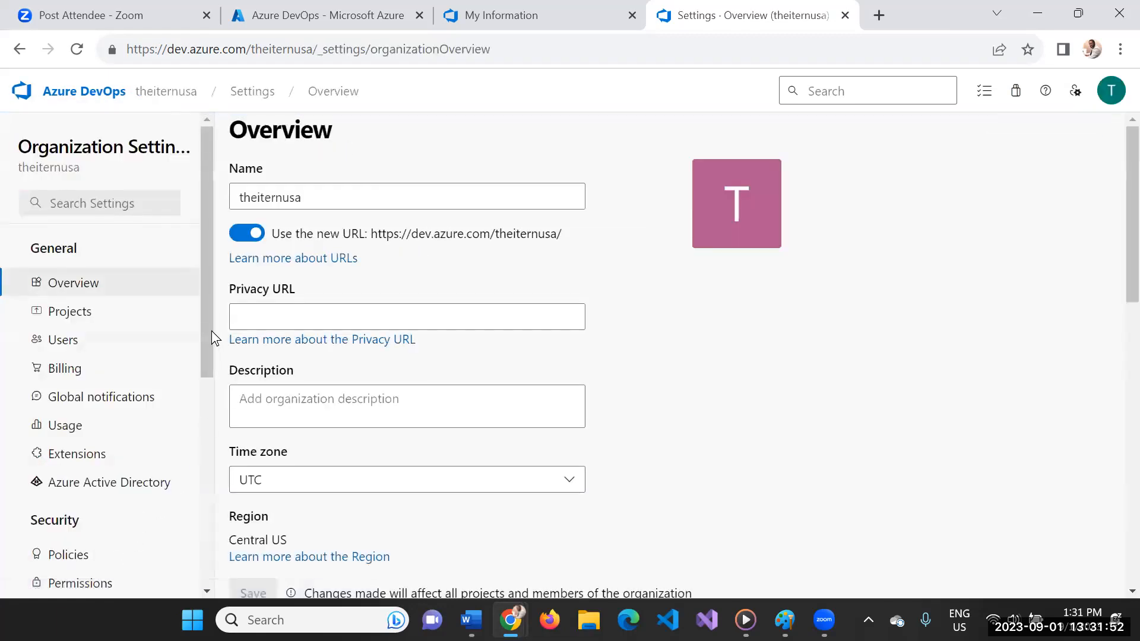
# Step: Review the organization's users, opening and dismissing the add-users panel without adding anyone
pyautogui.click(62, 339)
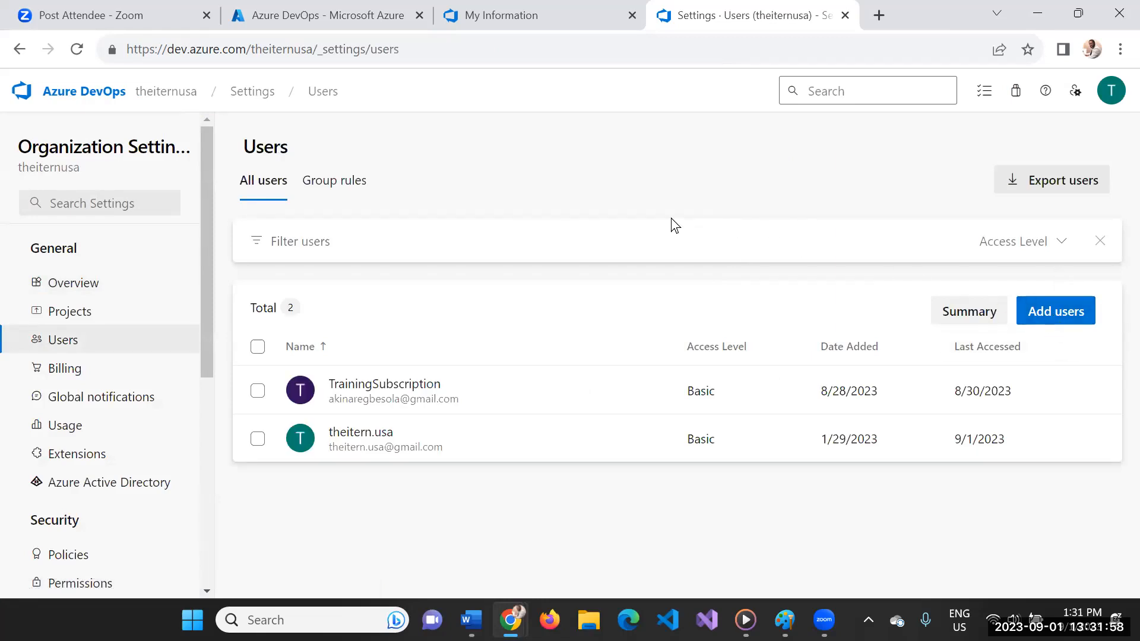
pyautogui.moveTo(1078, 330)
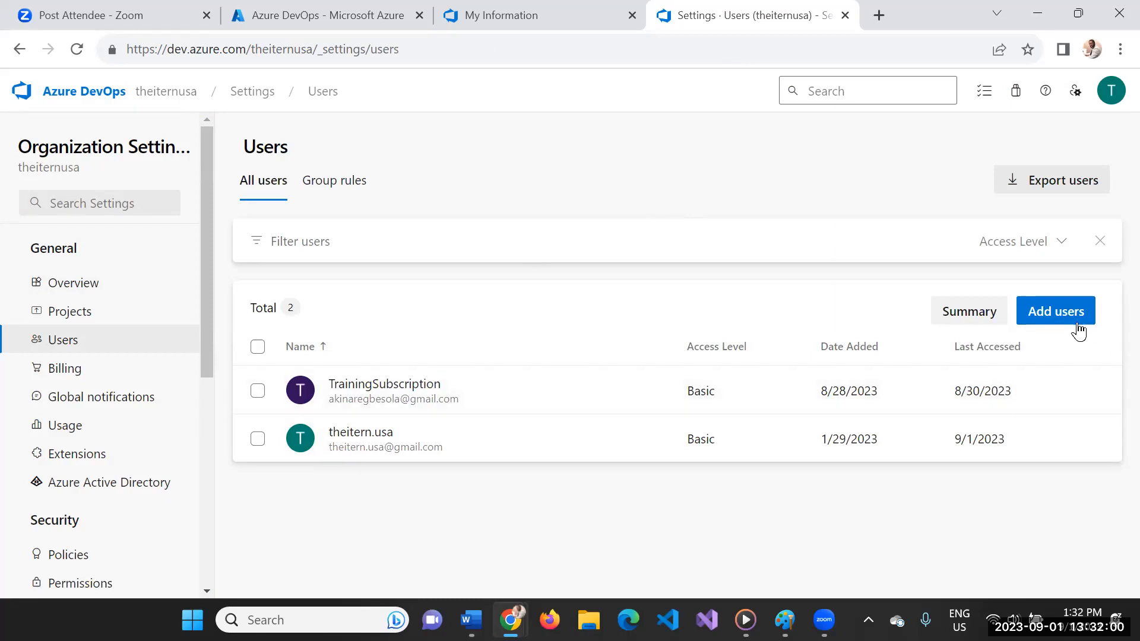
pyautogui.click(1056, 311)
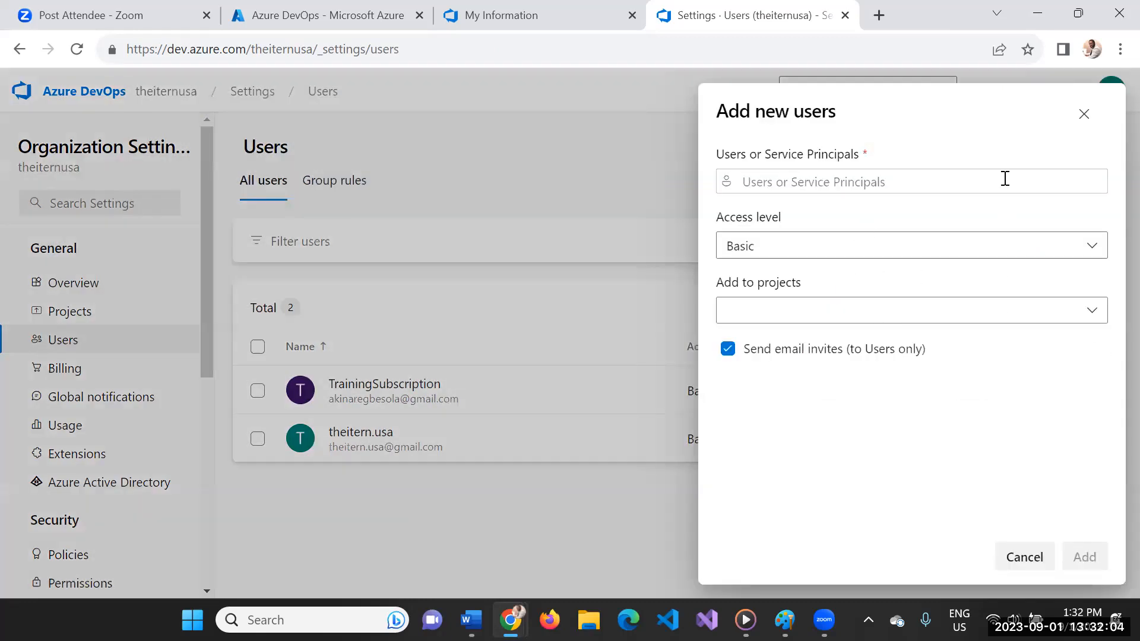
pyautogui.click(1024, 556)
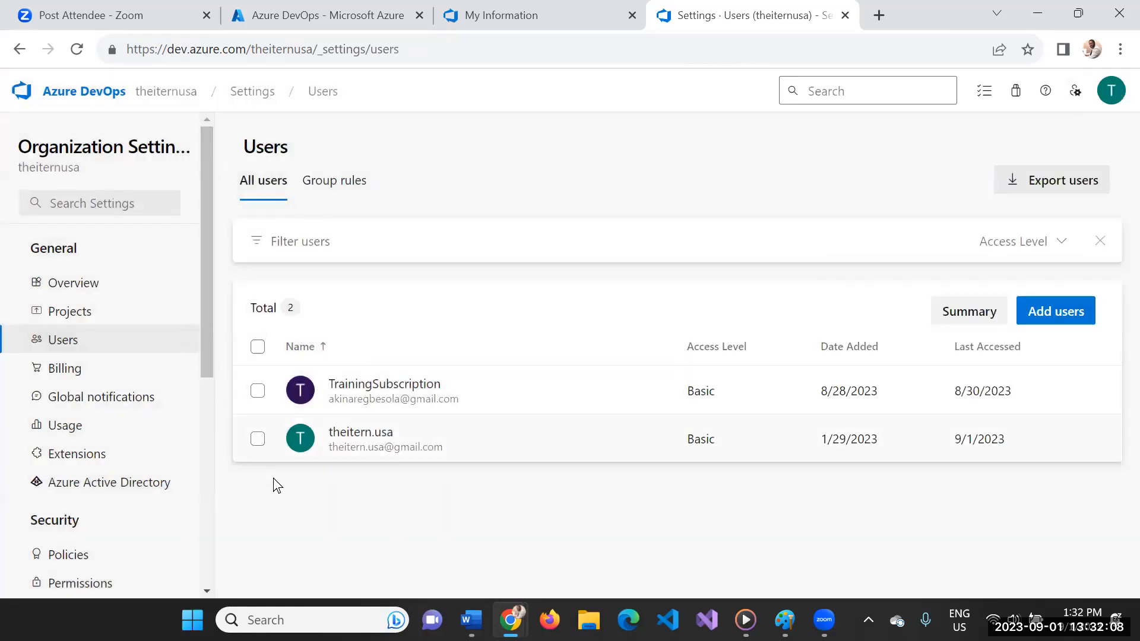
pyautogui.scroll(-3)
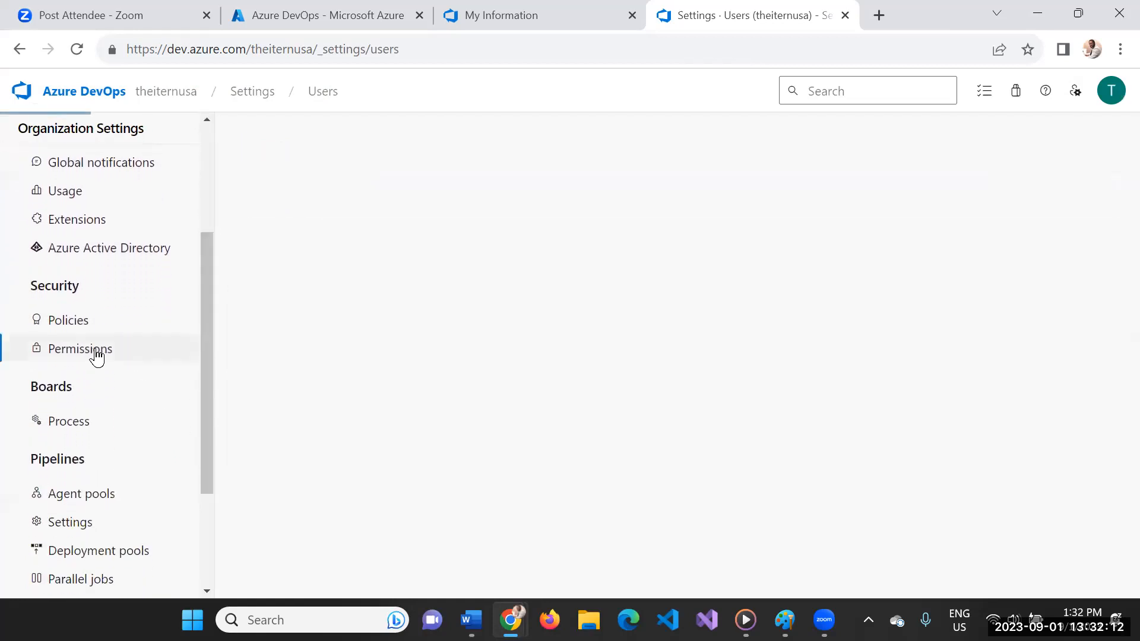
# Step: Review the organization's permission groups, dismiss the single-administrator warning, and return to the project list
pyautogui.click(78, 349)
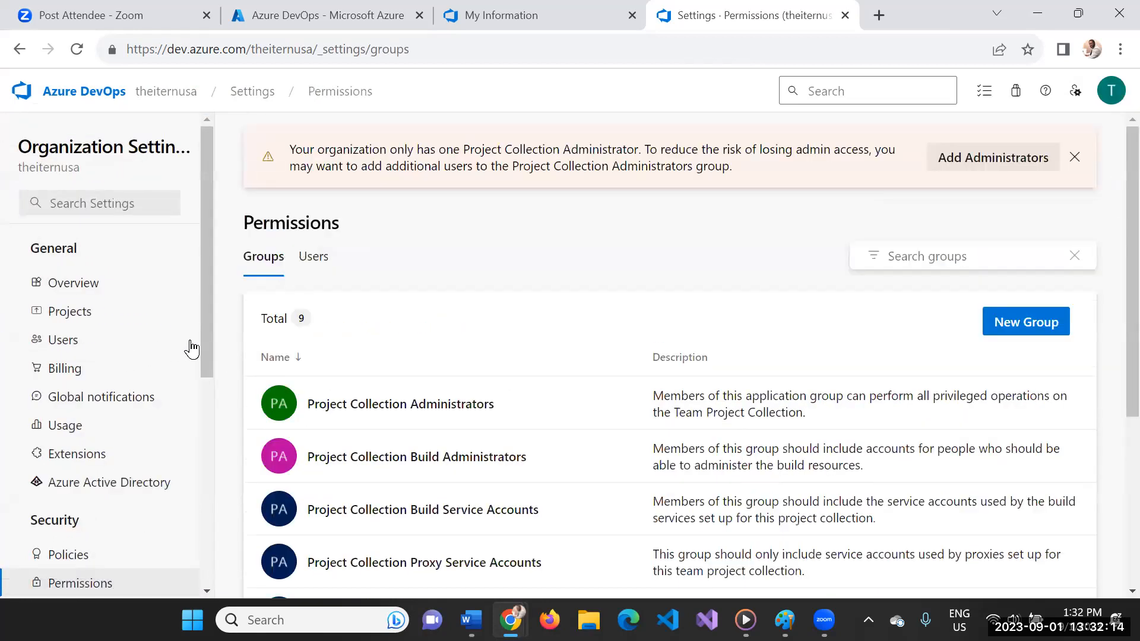
pyautogui.click(1073, 157)
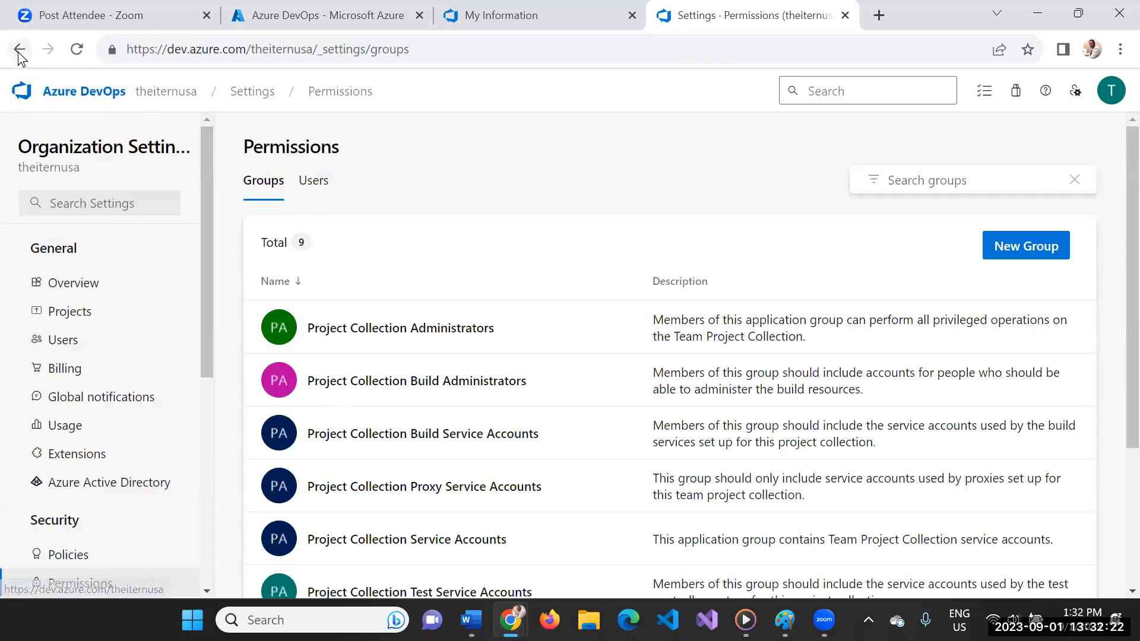
pyautogui.click(62, 339)
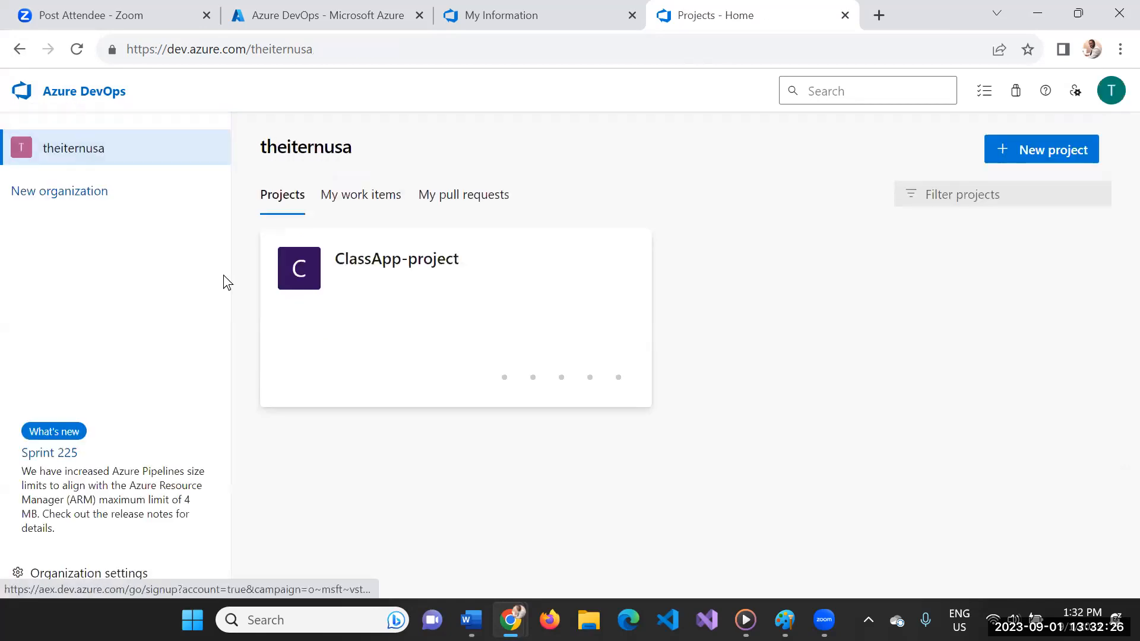
# Step: Enter ClassApp-project, dismiss the member invitation, and go to its Repos files page
pyautogui.click(397, 259)
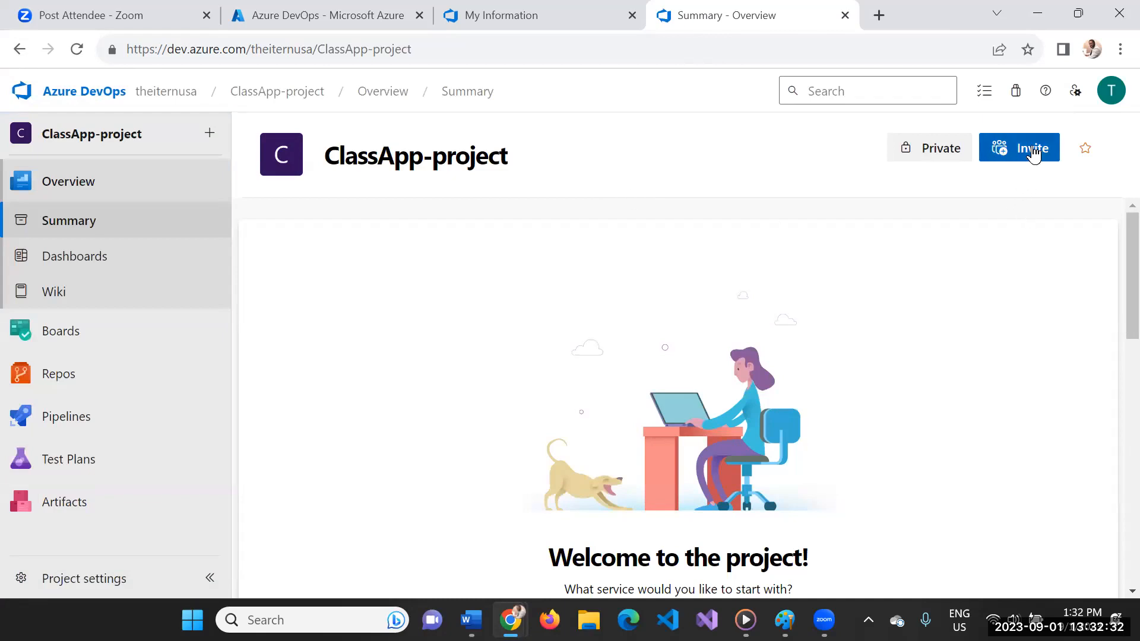
pyautogui.click(1033, 148)
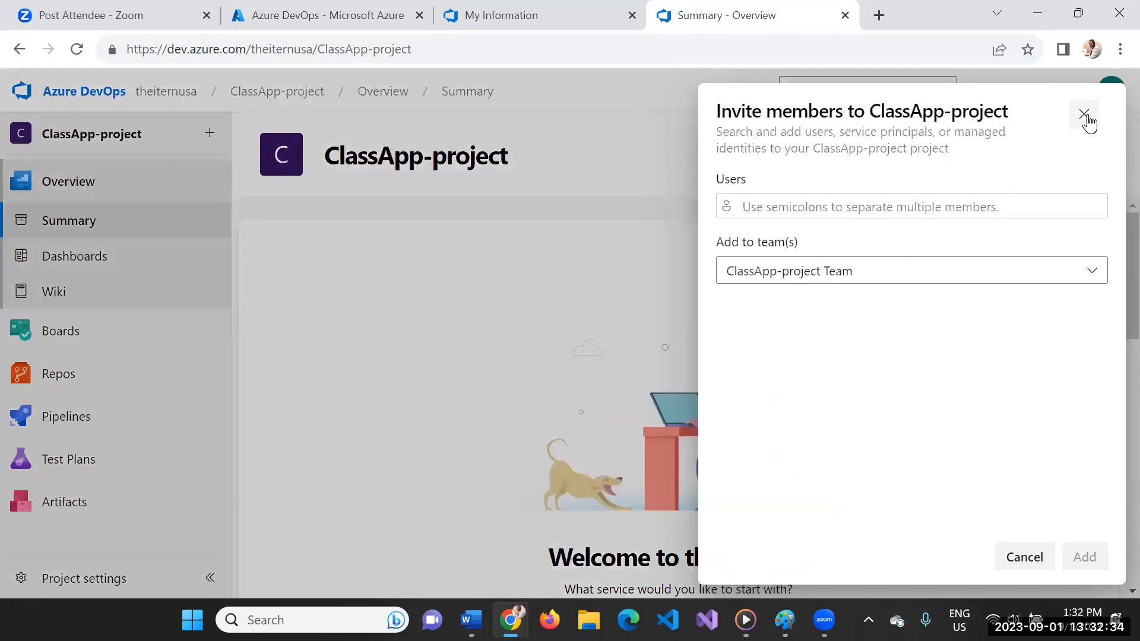
pyautogui.click(1083, 114)
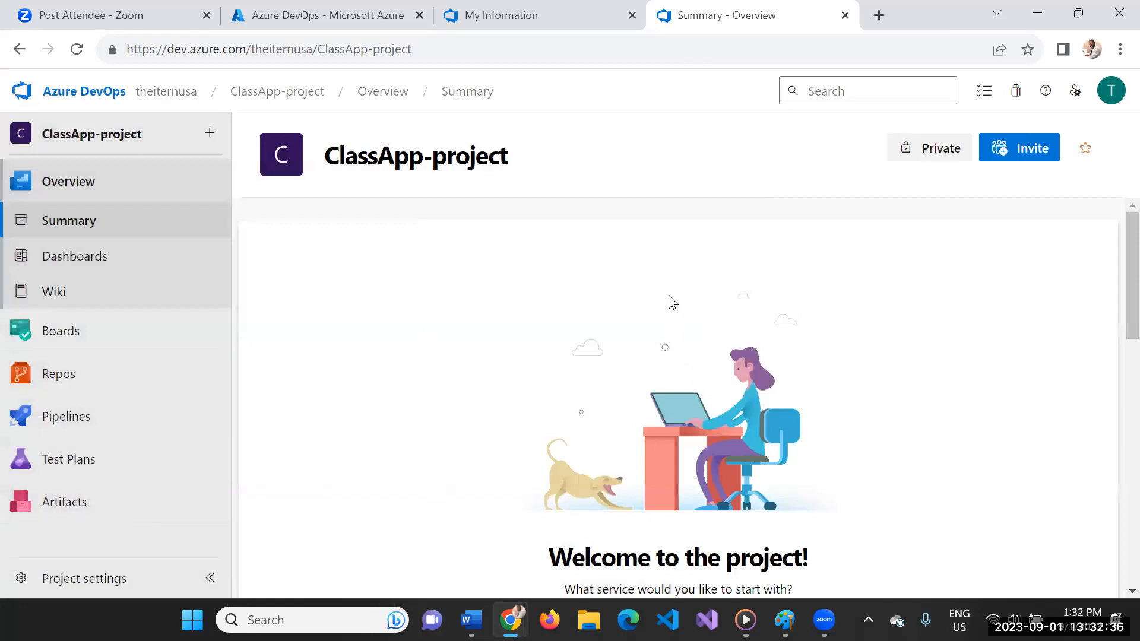
pyautogui.moveTo(92, 371)
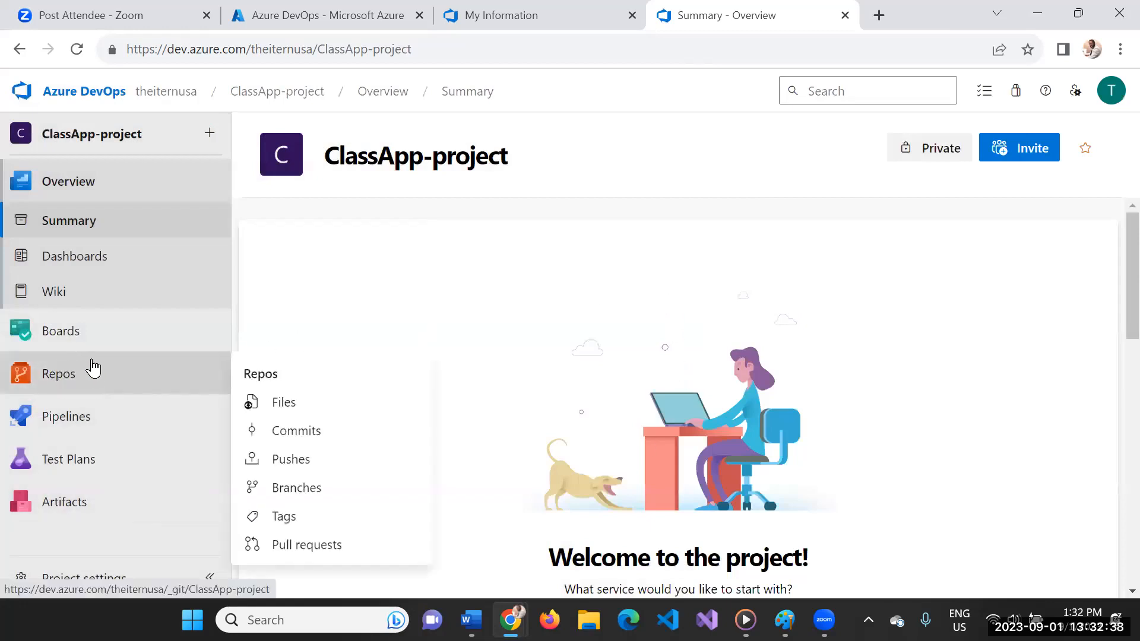
pyautogui.click(284, 403)
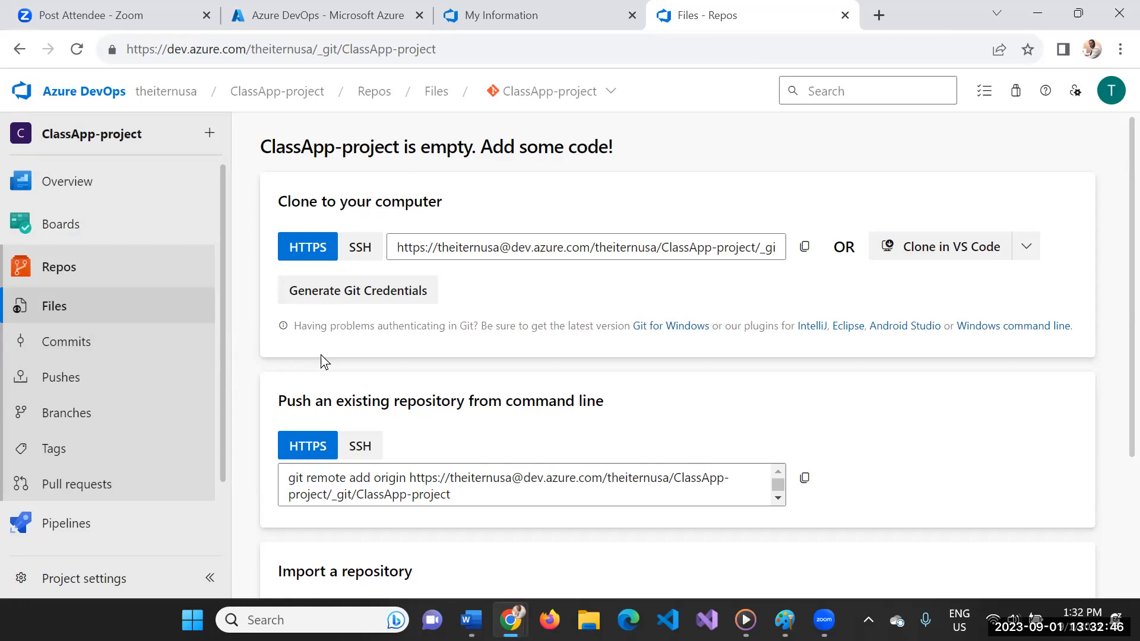
pyautogui.moveTo(702, 415)
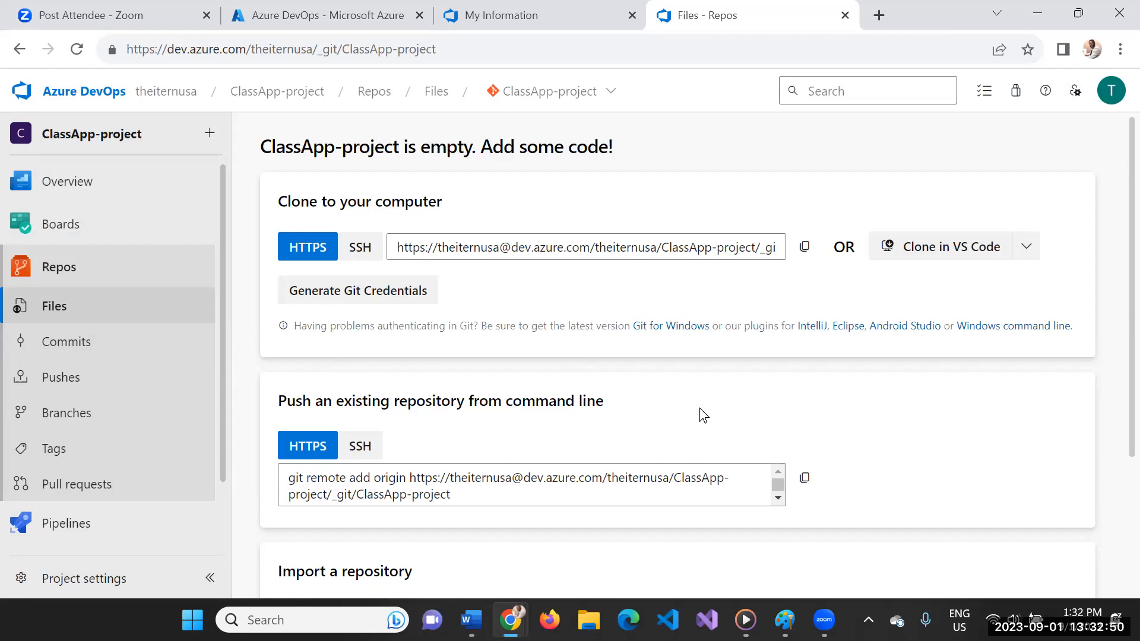
pyautogui.moveTo(670, 429)
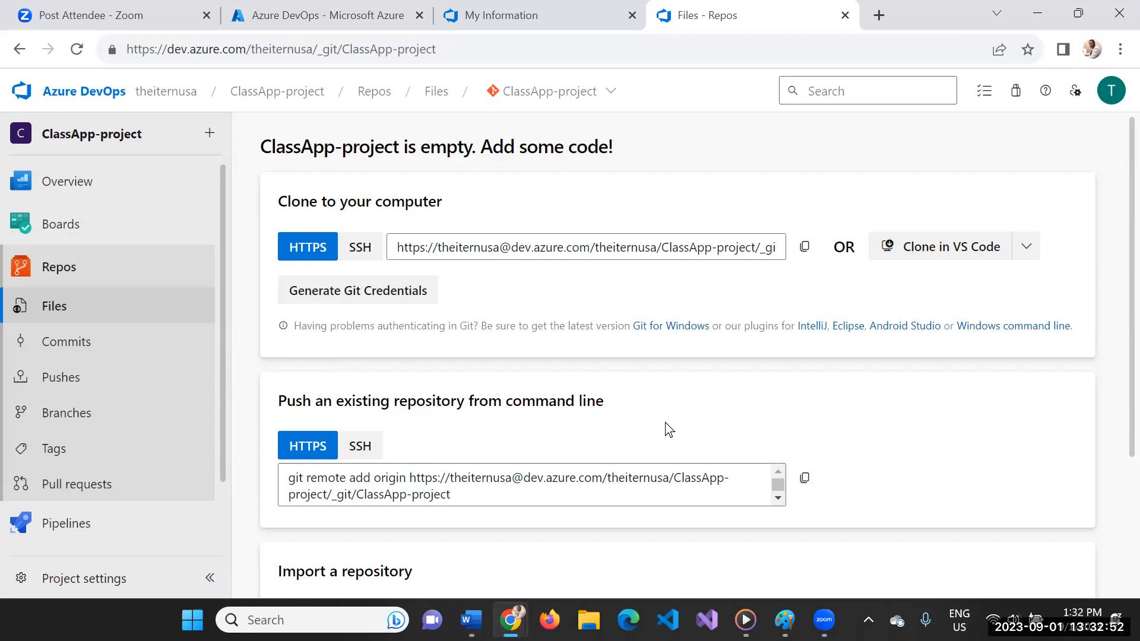
pyautogui.moveTo(677, 459)
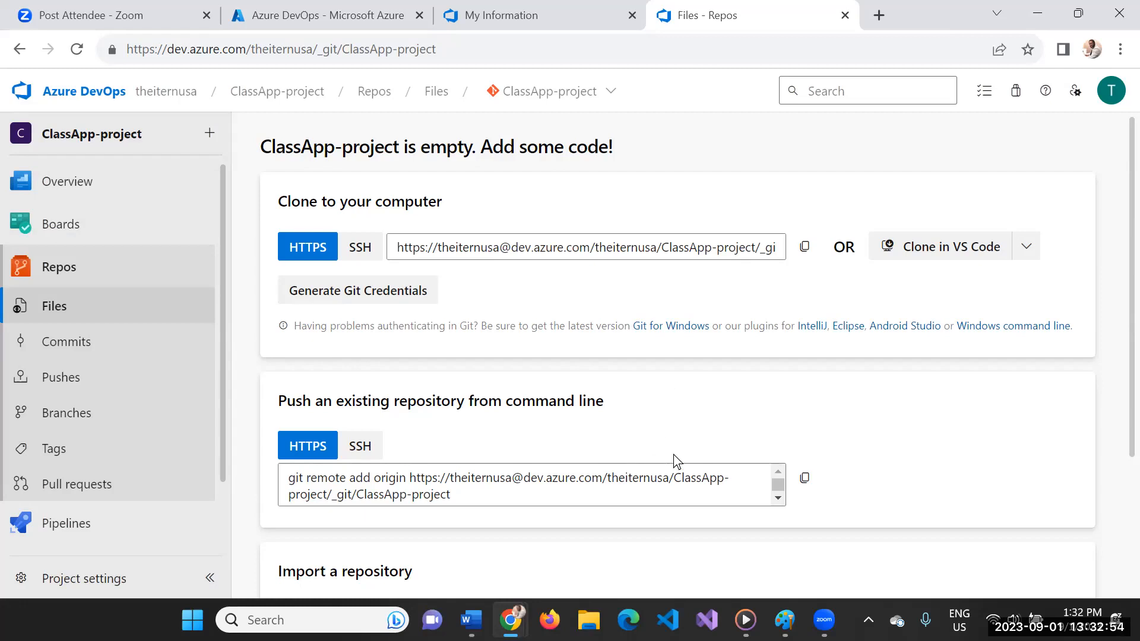
pyautogui.moveTo(467, 362)
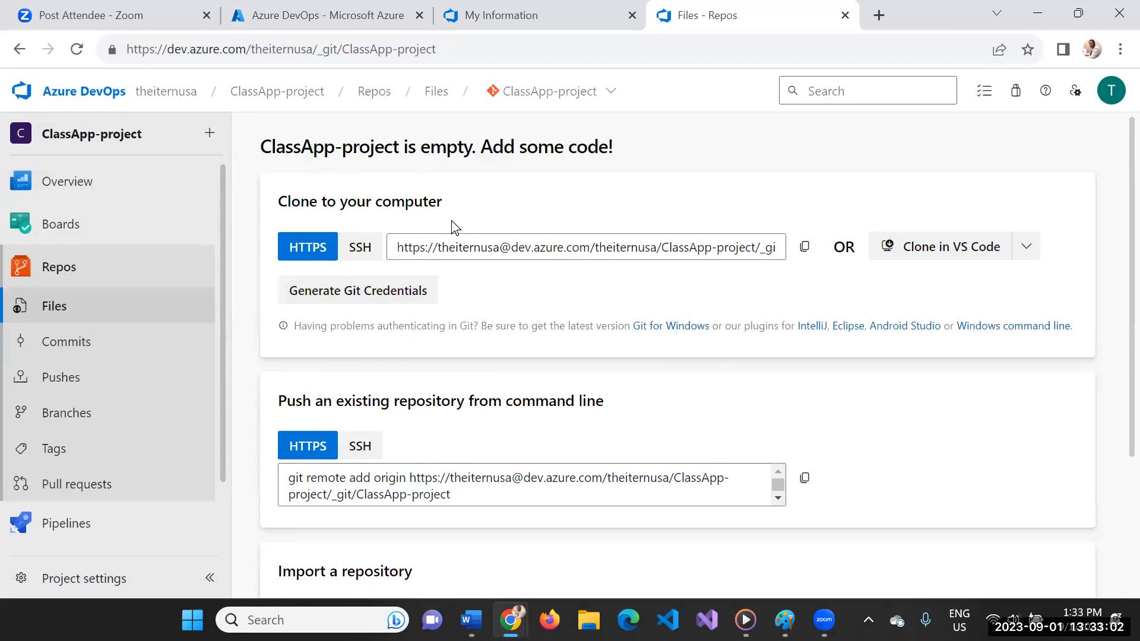
pyautogui.moveTo(895, 267)
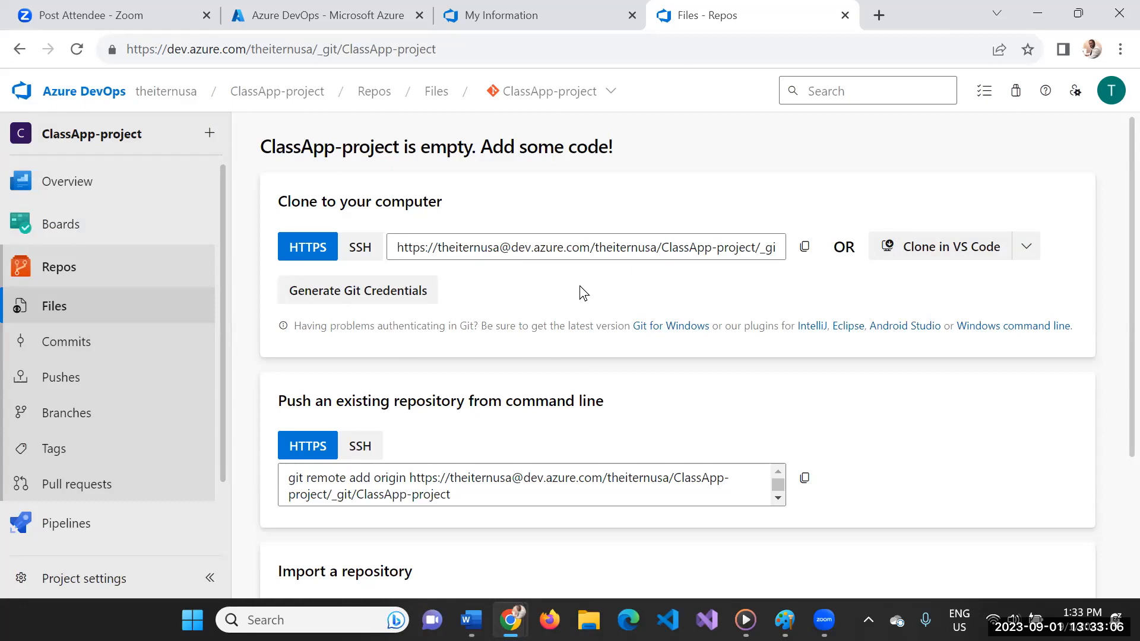
pyautogui.moveTo(693, 318)
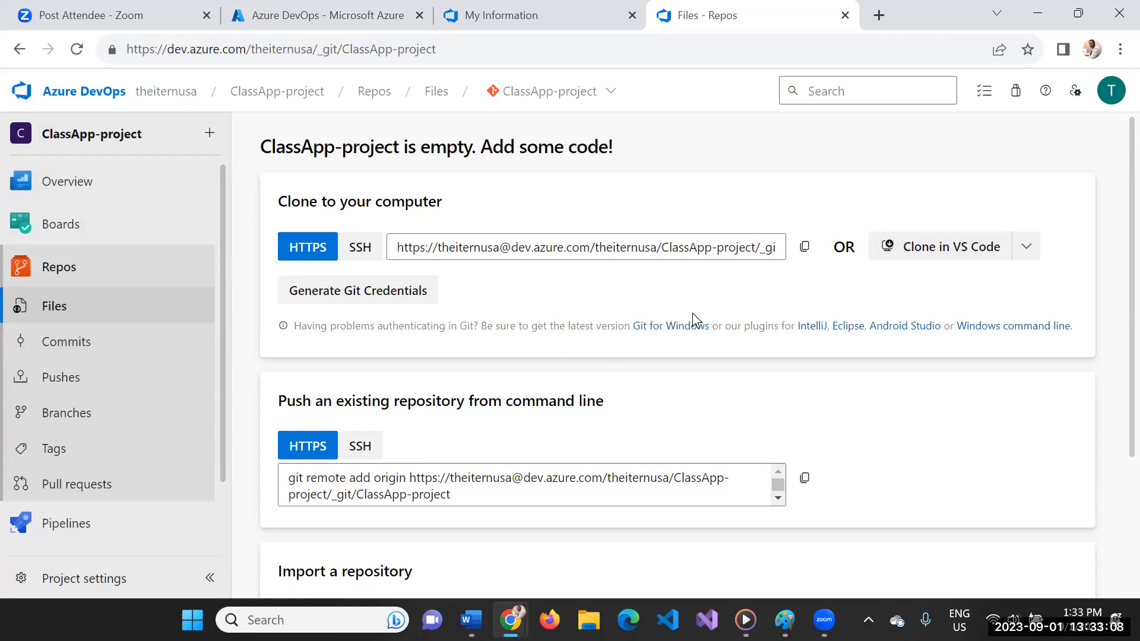
# Step: Bring up the Import a Git repository dialog for the empty ClassApp-project repo
pyautogui.scroll(-3)
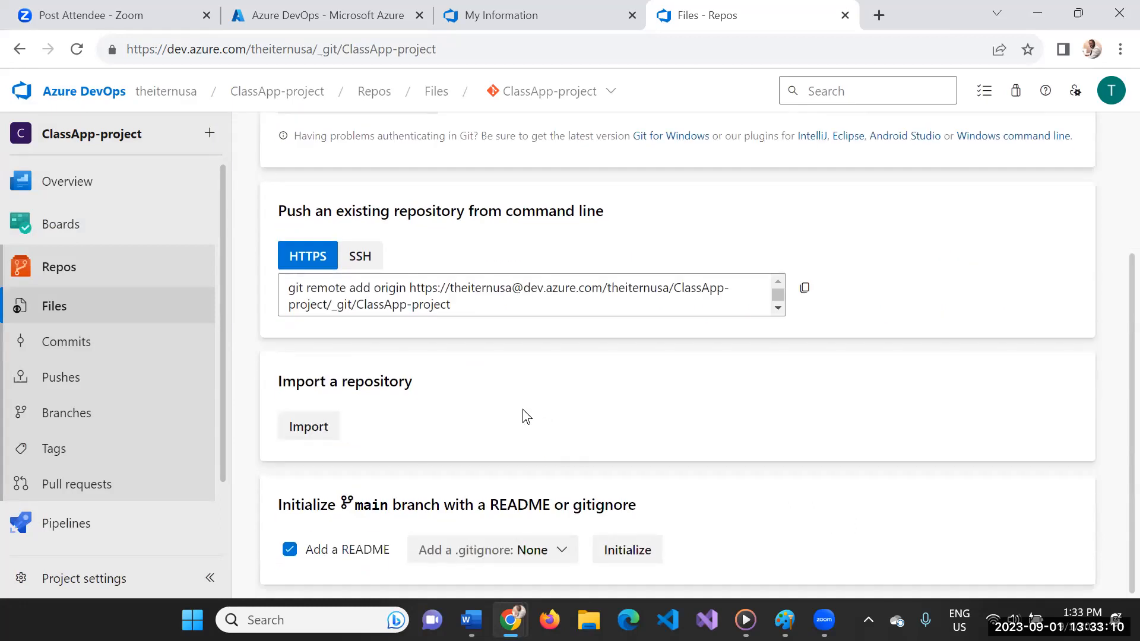
pyautogui.doubleClick(292, 381)
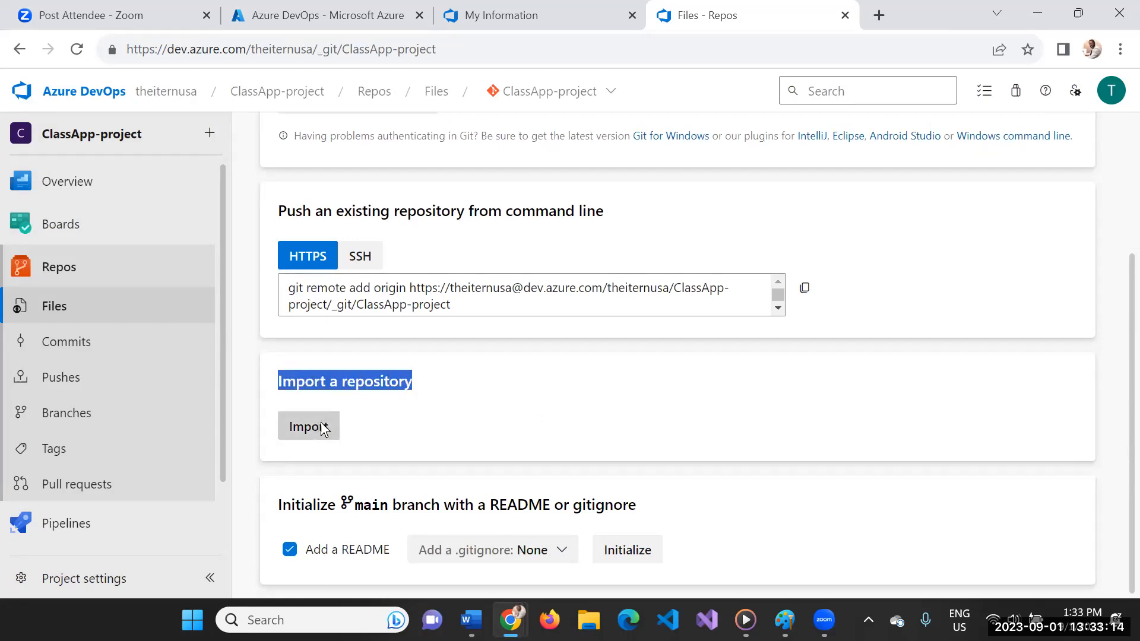
pyautogui.click(308, 426)
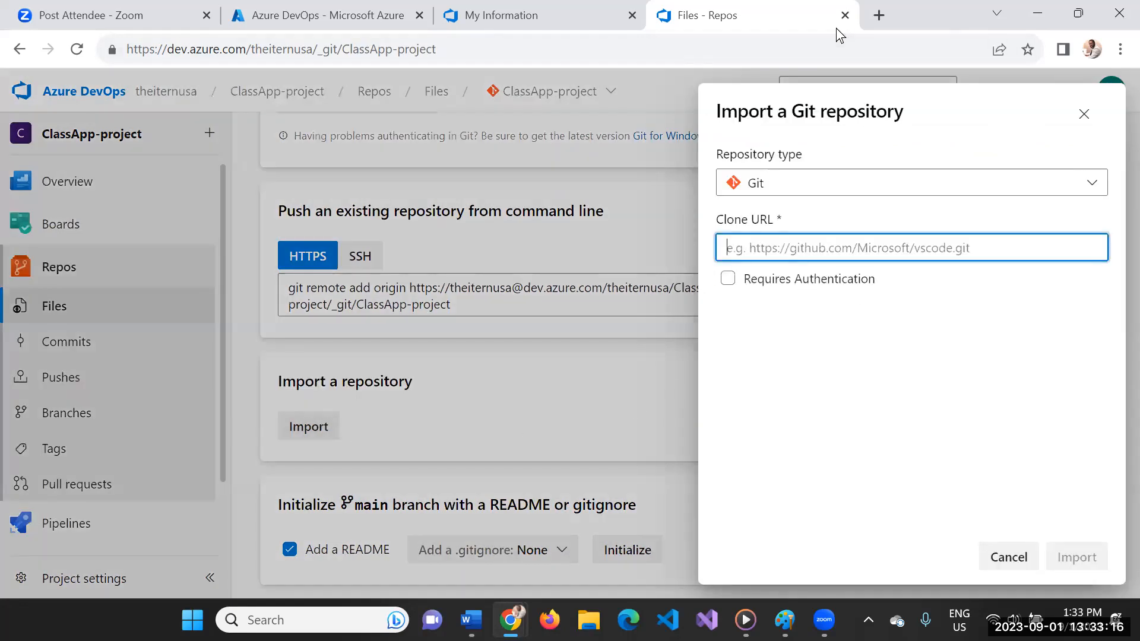
pyautogui.click(510, 16)
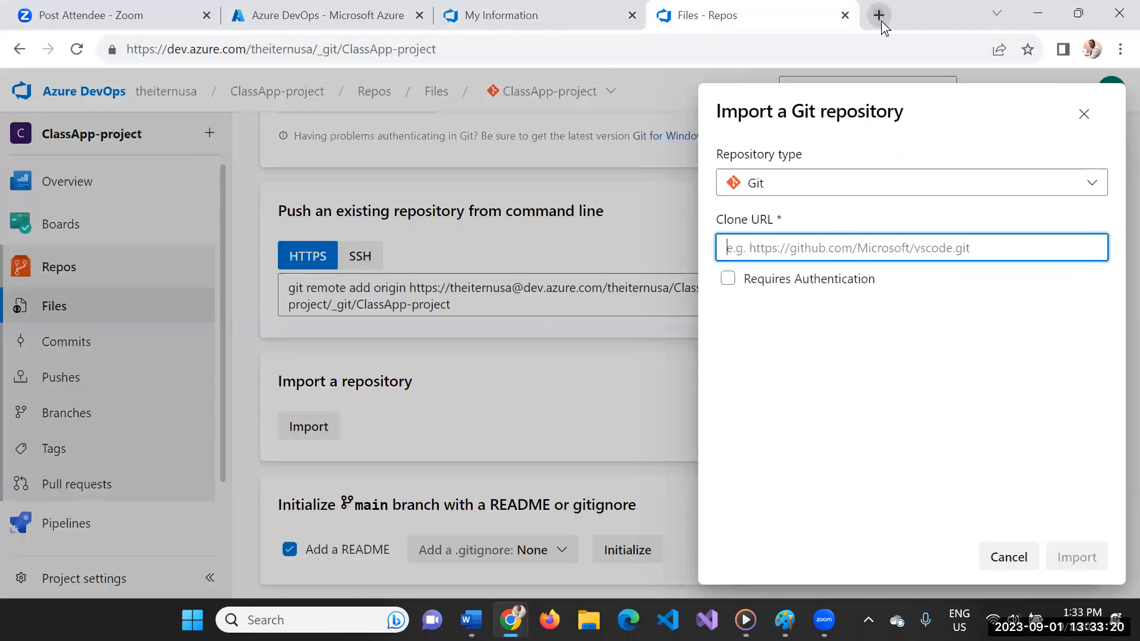
# Step: Copy the HTTPS clone URL of theitern/myExpressApp from GitHub and return to the import dialog
pyautogui.write('gitu')
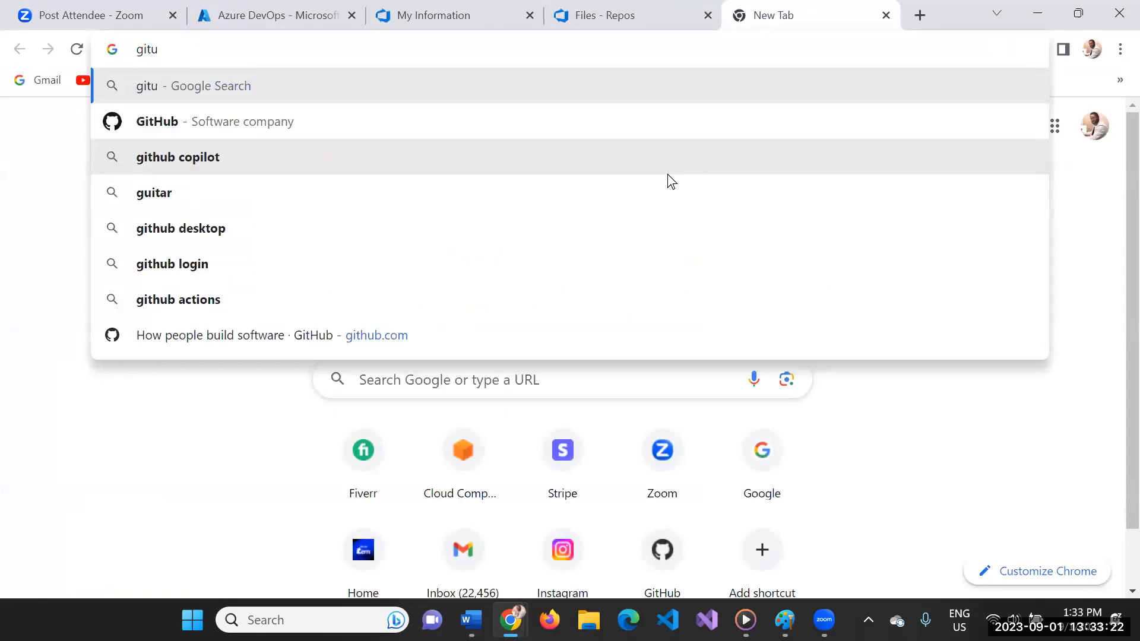
pyautogui.press('Backspace')
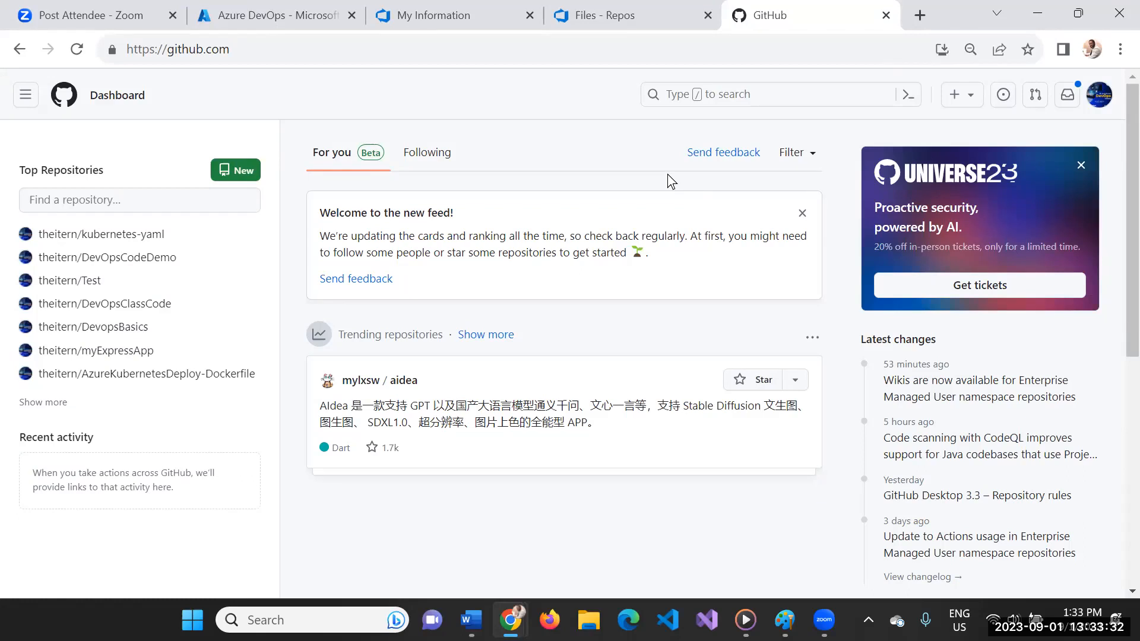
pyautogui.moveTo(101, 347)
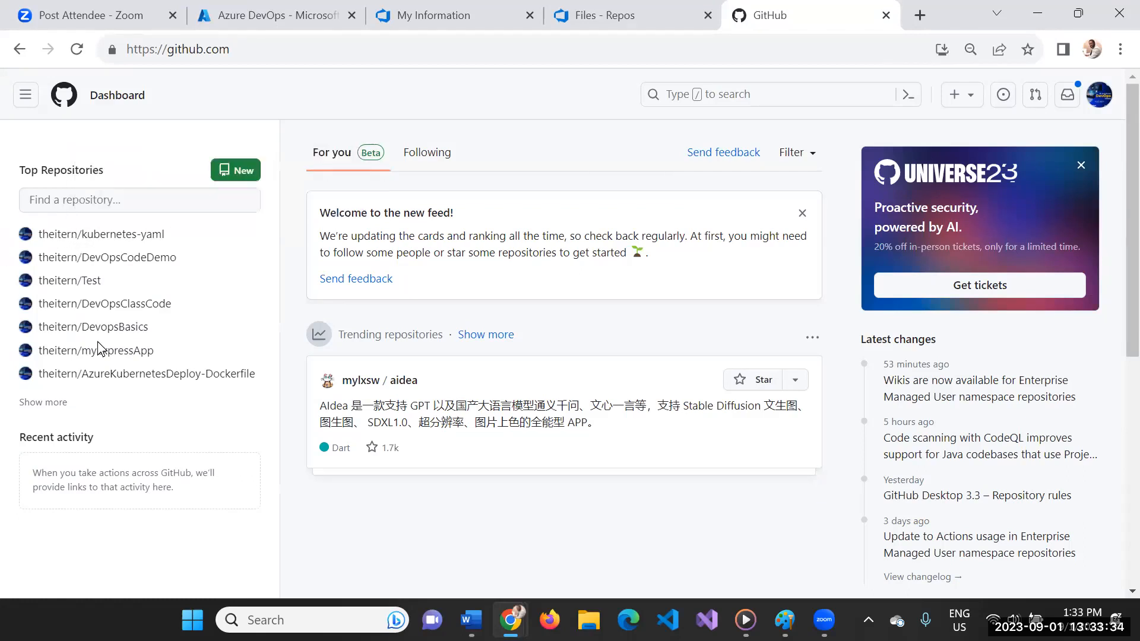
pyautogui.click(89, 350)
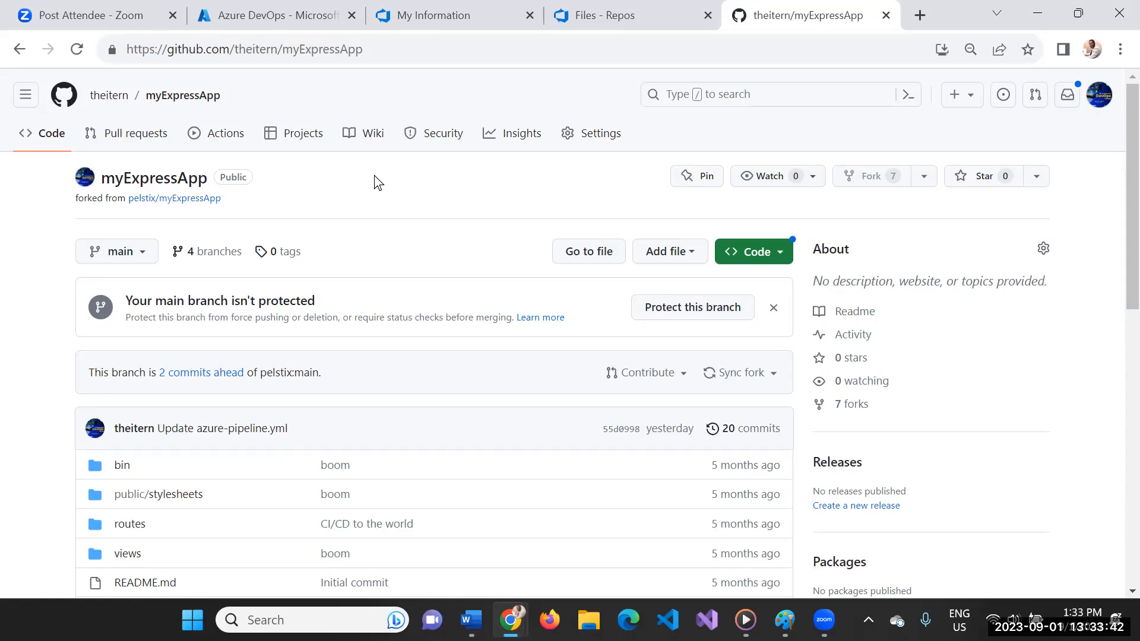
pyautogui.moveTo(895, 352)
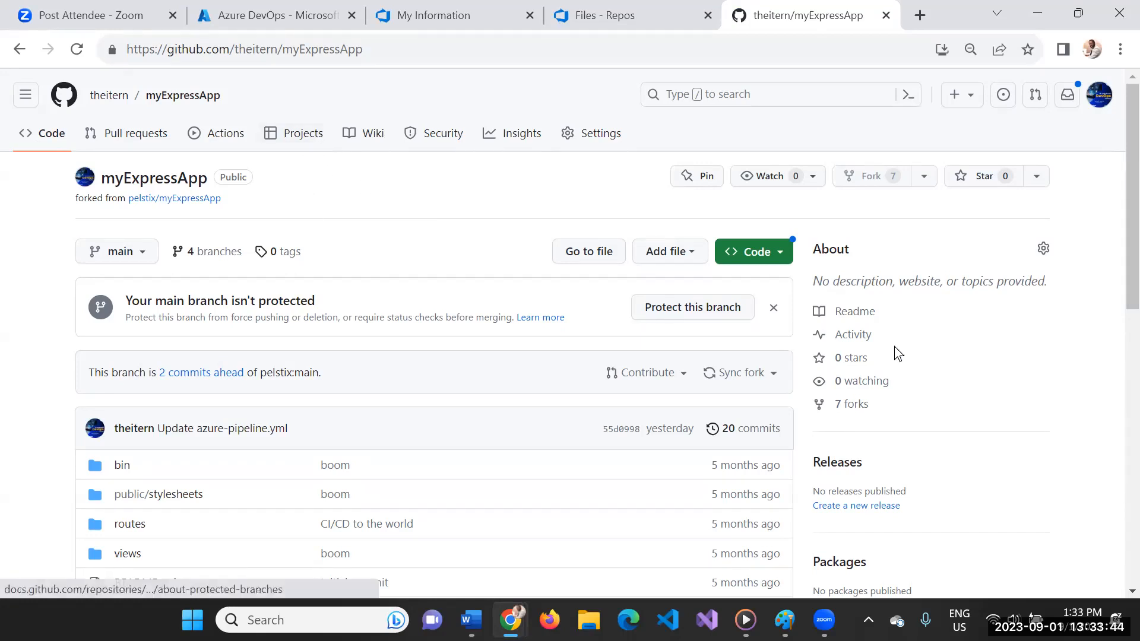
pyautogui.click(753, 252)
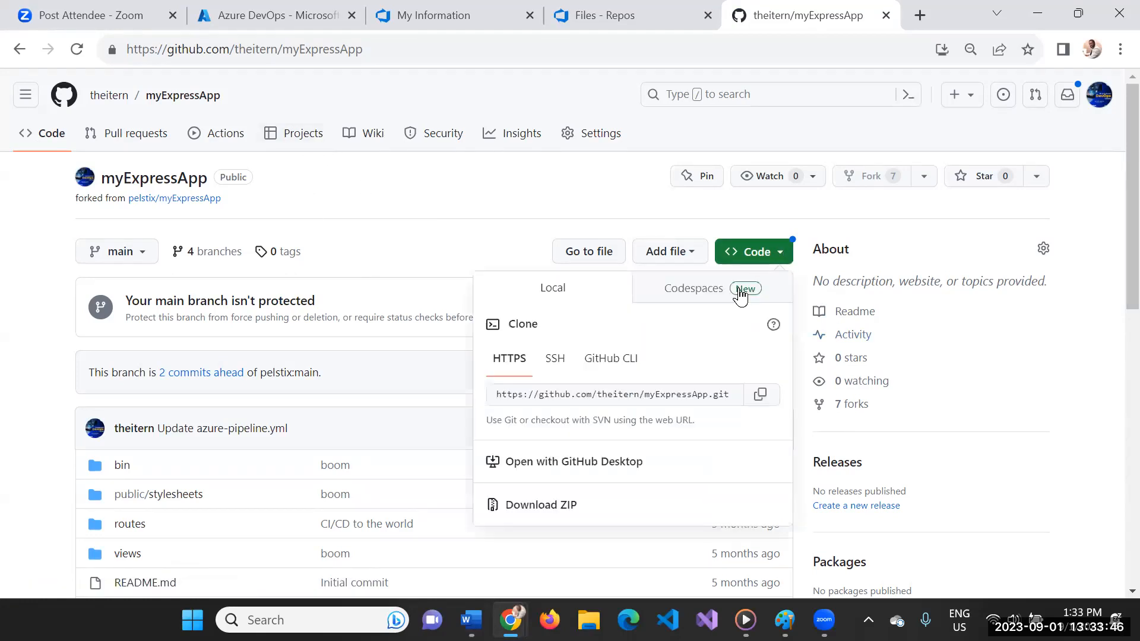
pyautogui.click(760, 396)
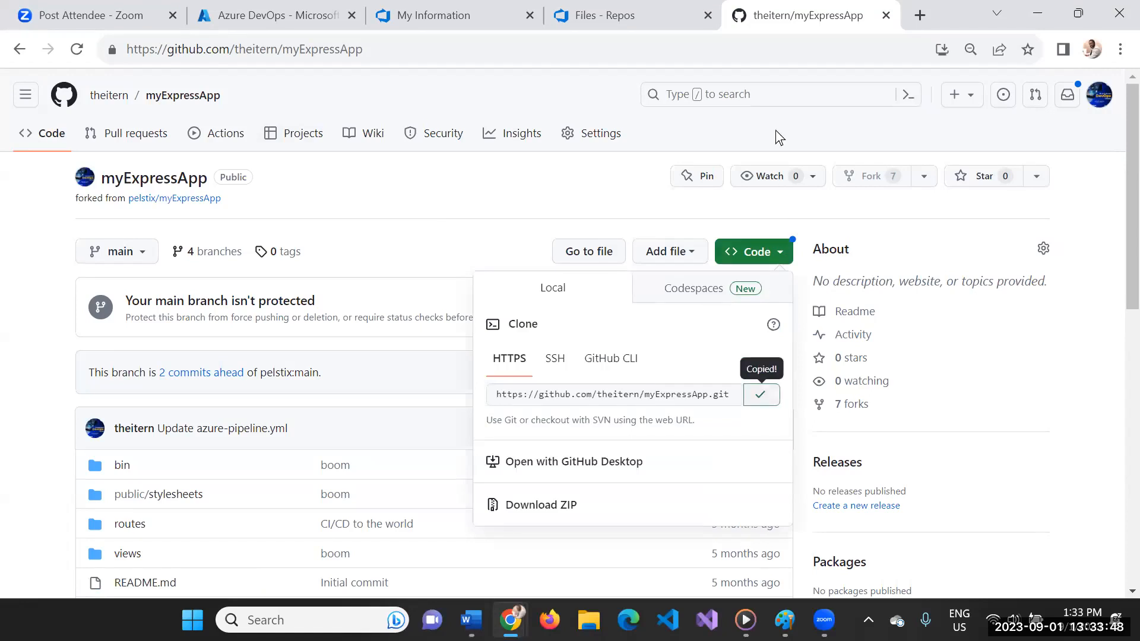
pyautogui.click(606, 16)
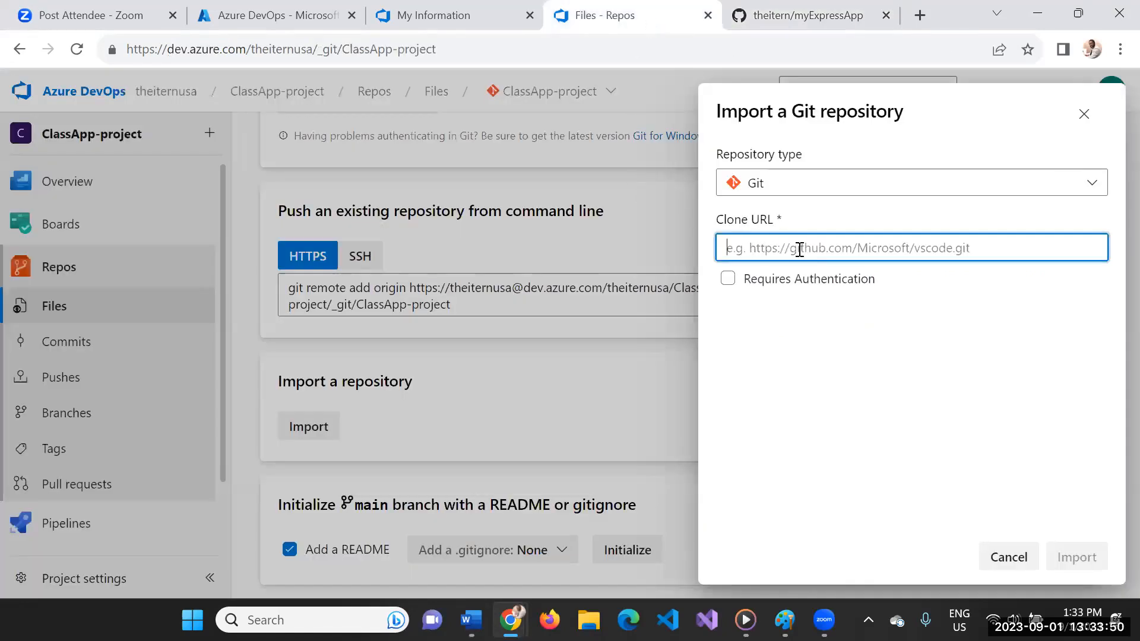
pyautogui.write('https://github.com/theitern/myExpressApp.git')
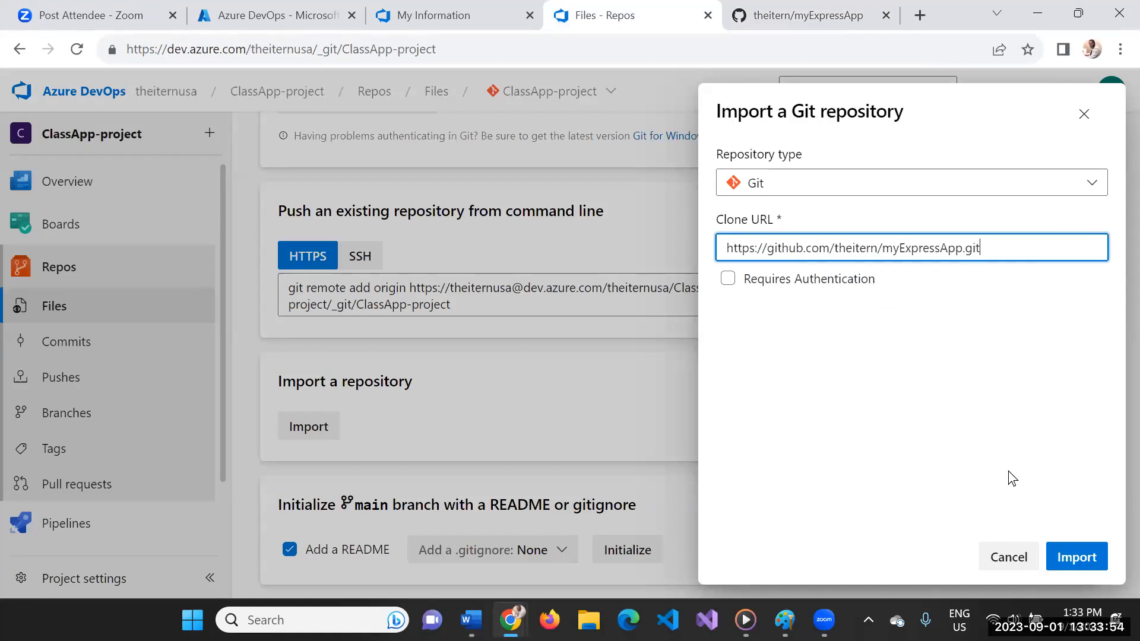
pyautogui.click(1076, 556)
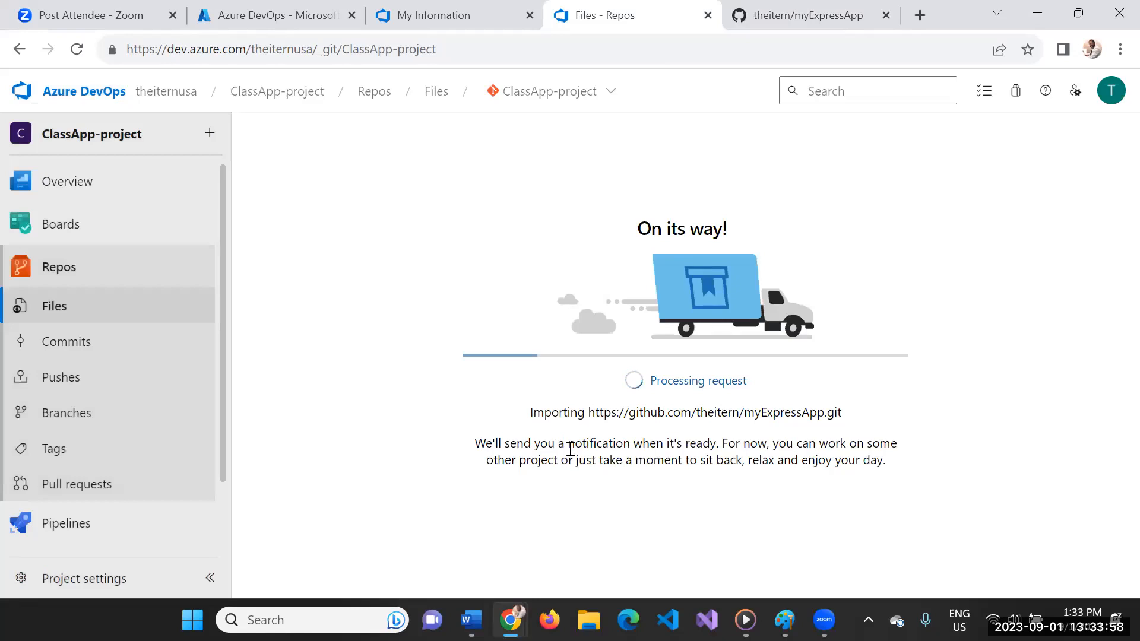
pyautogui.moveTo(288, 338)
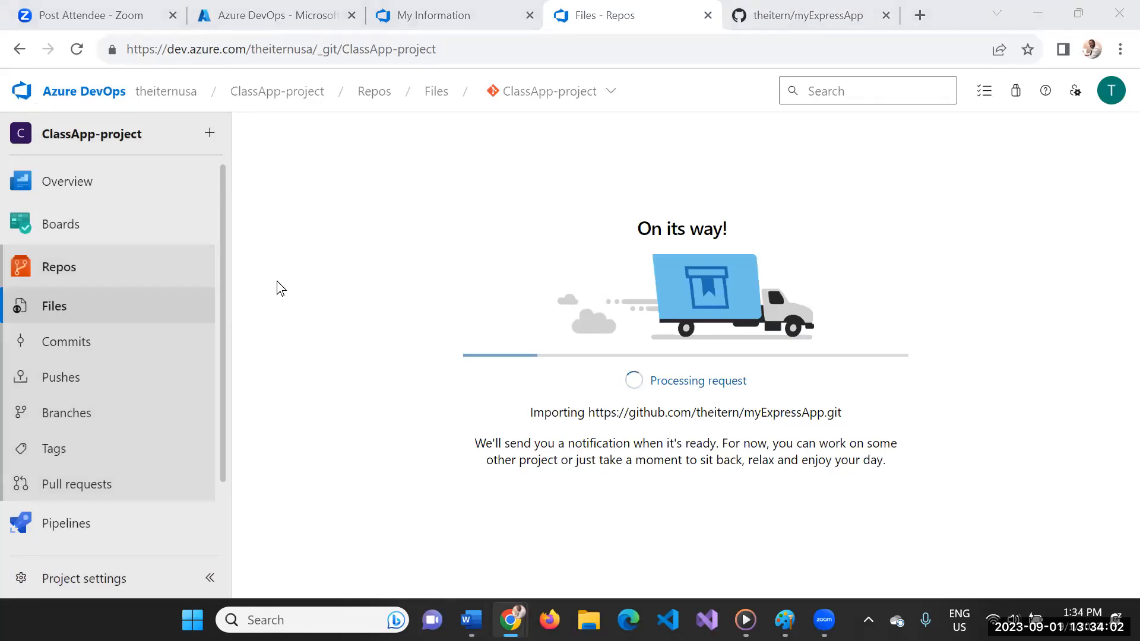
pyautogui.moveTo(114, 278)
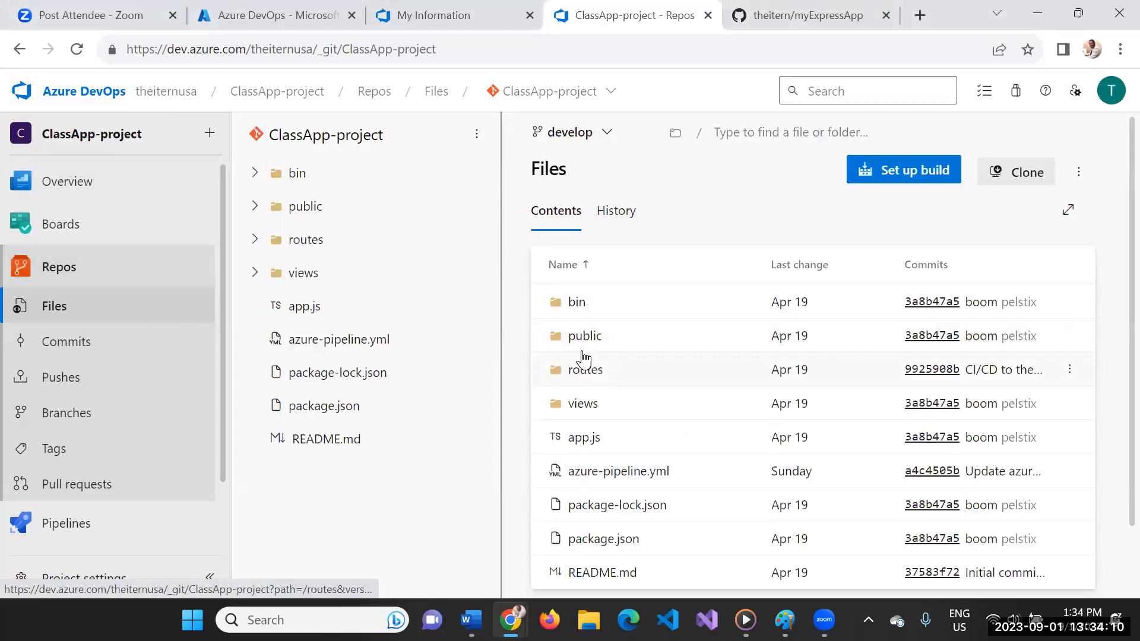
# Step: Scroll through the imported repository's files, including azure-pipeline.yml
pyautogui.scroll(-3)
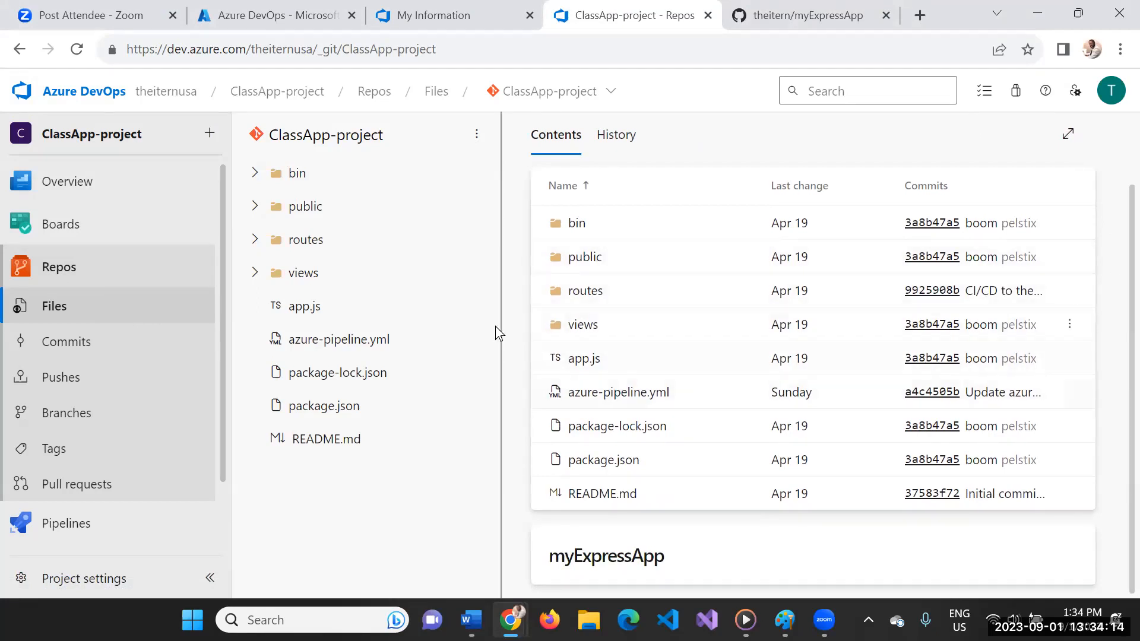
pyautogui.moveTo(502, 382)
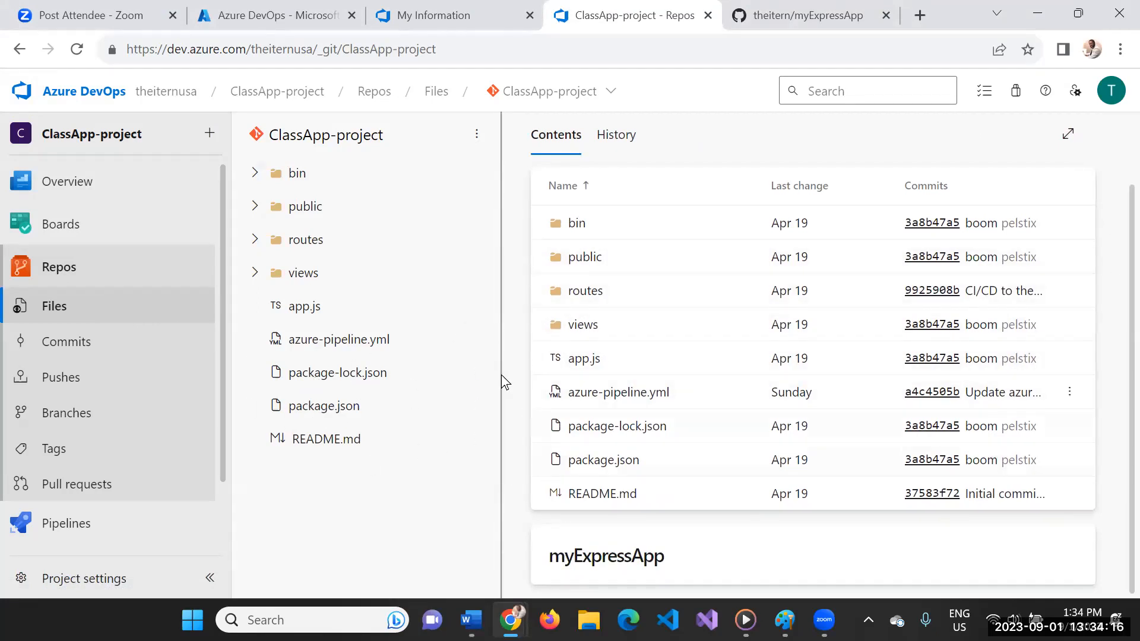
pyautogui.moveTo(100, 379)
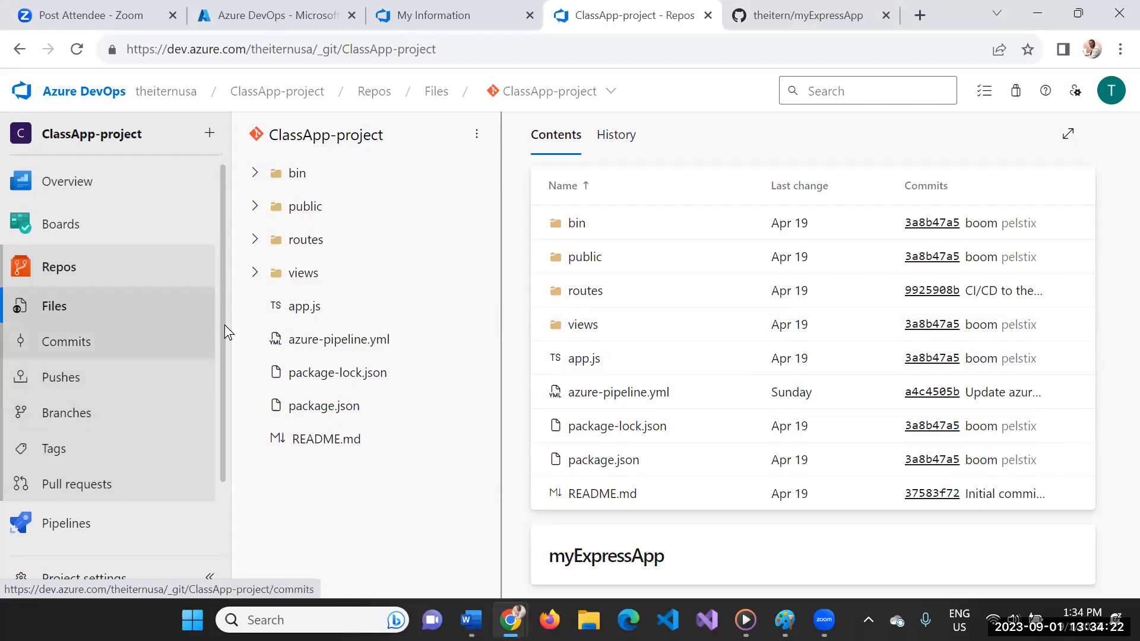
pyautogui.scroll(-3)
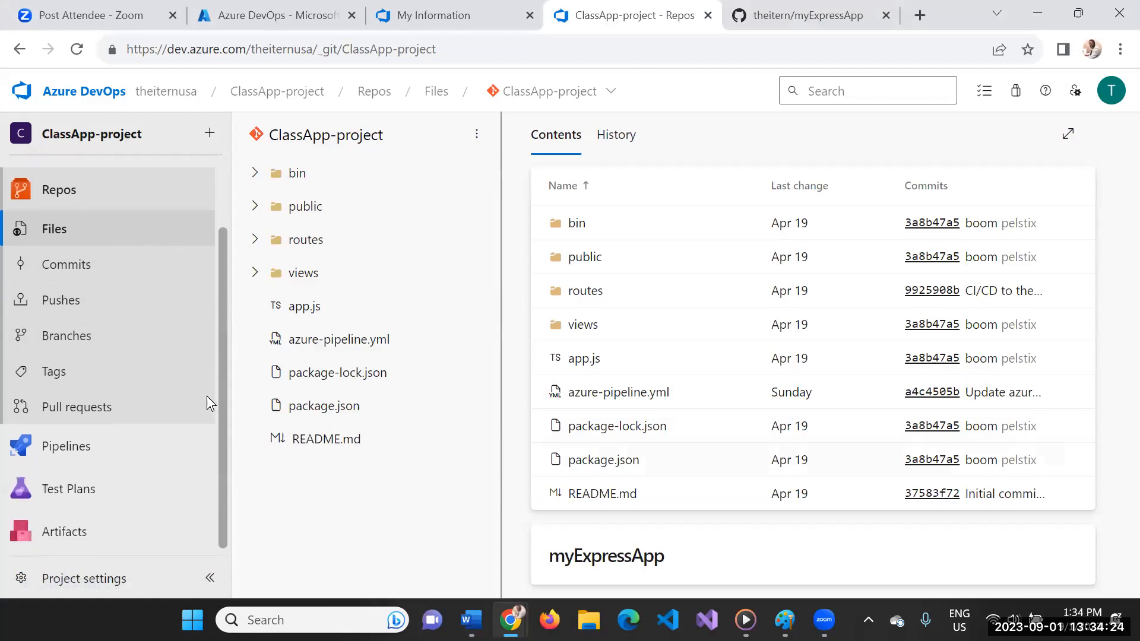
pyautogui.moveTo(119, 575)
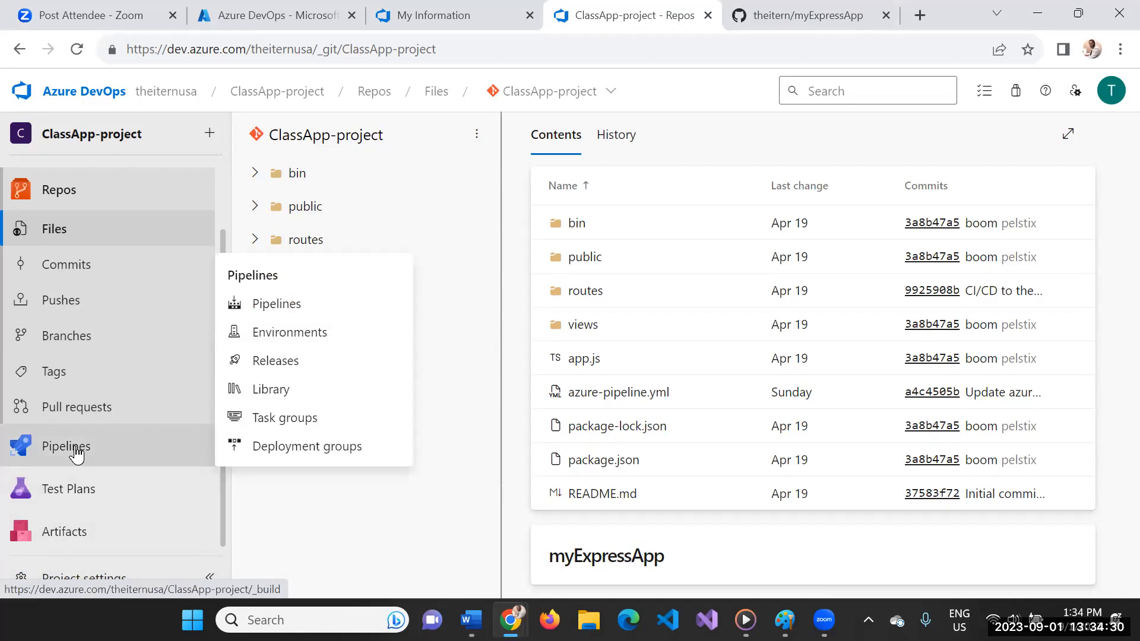
pyautogui.moveTo(82, 415)
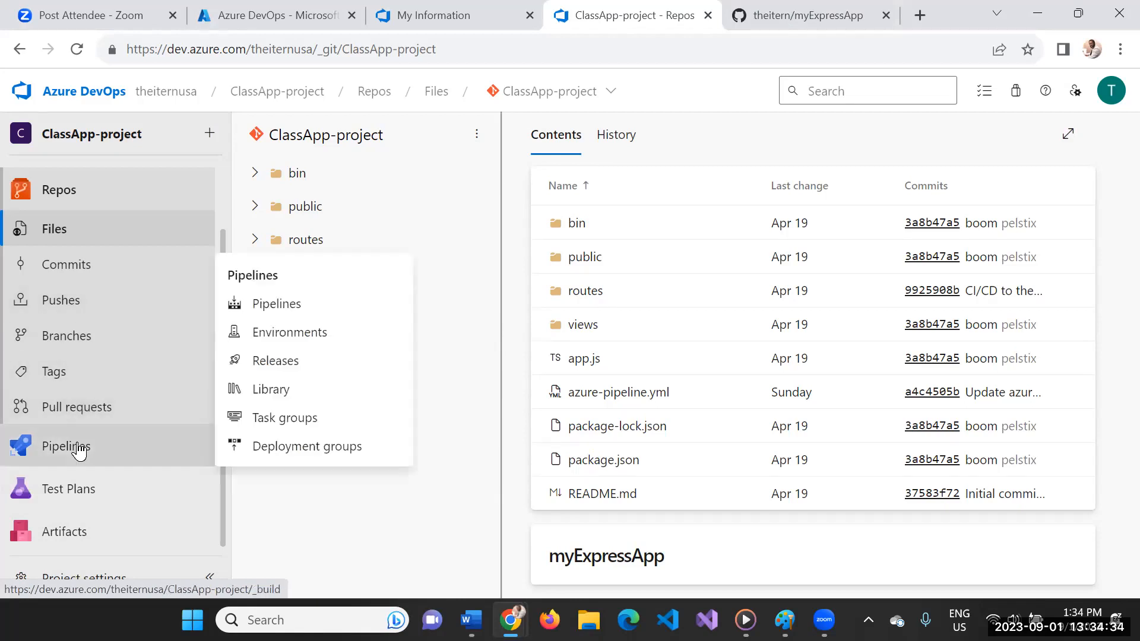
# Step: Create a new pipeline sourced from Azure Repos Git and browse the configure templates
pyautogui.click(276, 304)
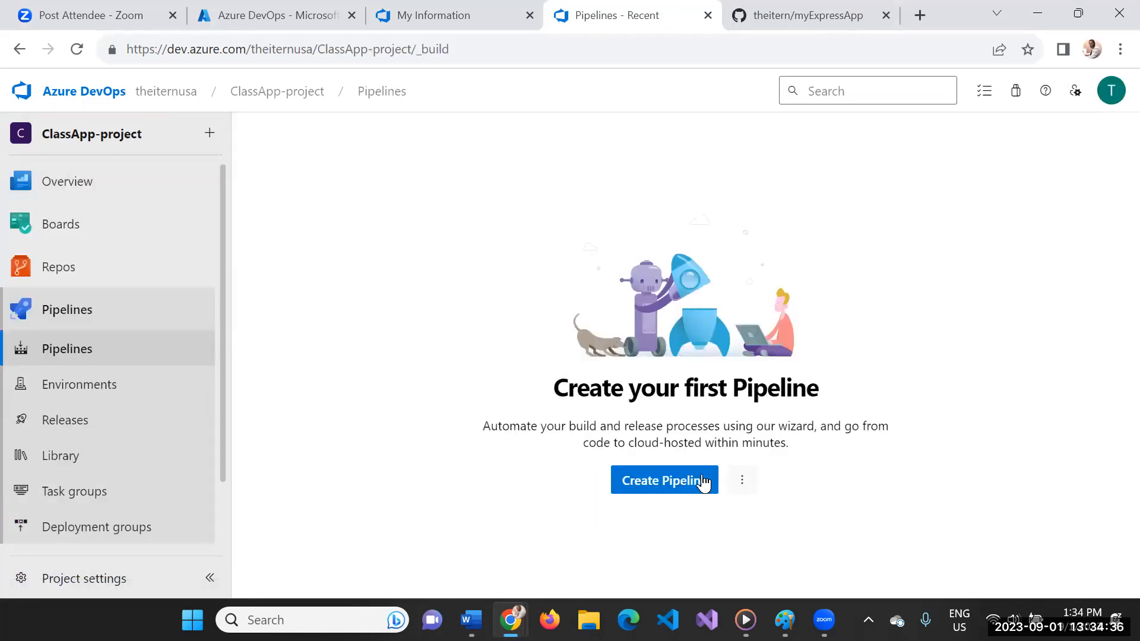
pyautogui.click(665, 480)
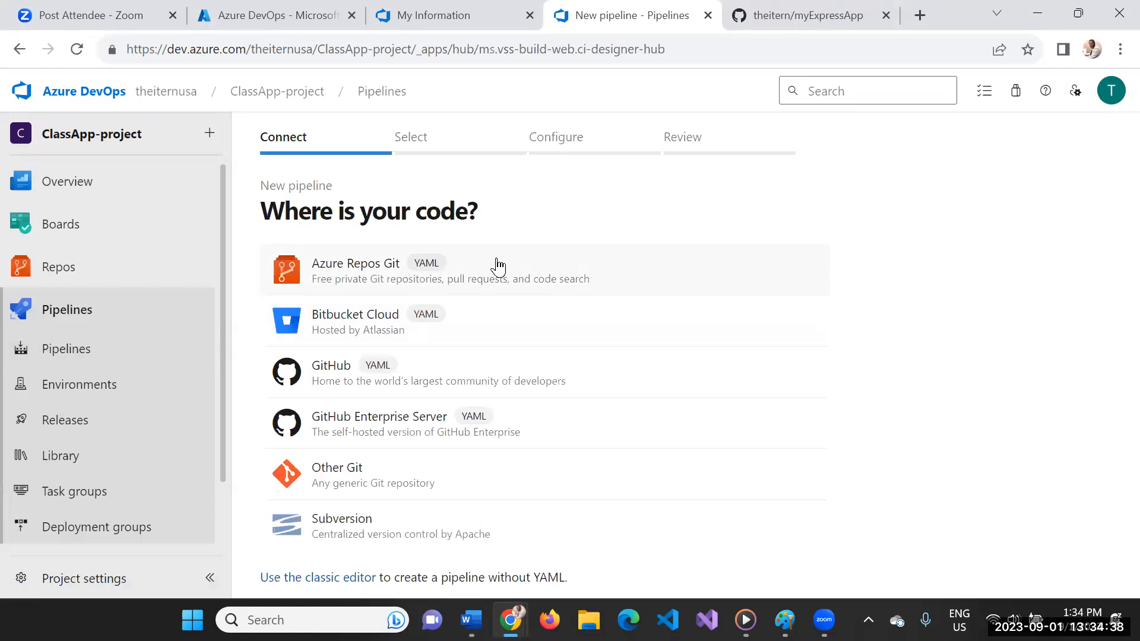
pyautogui.moveTo(309, 233)
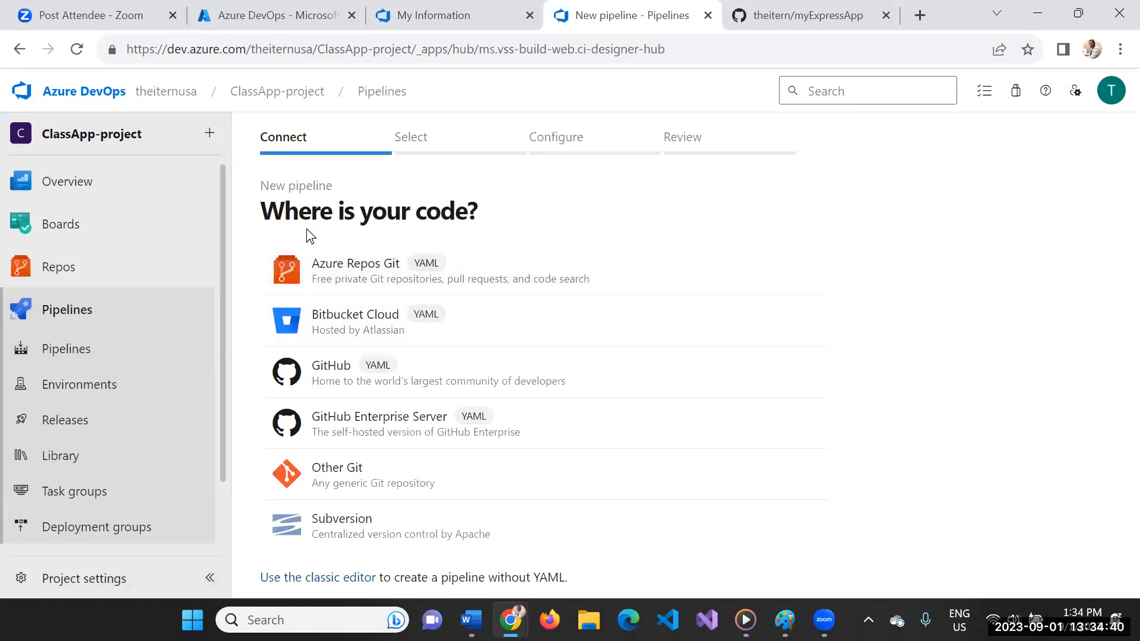
pyautogui.moveTo(374, 279)
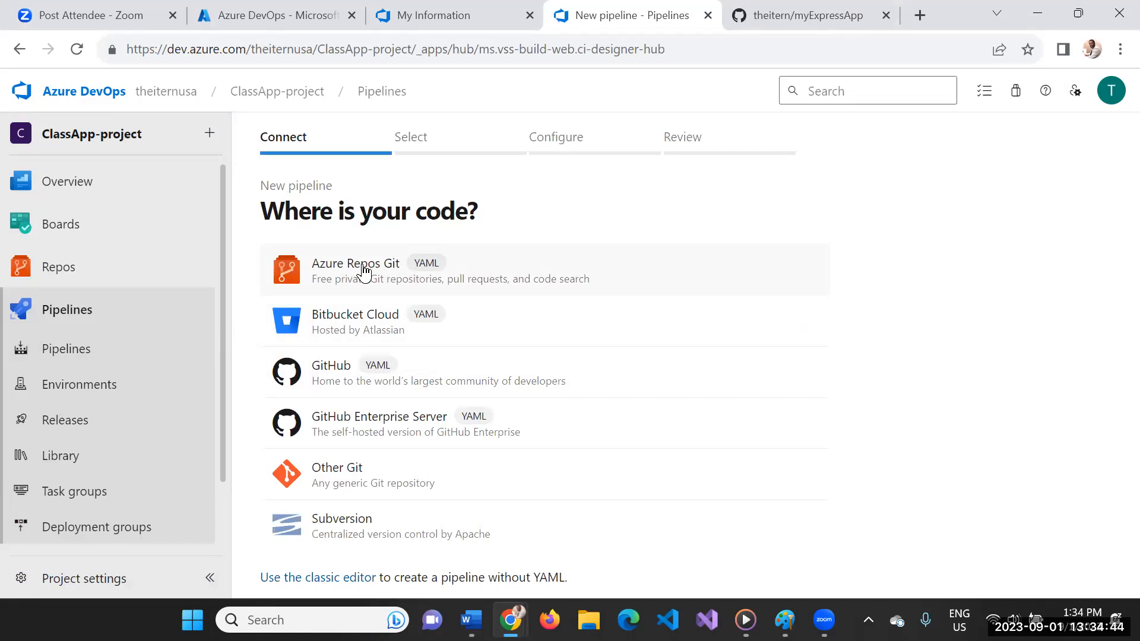
pyautogui.click(356, 270)
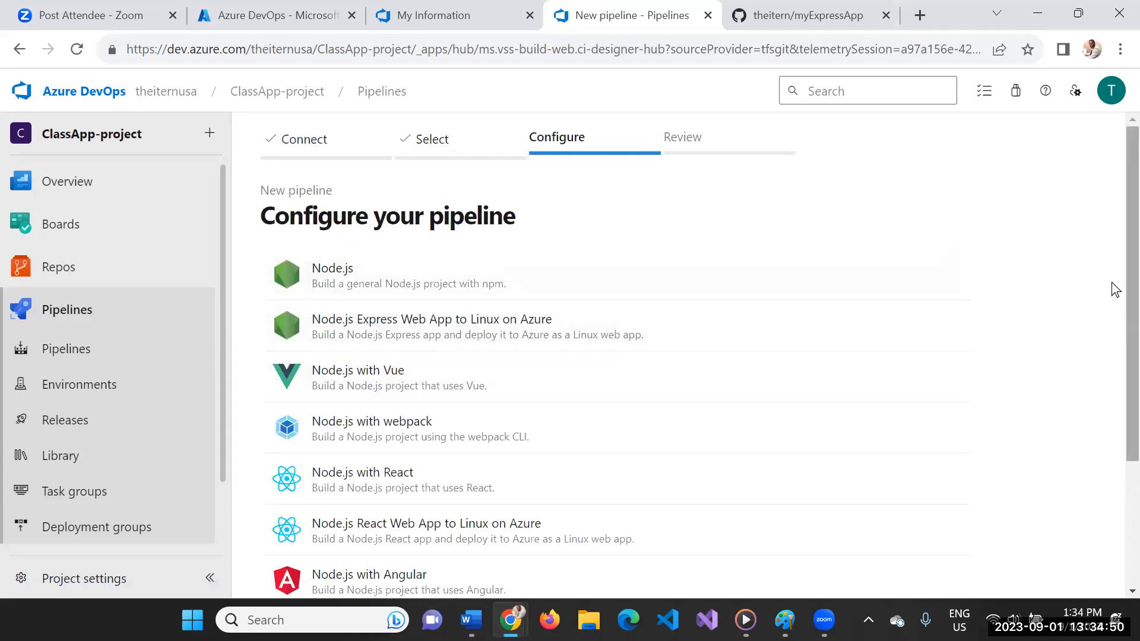
pyautogui.scroll(-3)
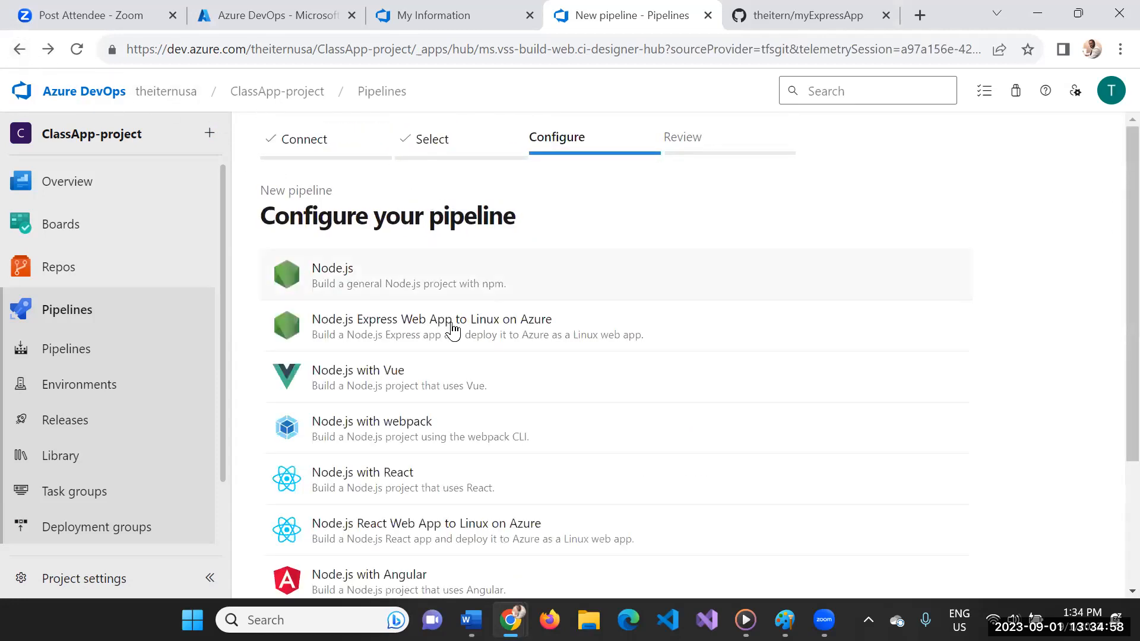
pyautogui.scroll(-3)
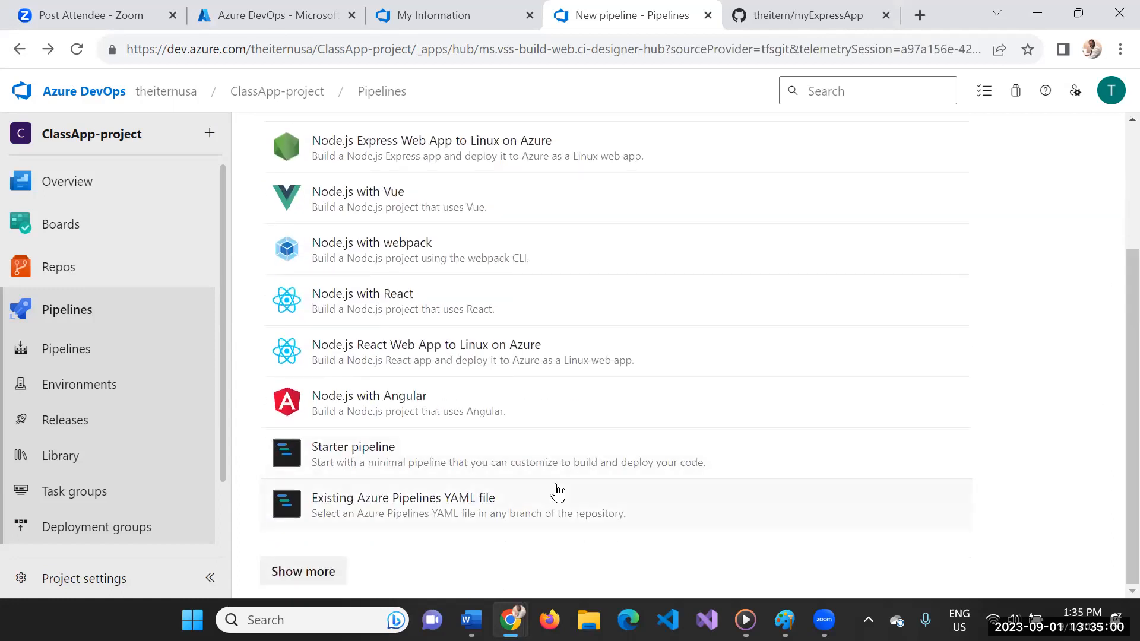
pyautogui.moveTo(529, 485)
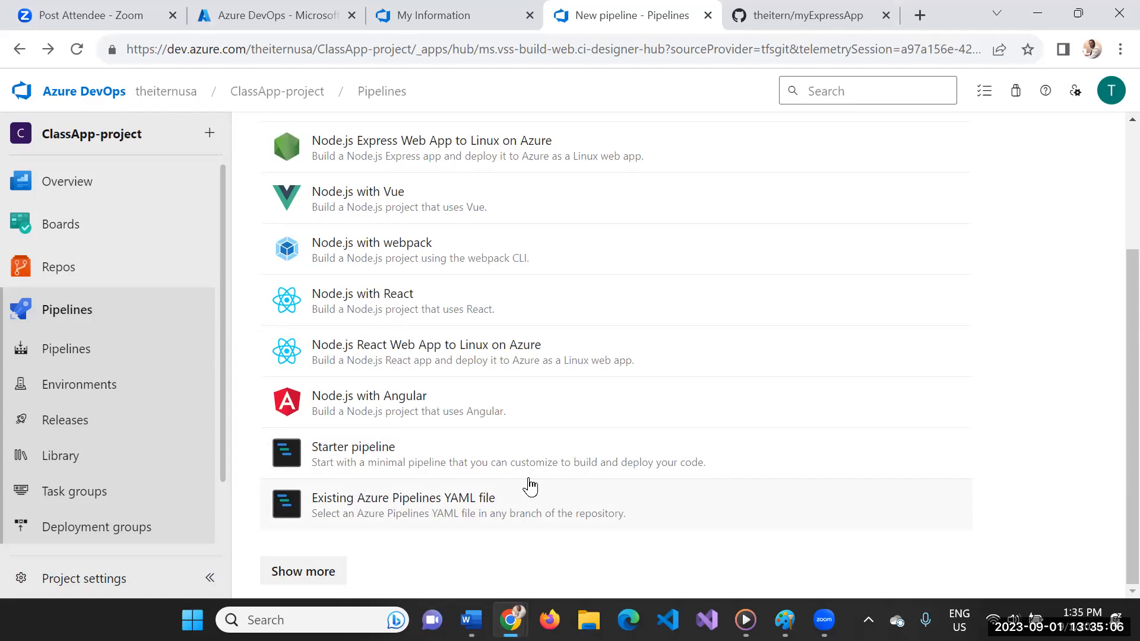
# Step: Use the existing /azure-pipeline.yml on the develop branch and continue to the YAML review
pyautogui.click(404, 498)
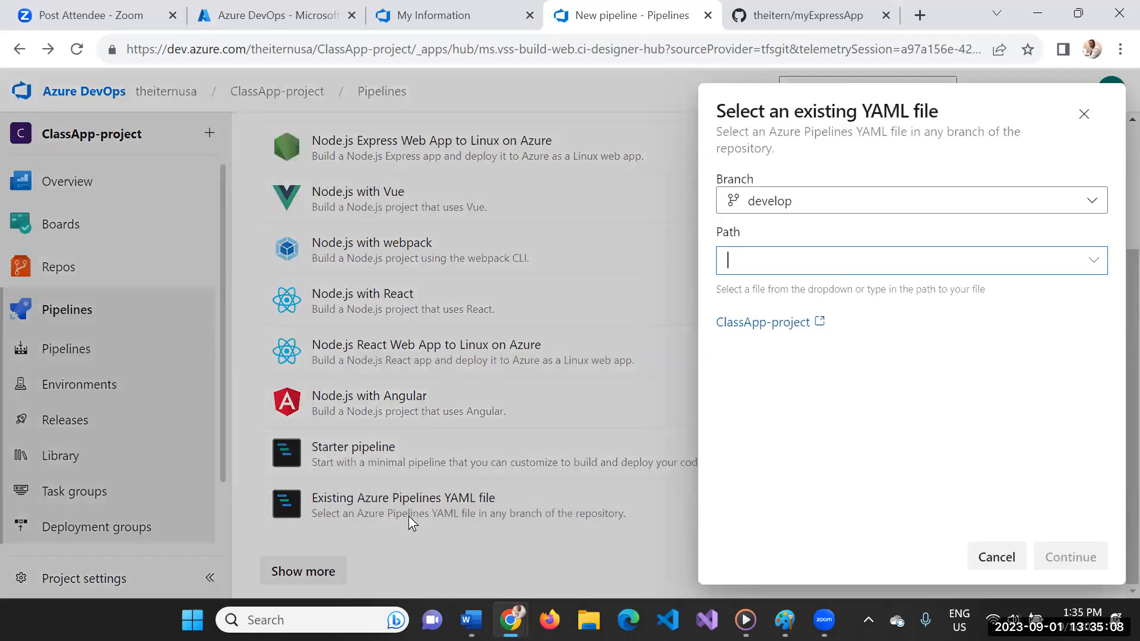
pyautogui.click(912, 199)
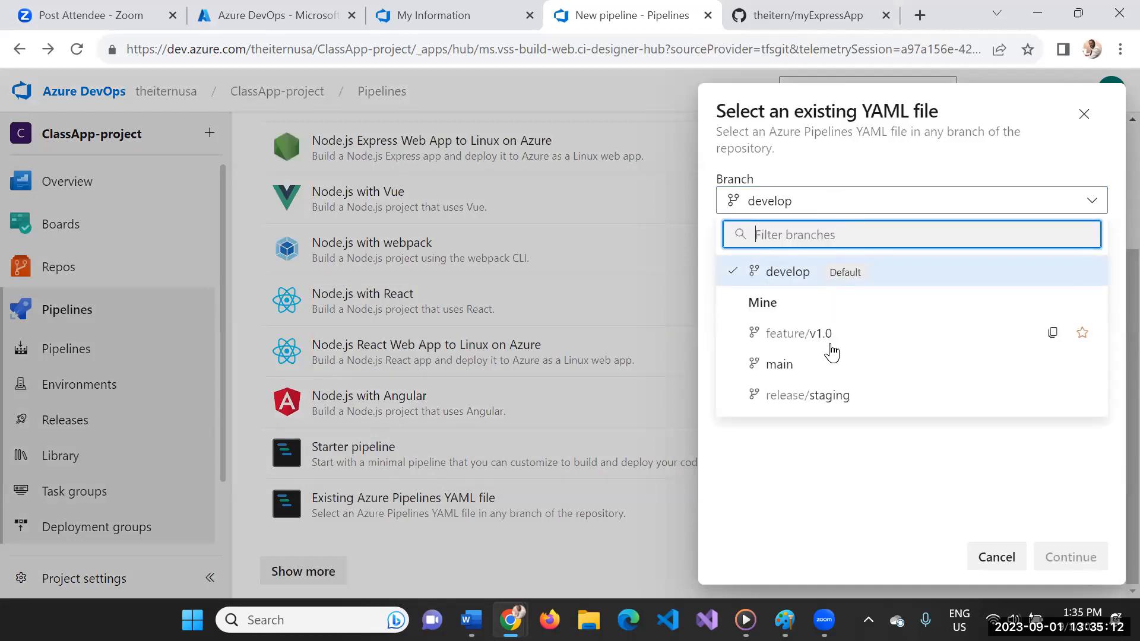
pyautogui.moveTo(810, 352)
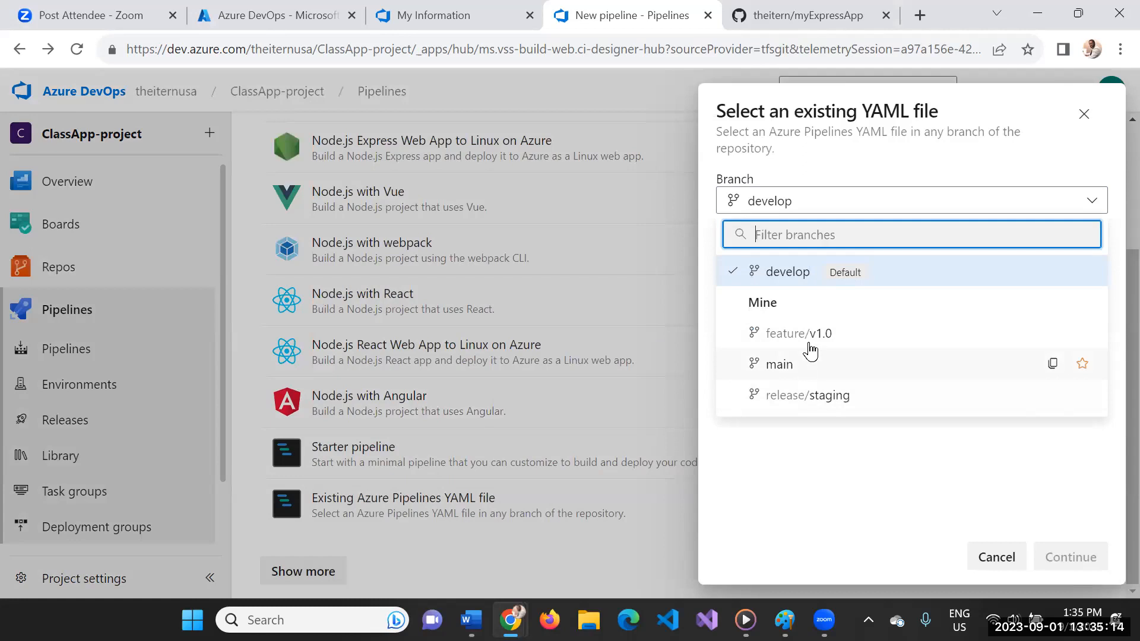
pyautogui.click(788, 271)
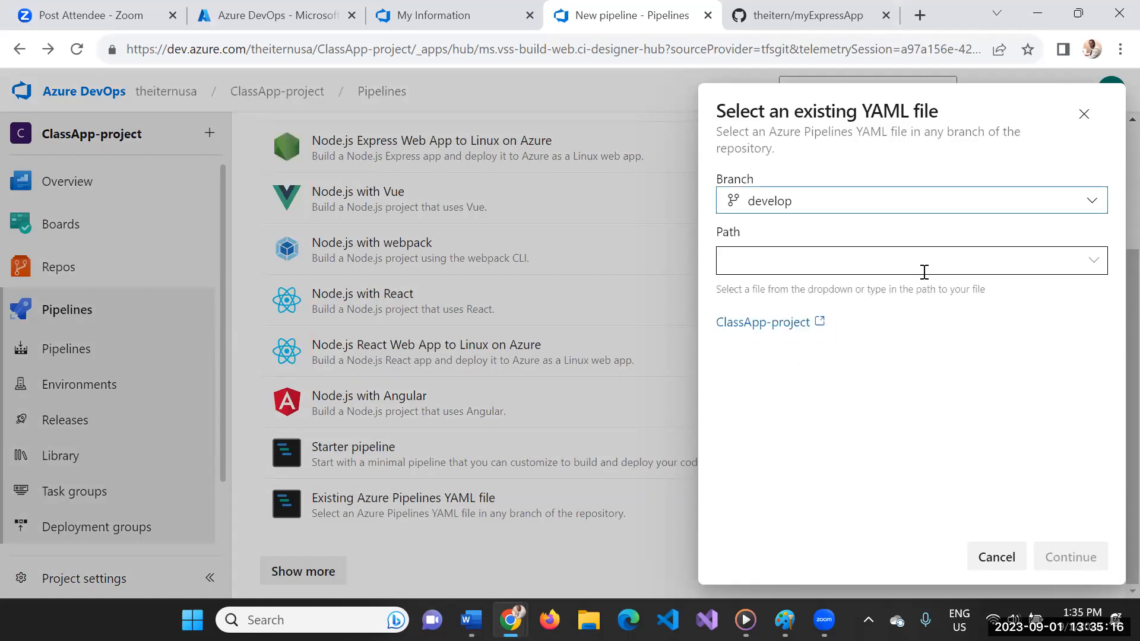
pyautogui.click(912, 260)
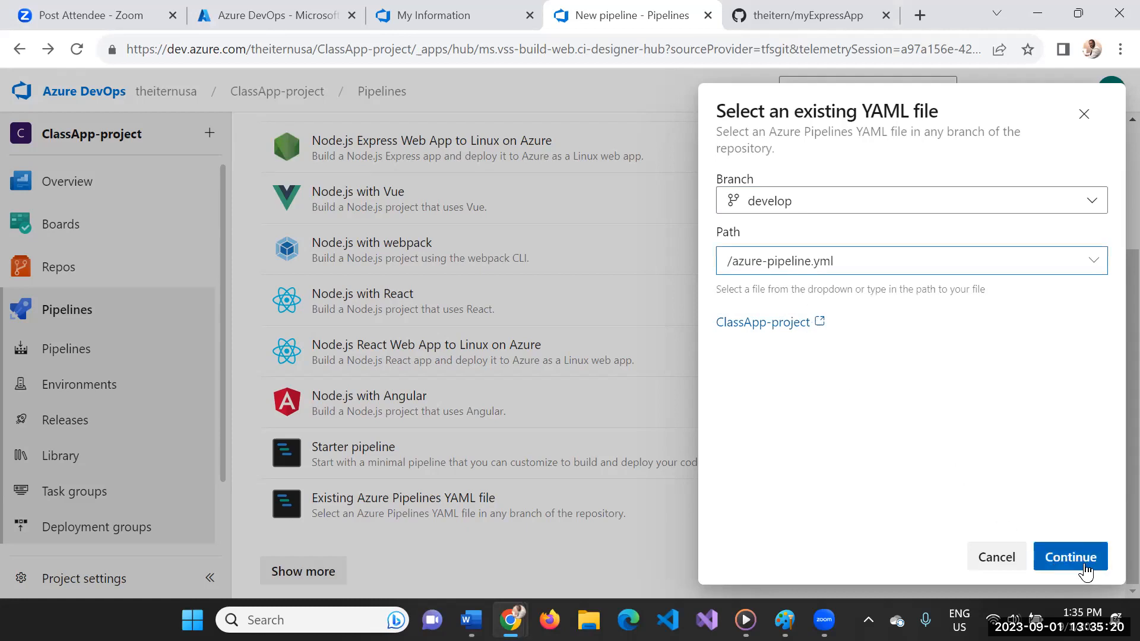
pyautogui.click(1071, 556)
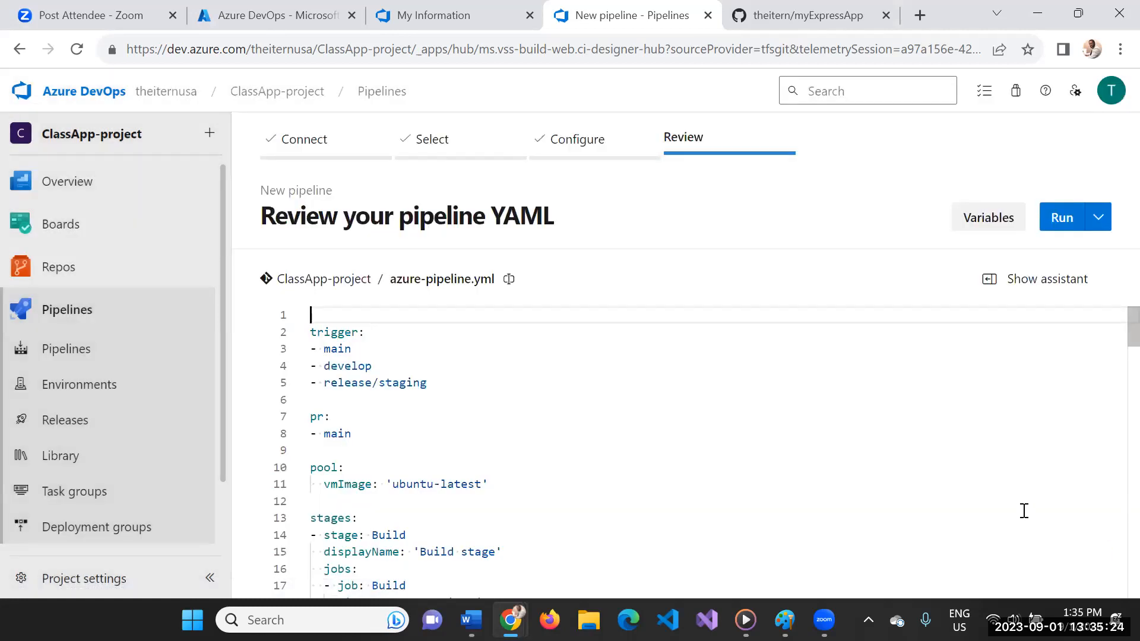
pyautogui.moveTo(533, 415)
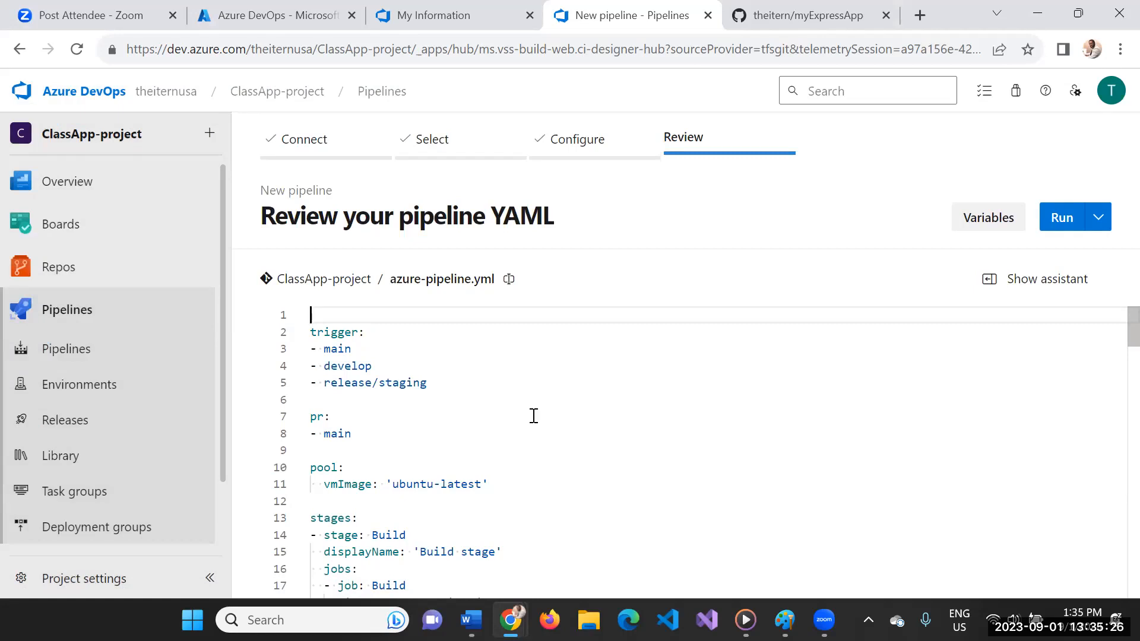
pyautogui.scroll(-3)
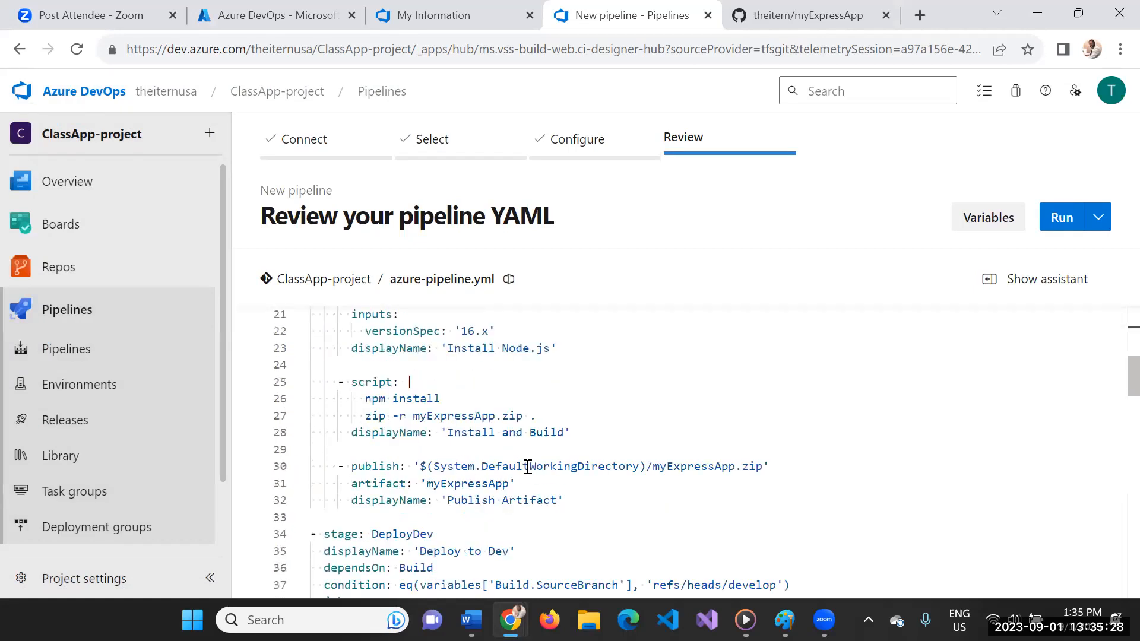
pyautogui.scroll(-3)
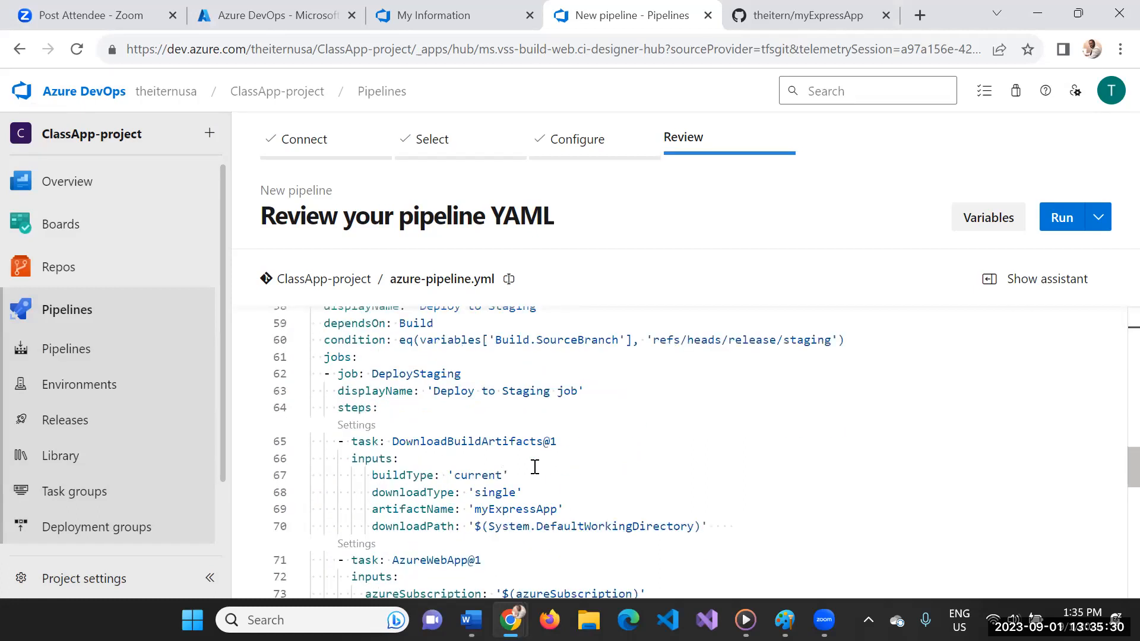
pyautogui.scroll(-3)
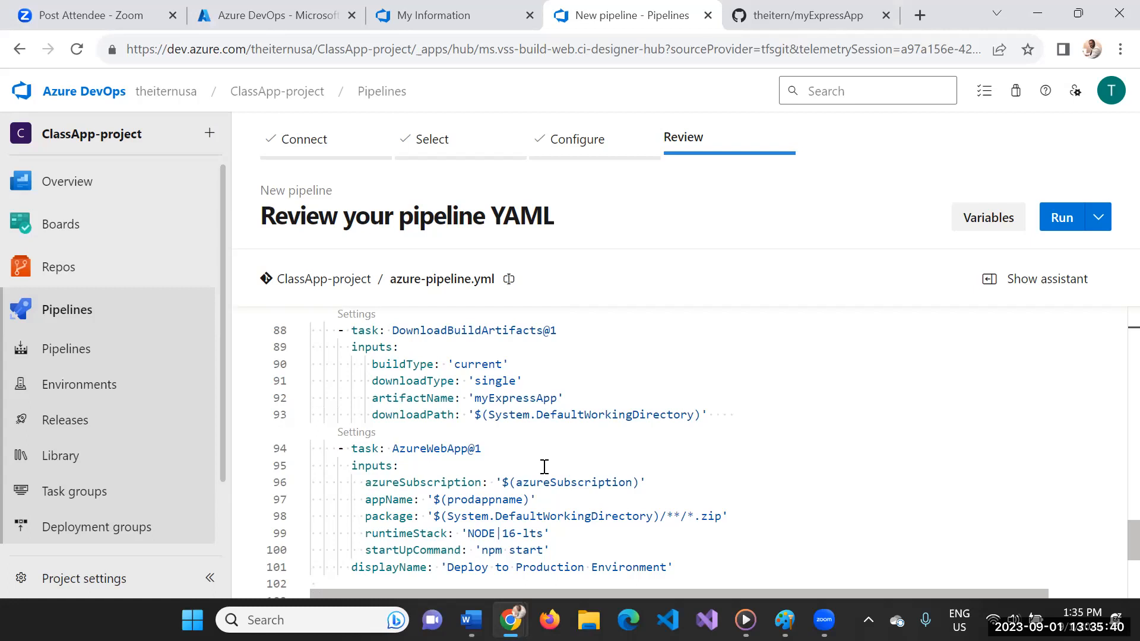
pyautogui.scroll(-3)
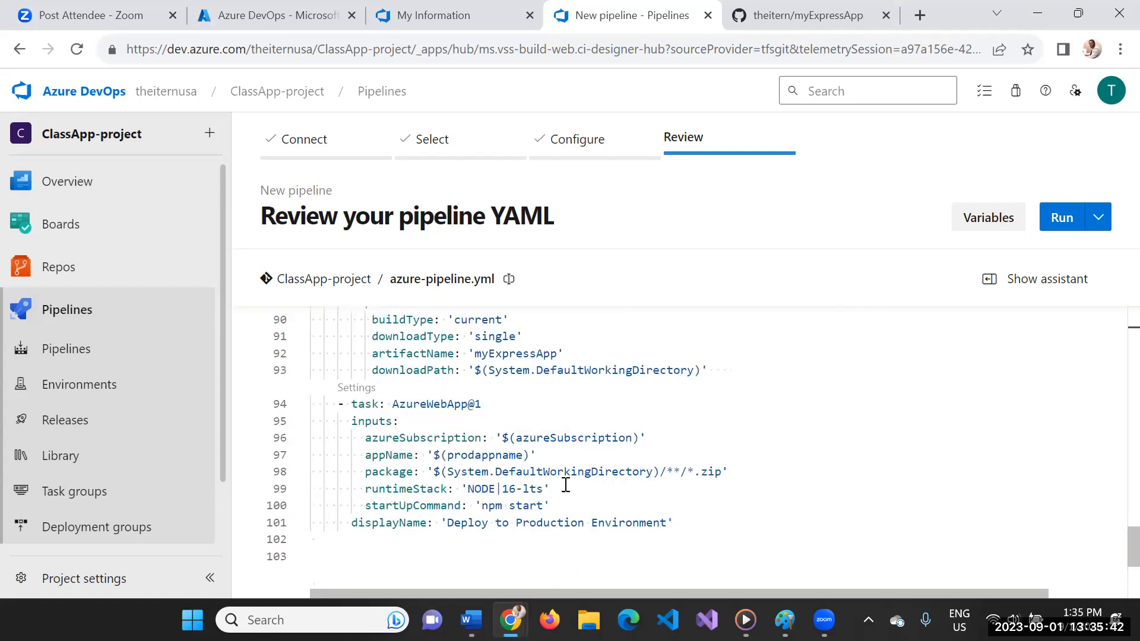
pyautogui.scroll(3)
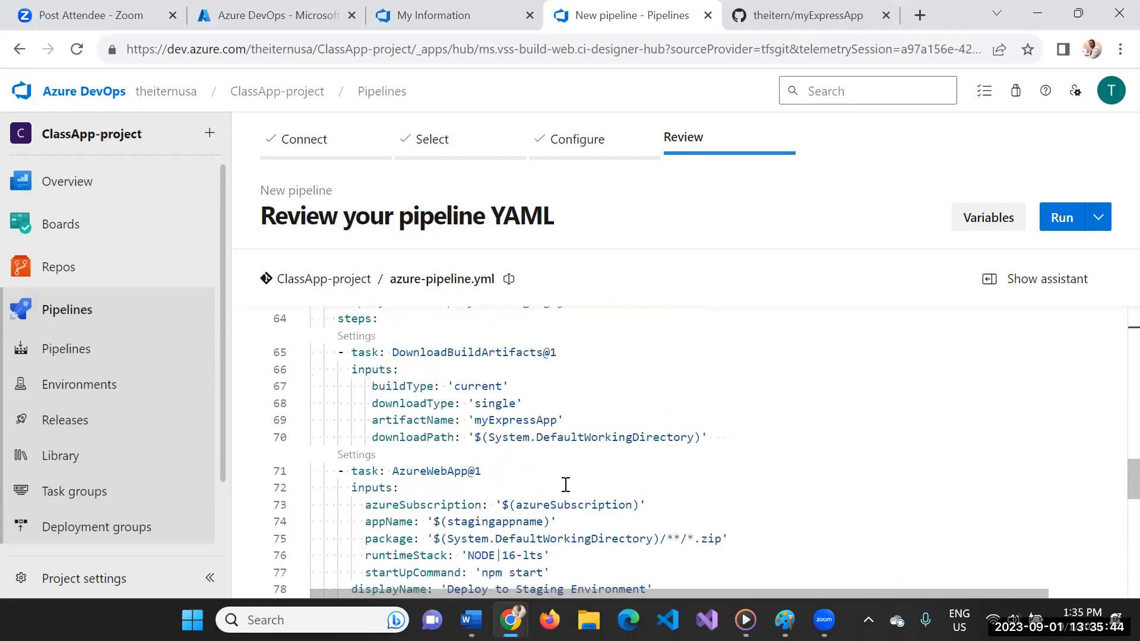
pyautogui.scroll(-3)
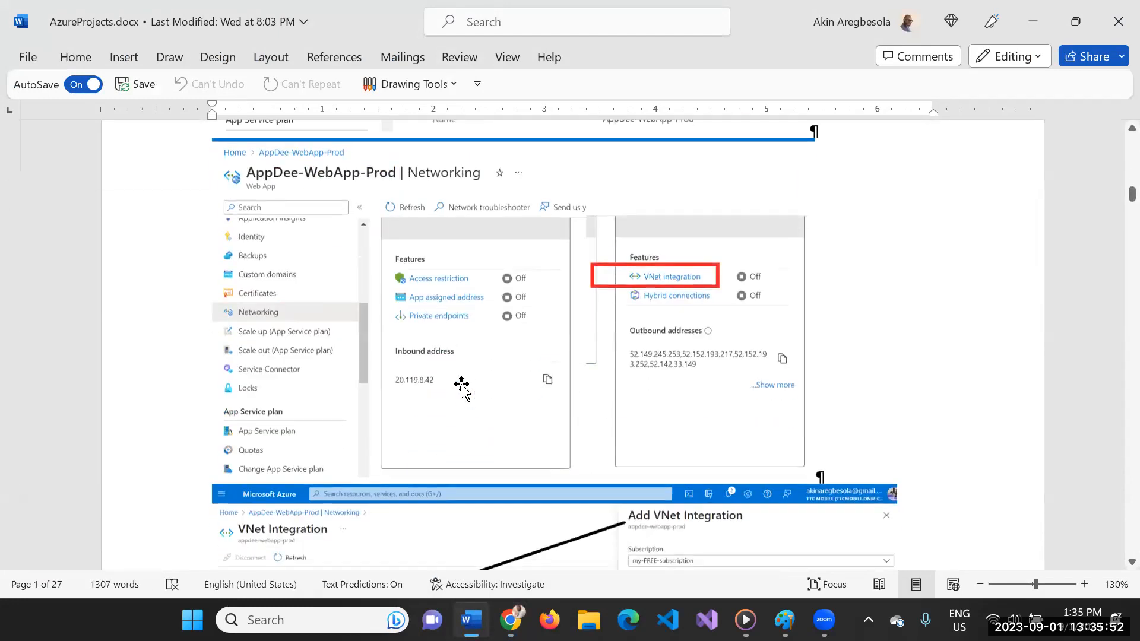
# Step: Select and copy the full pipeline YAML from AzureProjects.docx, through the Deploy to Production stage
pyautogui.scroll(-3)
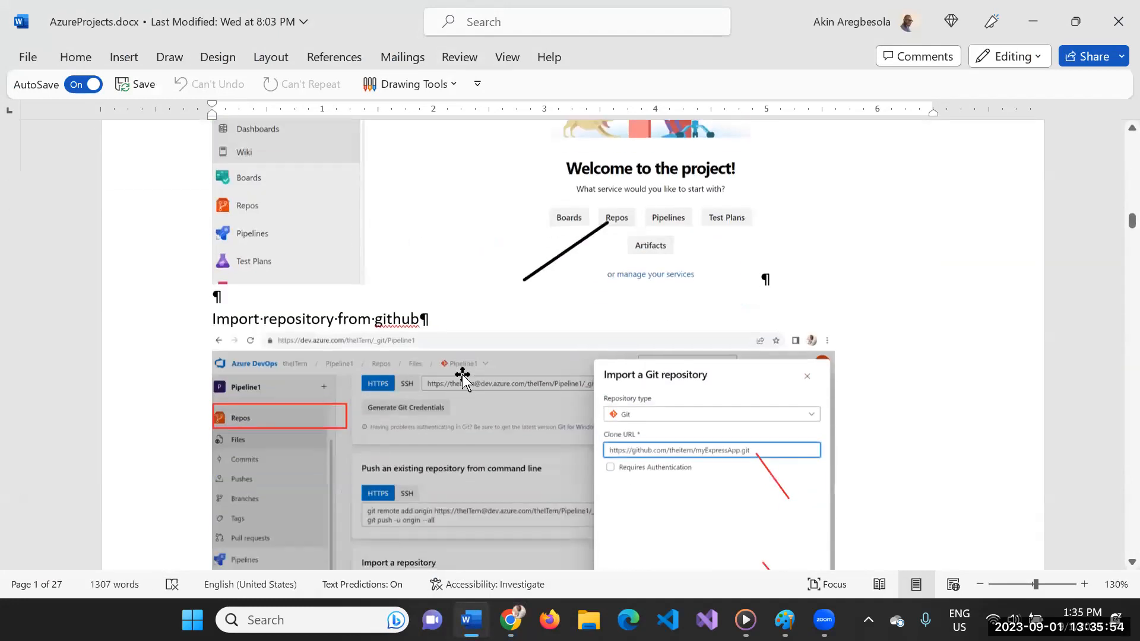
pyautogui.scroll(-3)
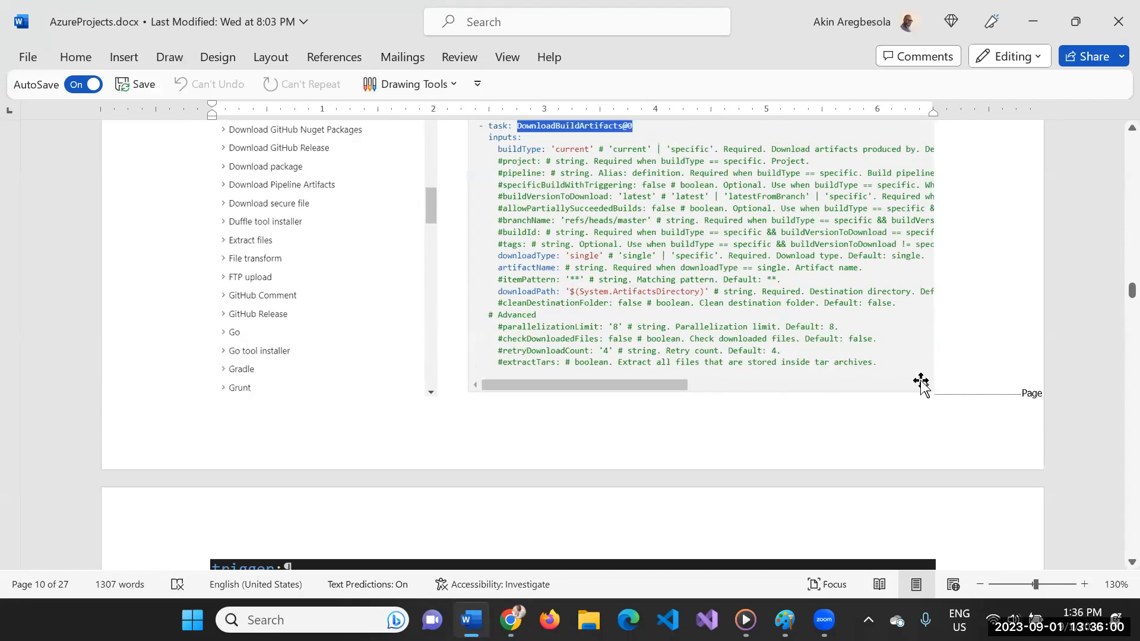
pyautogui.scroll(-3)
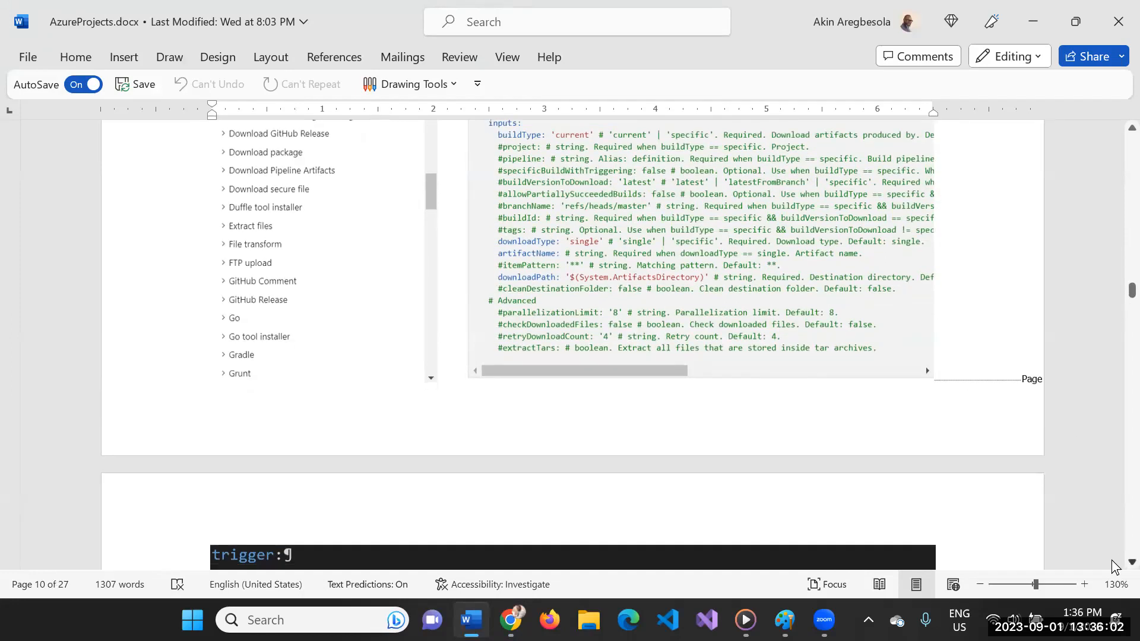
pyautogui.scroll(-3)
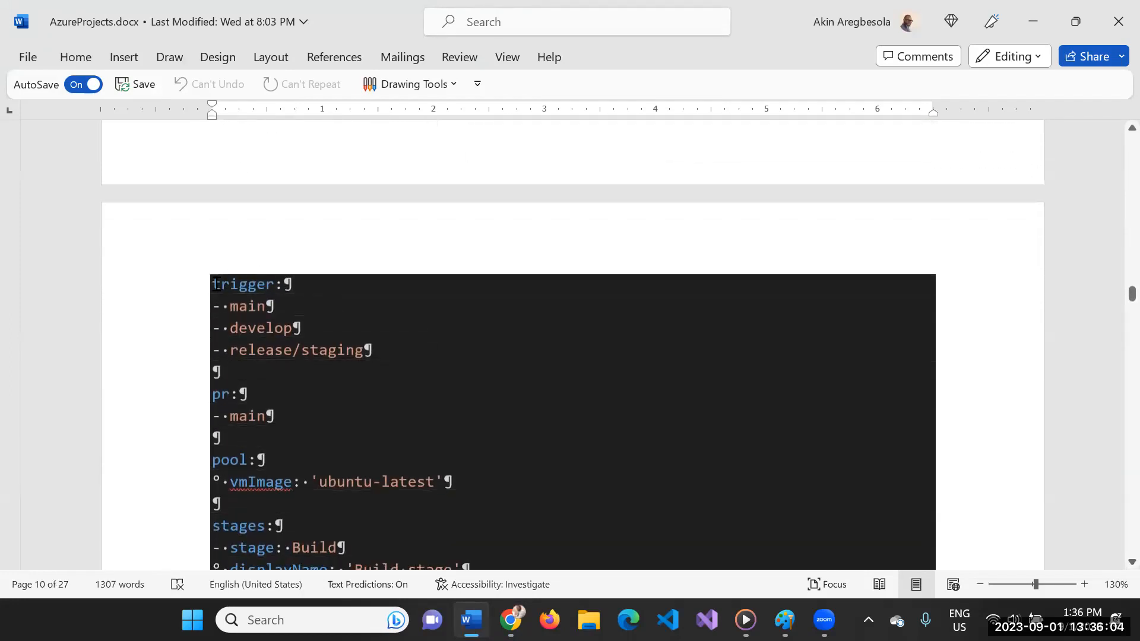
pyautogui.scroll(-3)
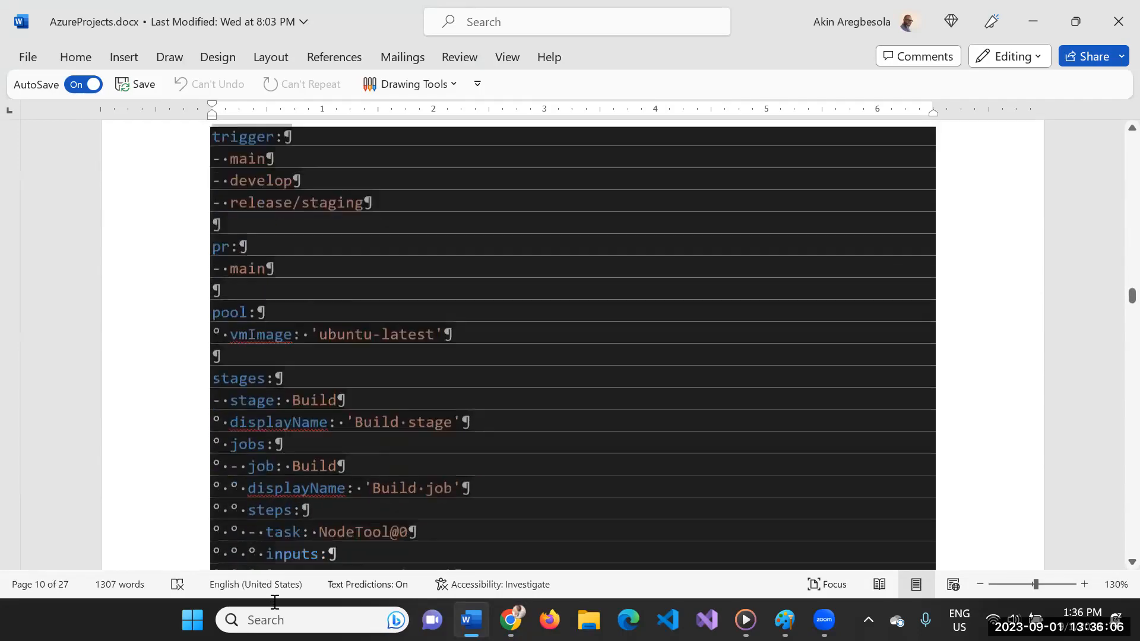
pyautogui.scroll(-3)
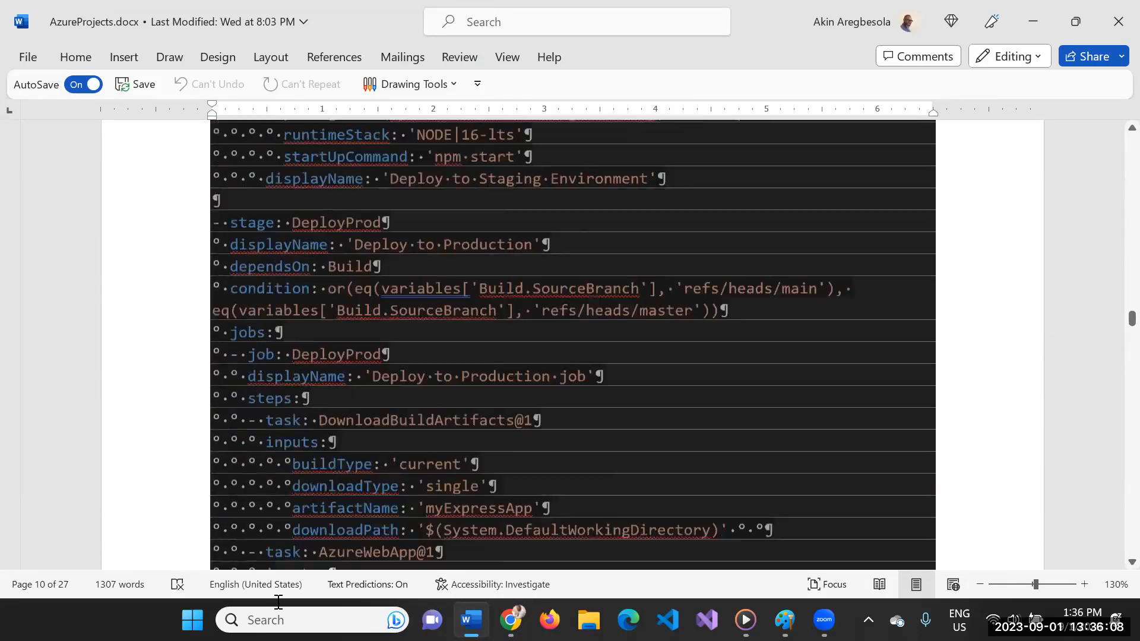
pyautogui.scroll(-3)
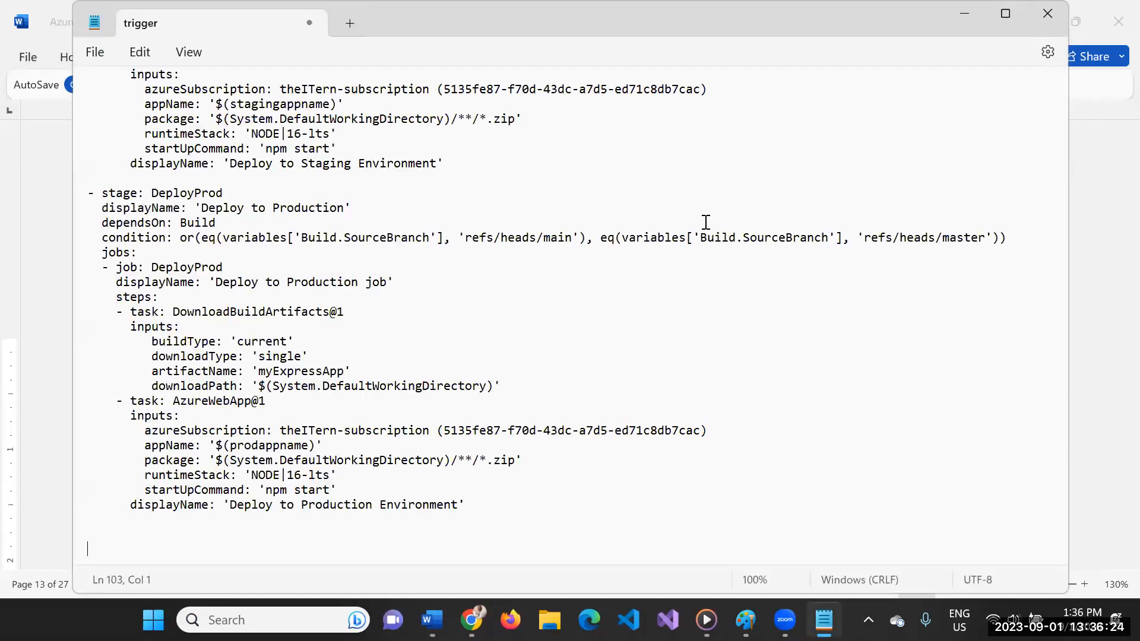
pyautogui.press('Ctrl+a')
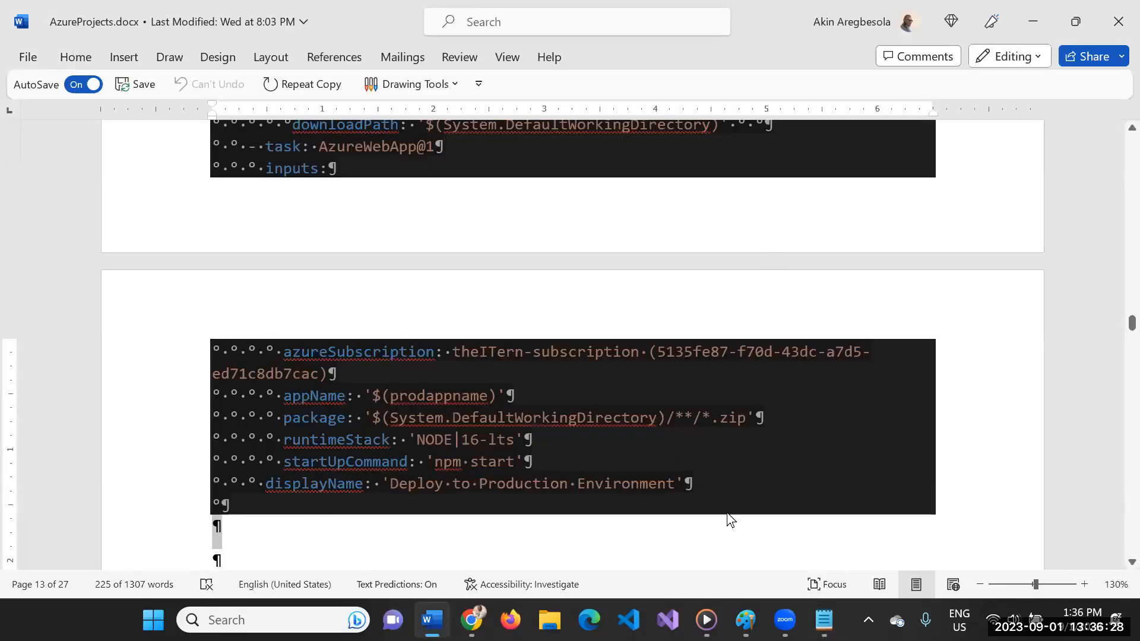
pyautogui.click(472, 620)
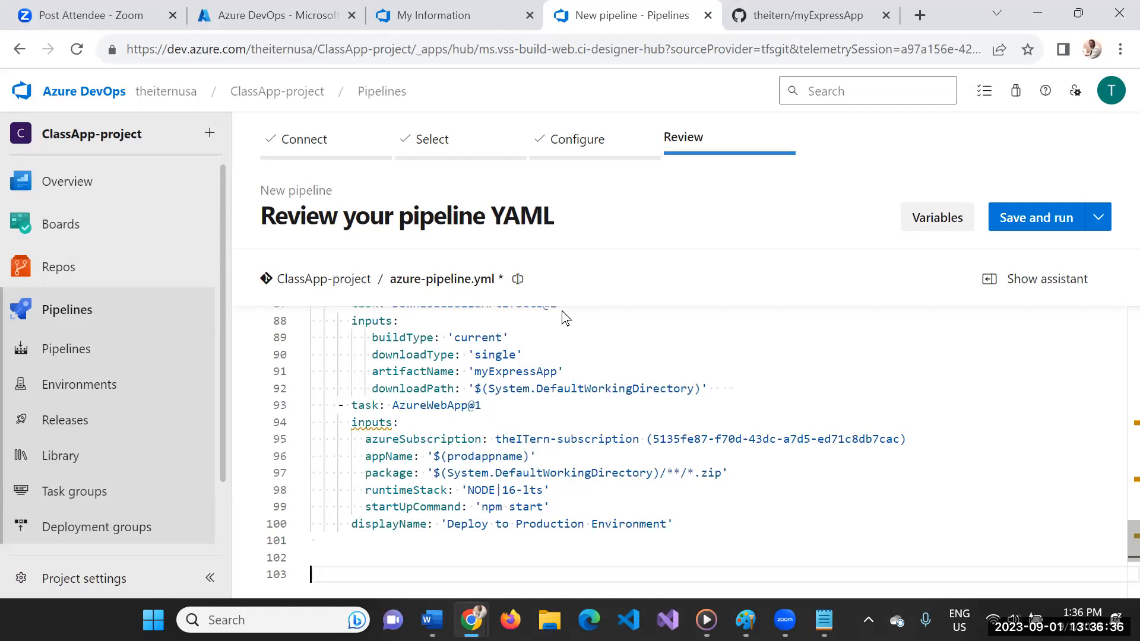
pyautogui.moveTo(751, 174)
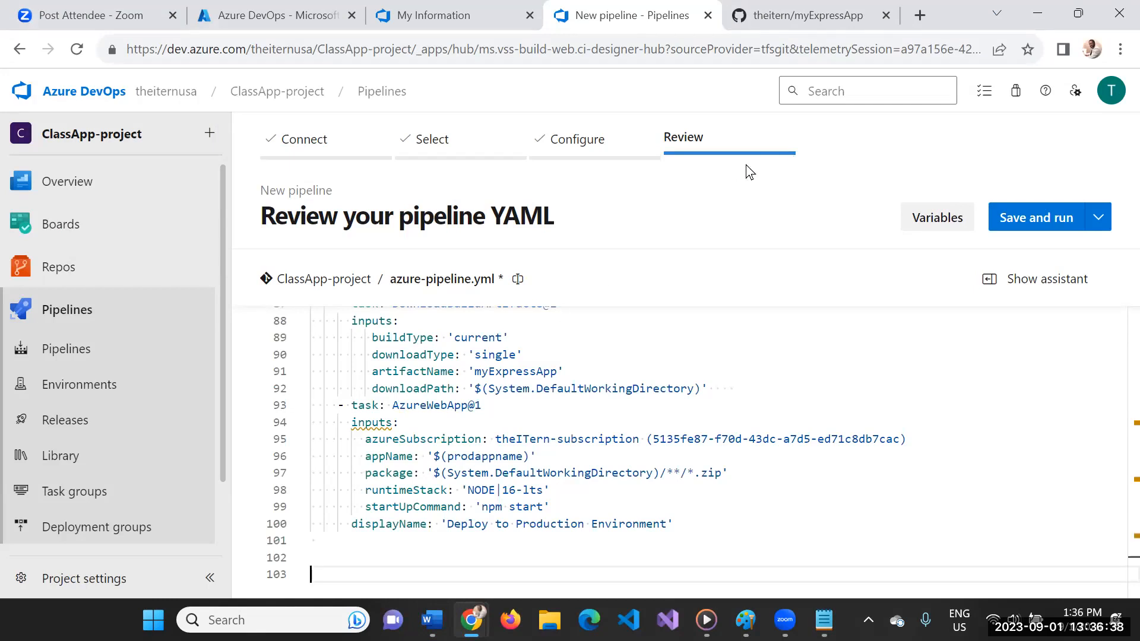
pyautogui.moveTo(1090, 221)
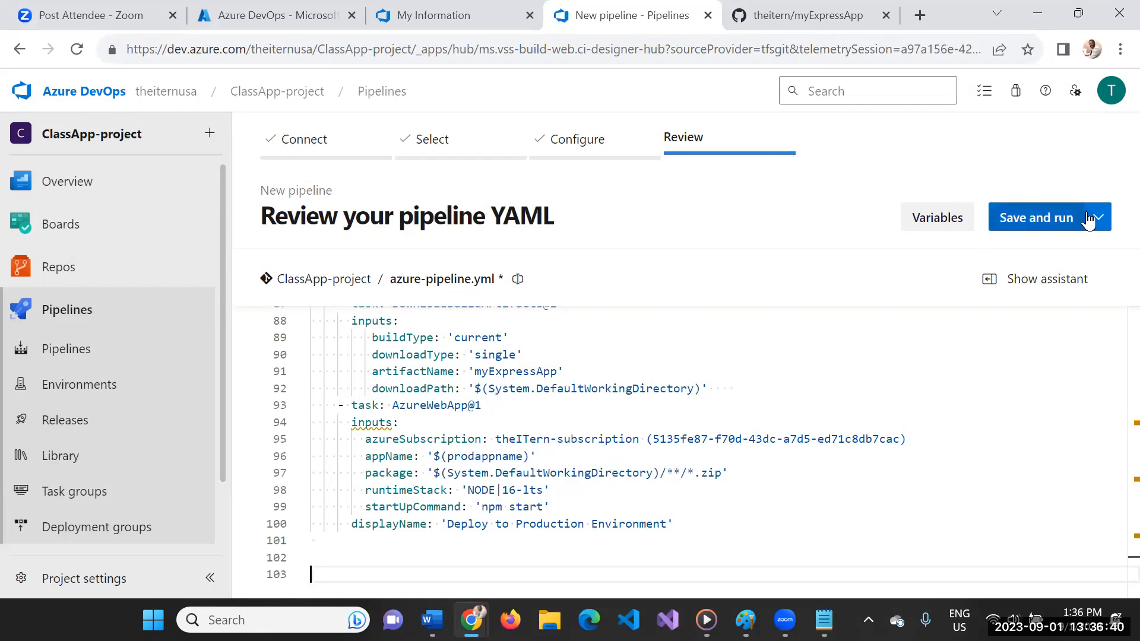
# Step: Save azure-pipeline.yml via the Save option without running, landing on the ClassApp-project Runs page
pyautogui.click(1098, 218)
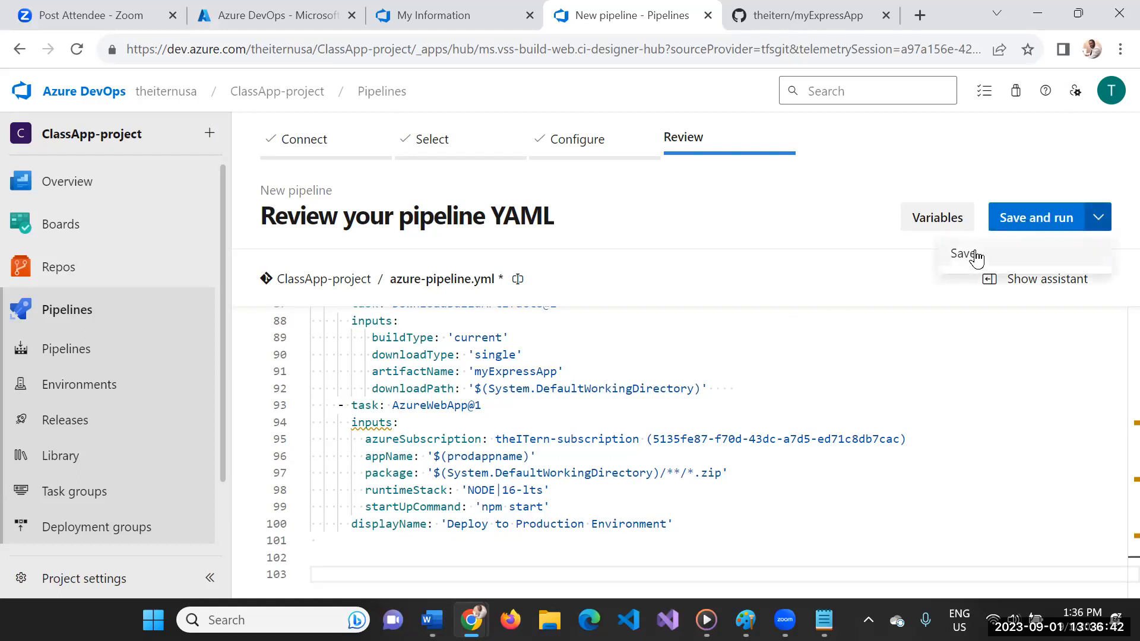
pyautogui.click(960, 253)
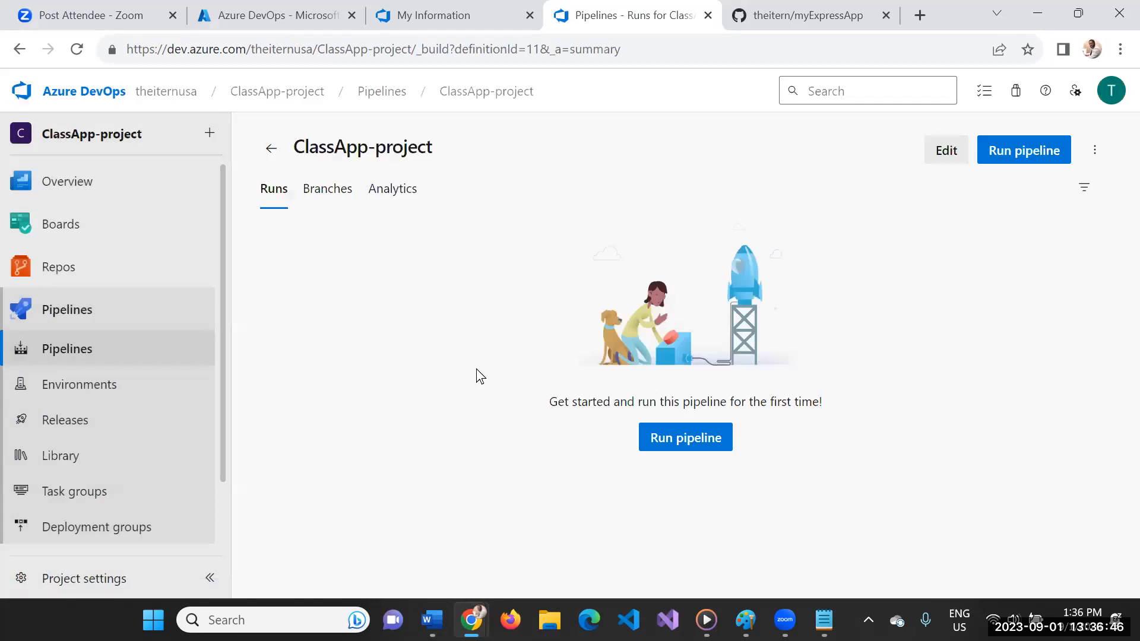
pyautogui.moveTo(180, 368)
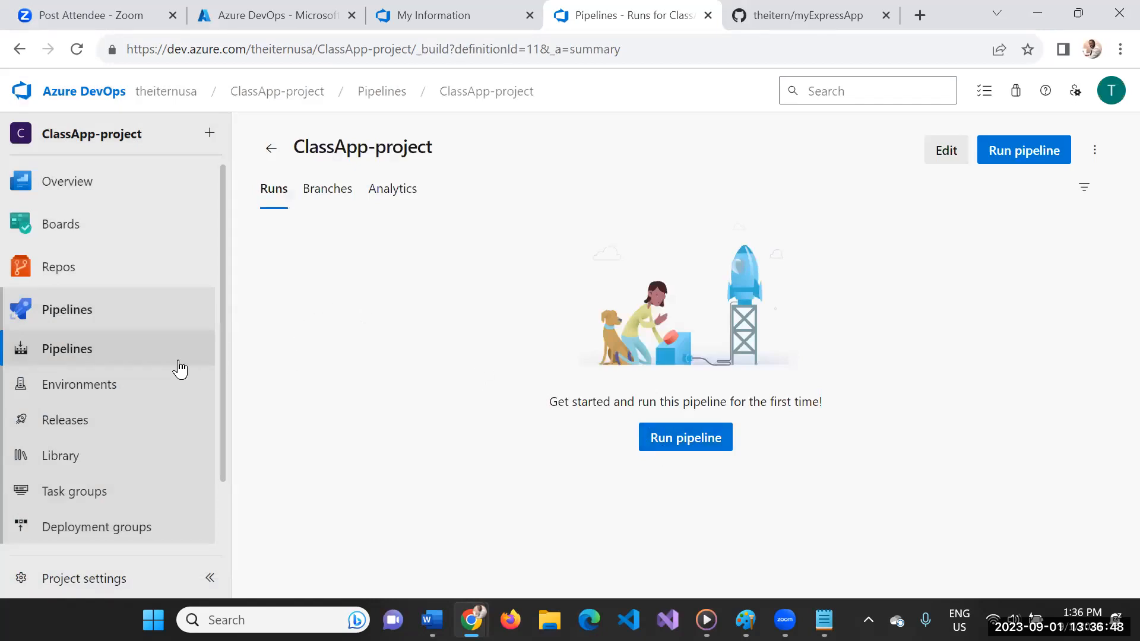
pyautogui.moveTo(311, 380)
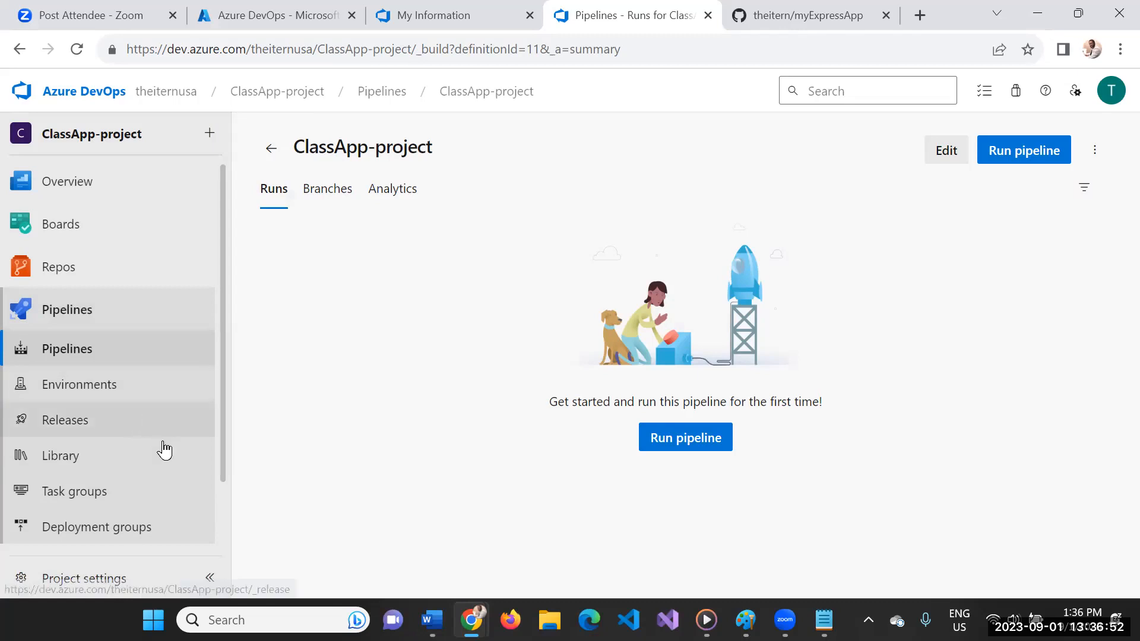
pyautogui.scroll(-3)
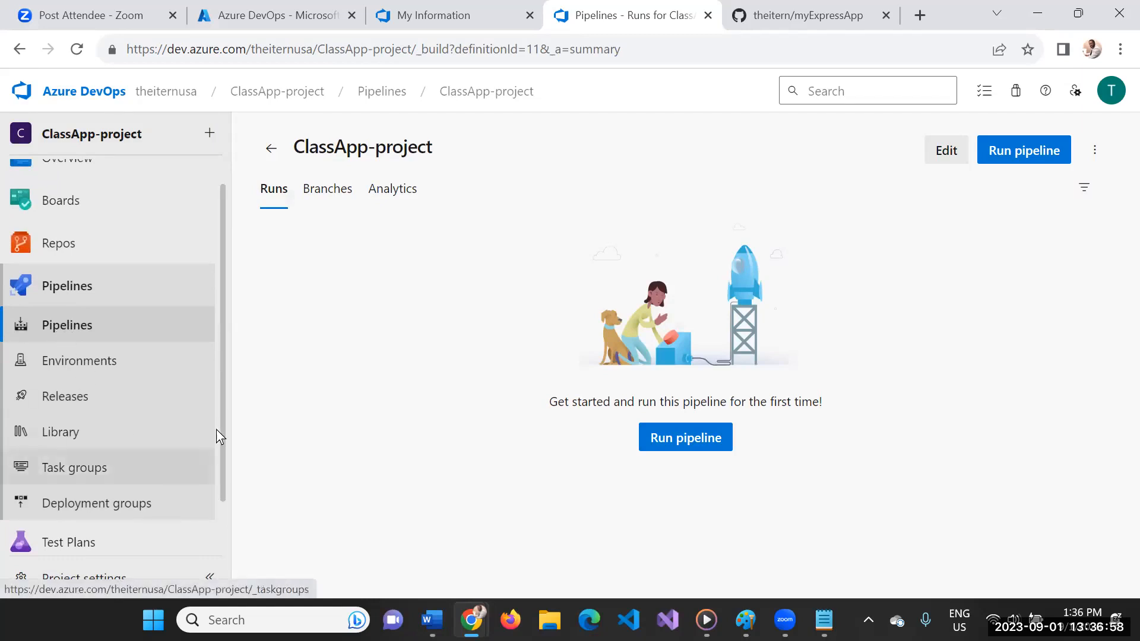
pyautogui.scroll(-3)
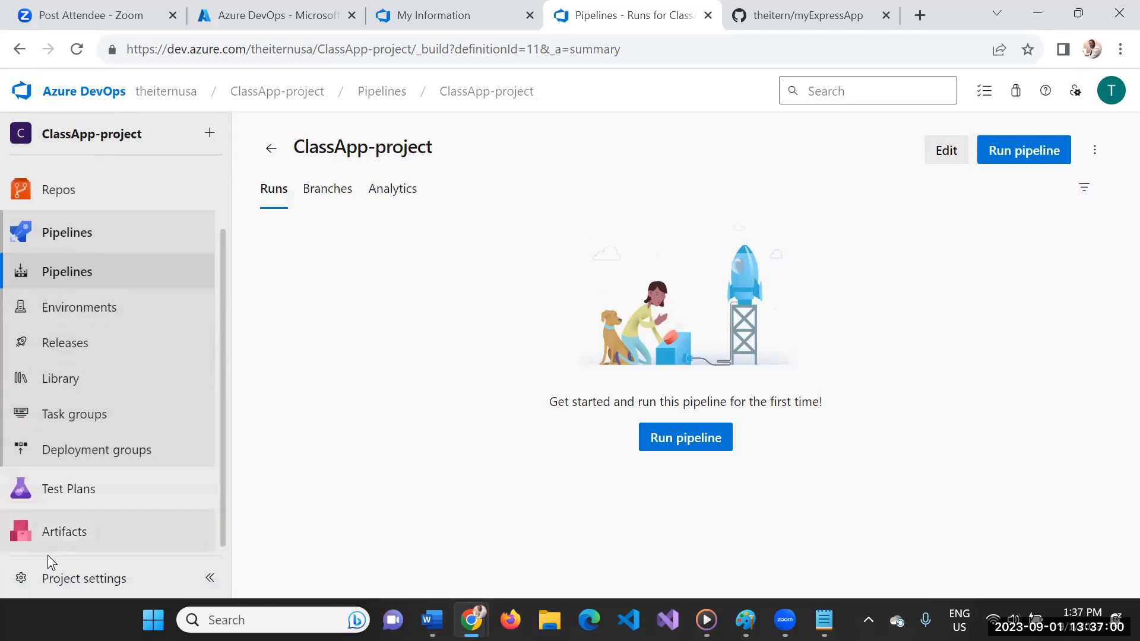
# Step: Open ClassApp-project's Project settings, then return to the AzureProjects.docx notes
pyautogui.click(83, 578)
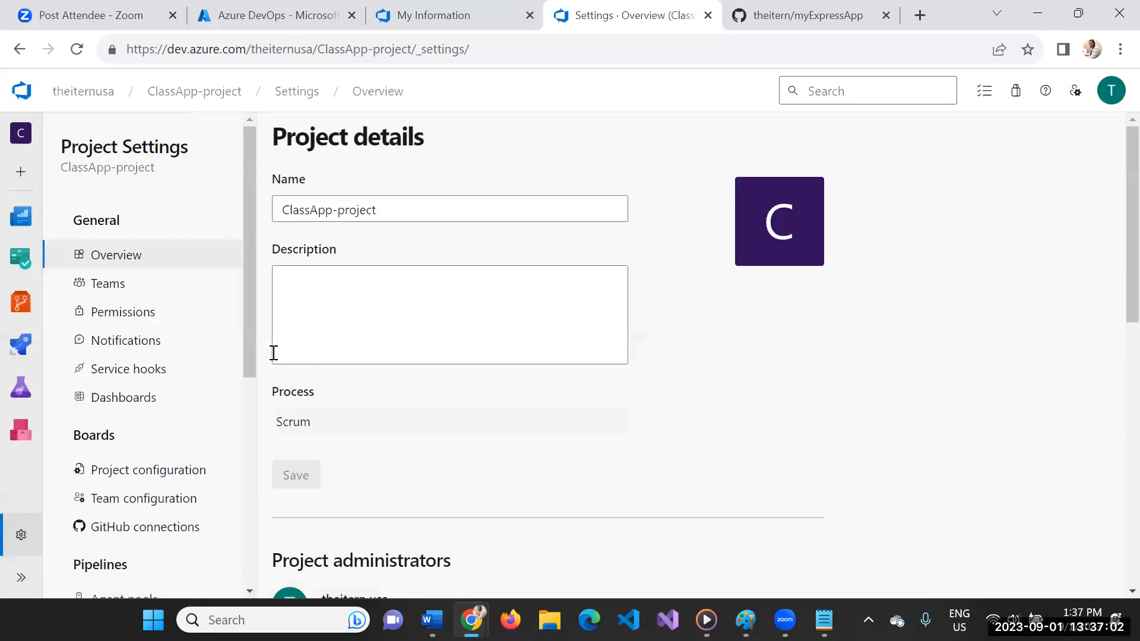
pyautogui.scroll(-3)
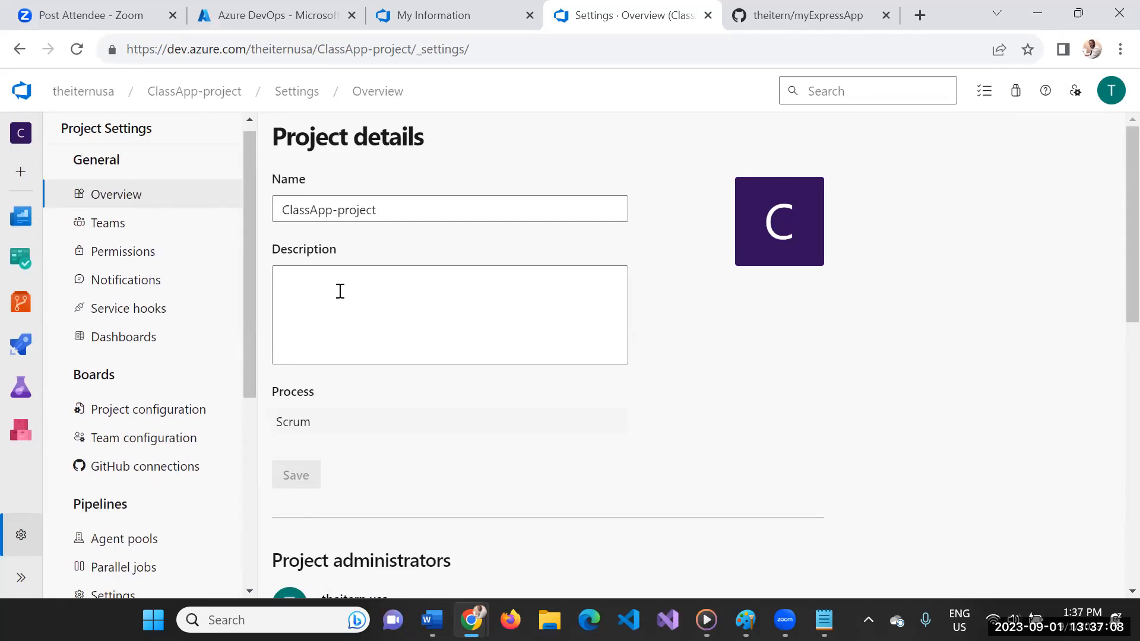
pyautogui.click(431, 620)
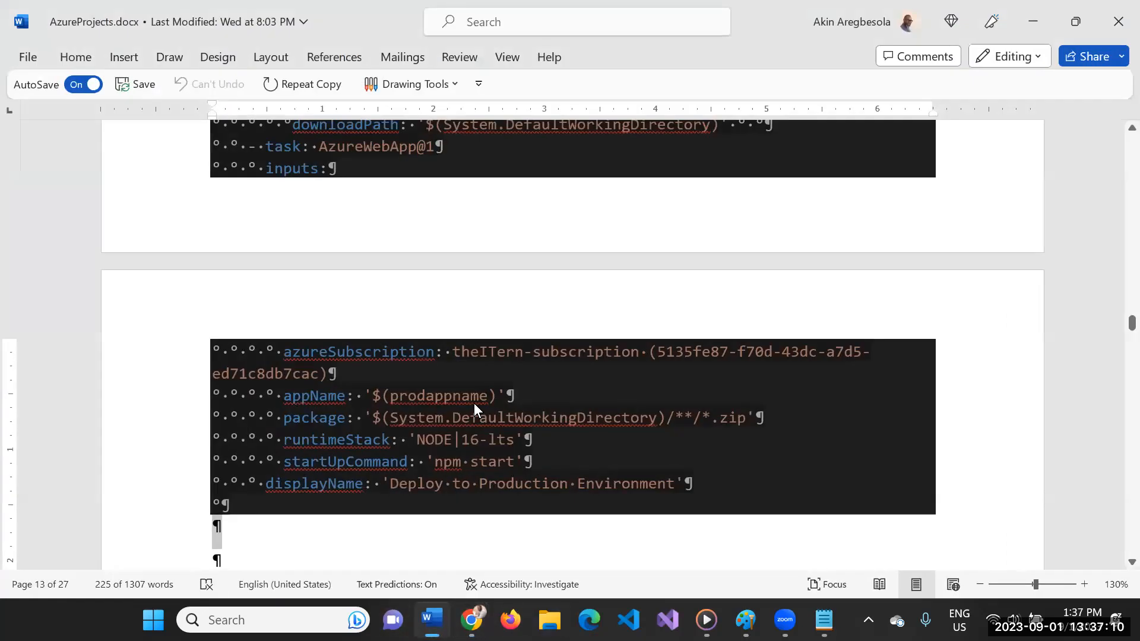
# Step: Return to the opening checklist in AzureProjects.docx and highlight 'Azure Cloud' in step one
pyautogui.scroll(-3)
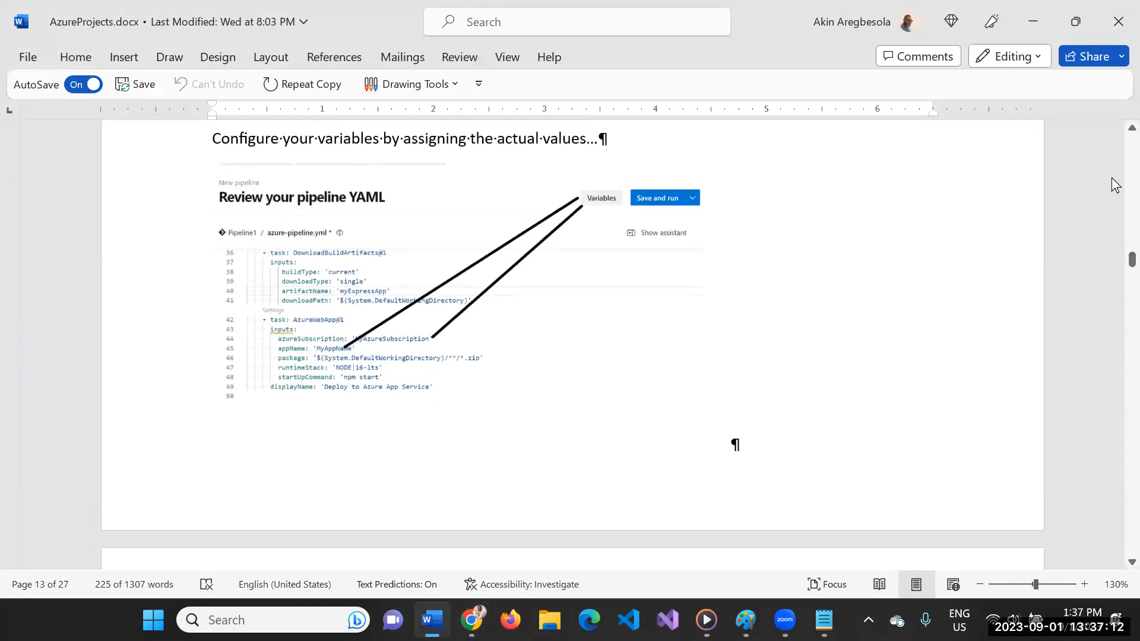
pyautogui.scroll(-3)
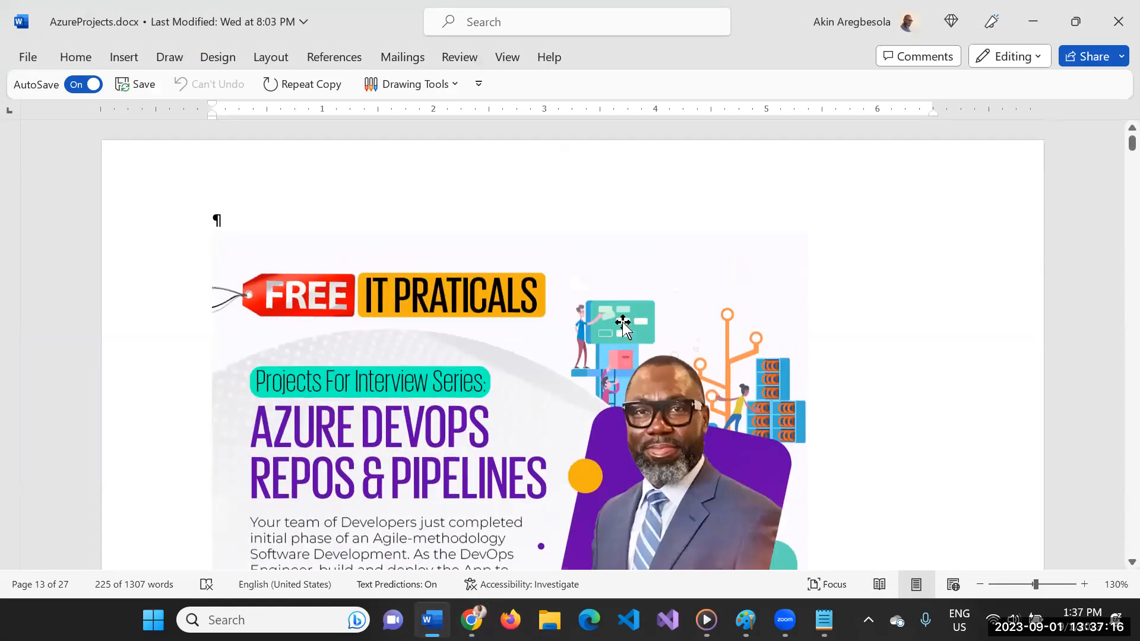
pyautogui.scroll(-3)
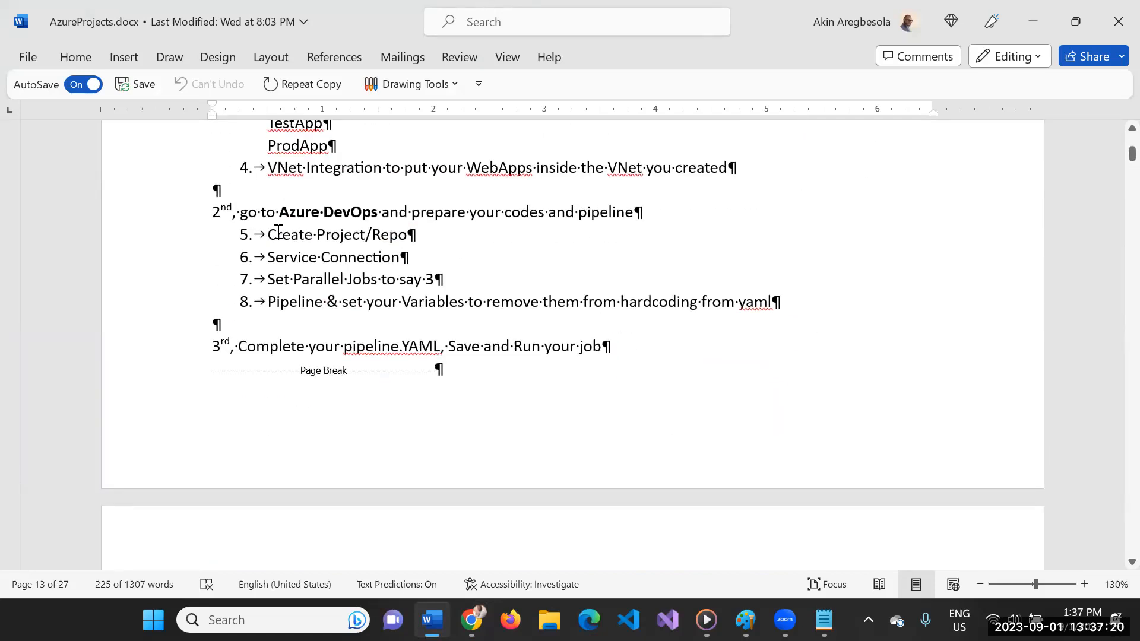
pyautogui.moveTo(268, 234); pyautogui.dragTo(414, 234)
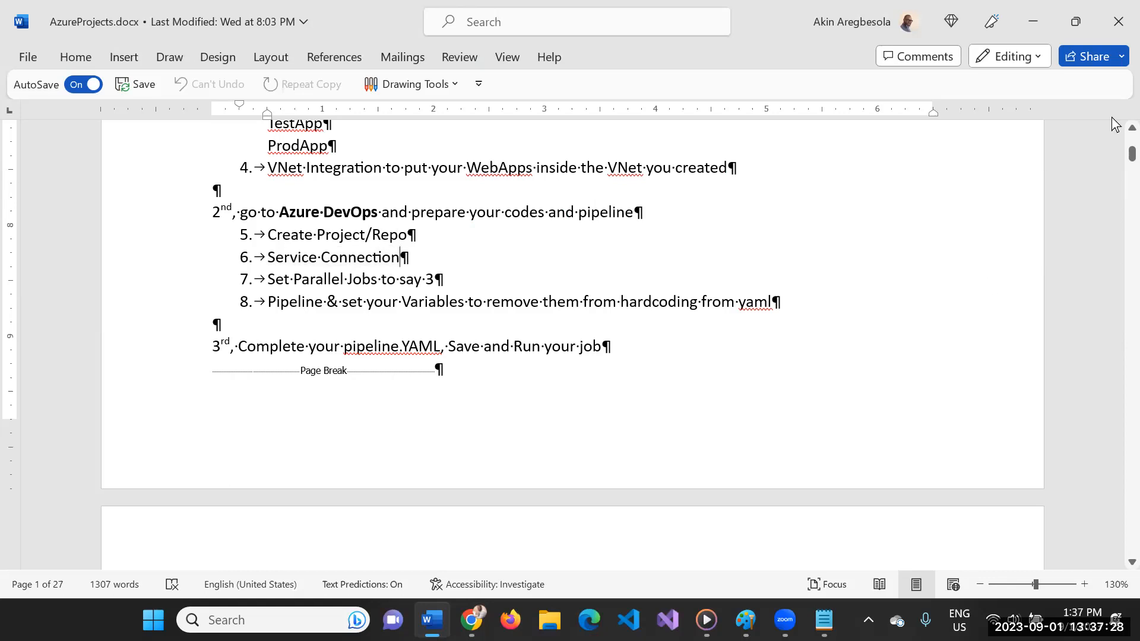
pyautogui.scroll(3)
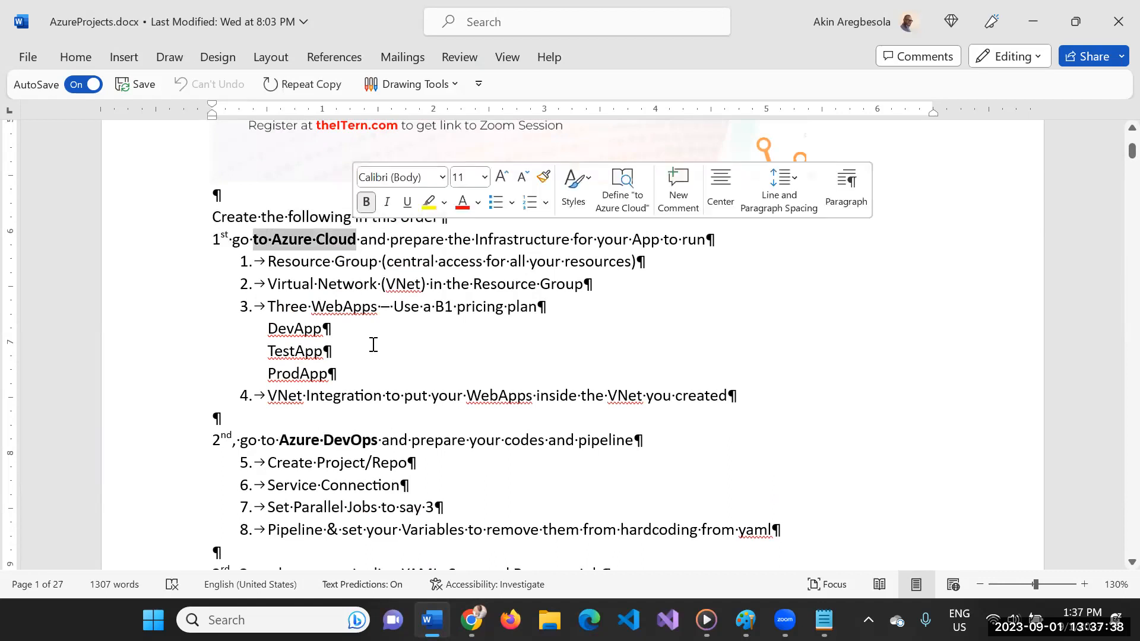
pyautogui.doubleClick(345, 306)
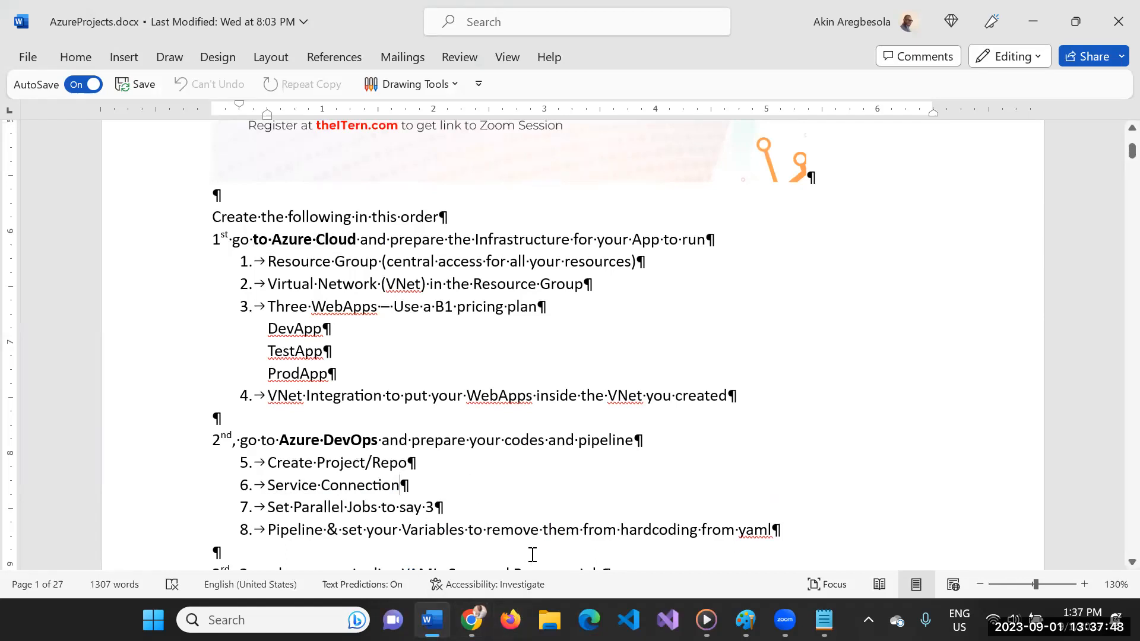
pyautogui.moveTo(494, 584)
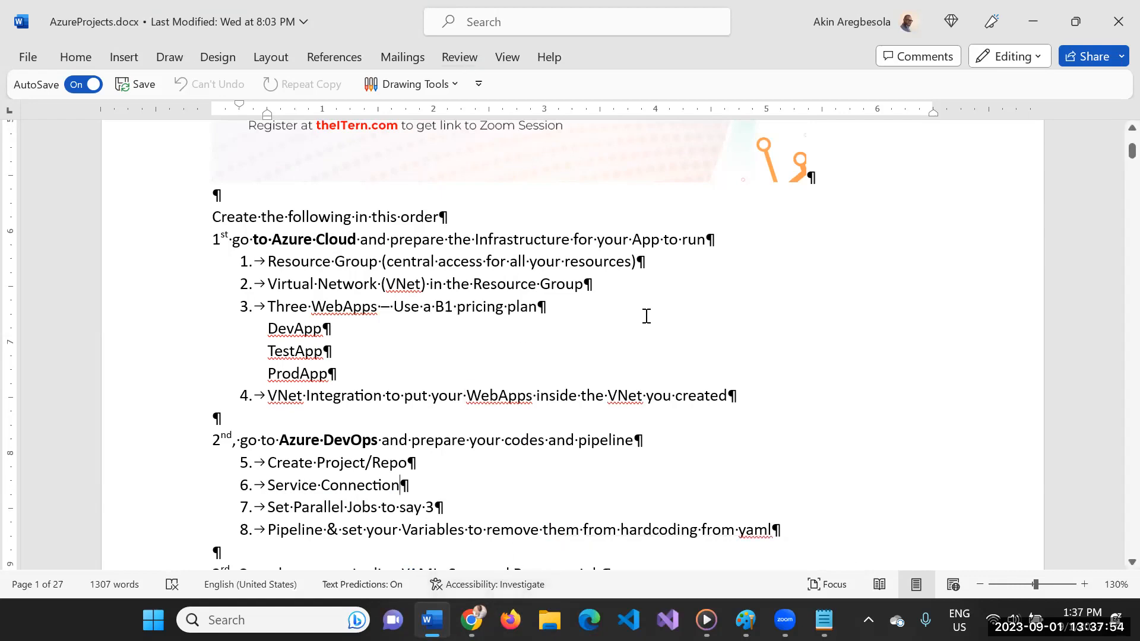
pyautogui.moveTo(627, 232)
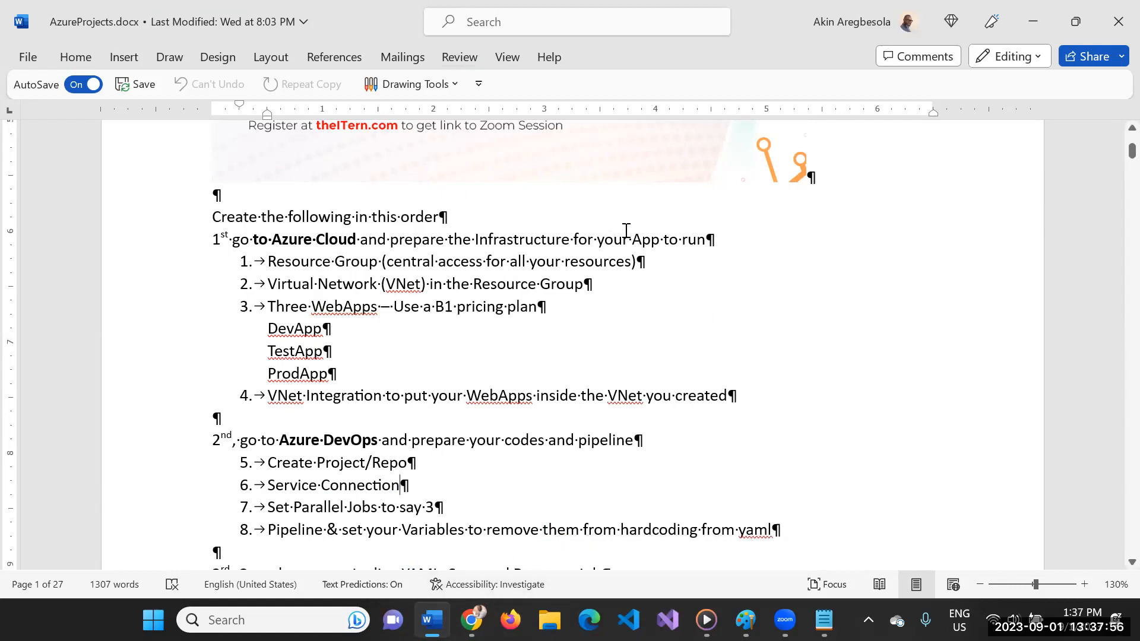
pyautogui.moveTo(565, 340)
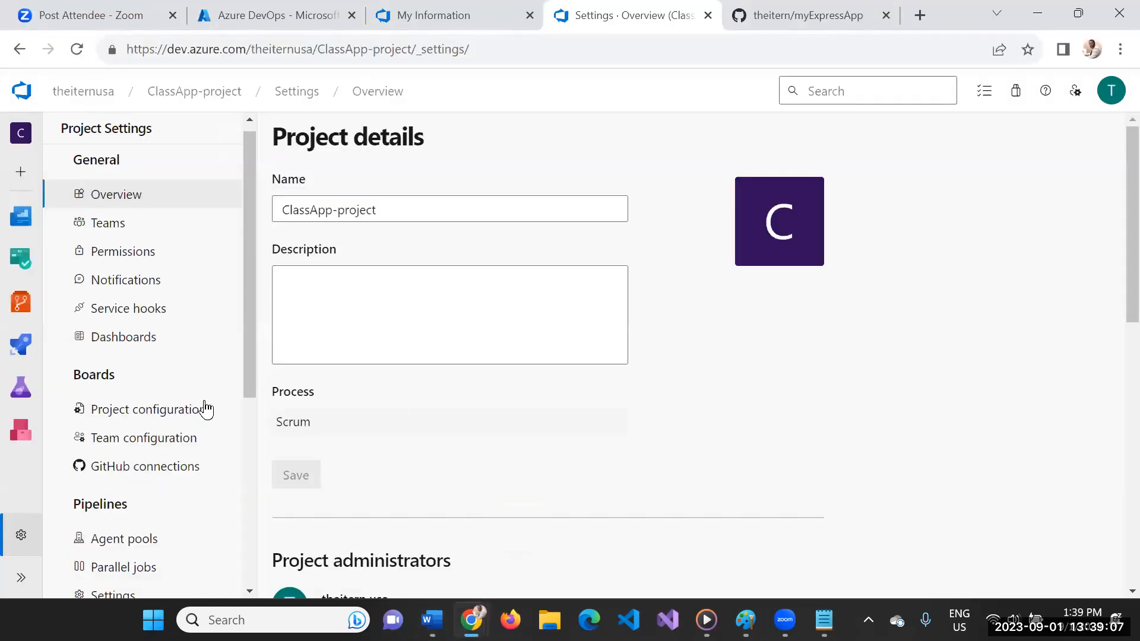
pyautogui.moveTo(253, 305)
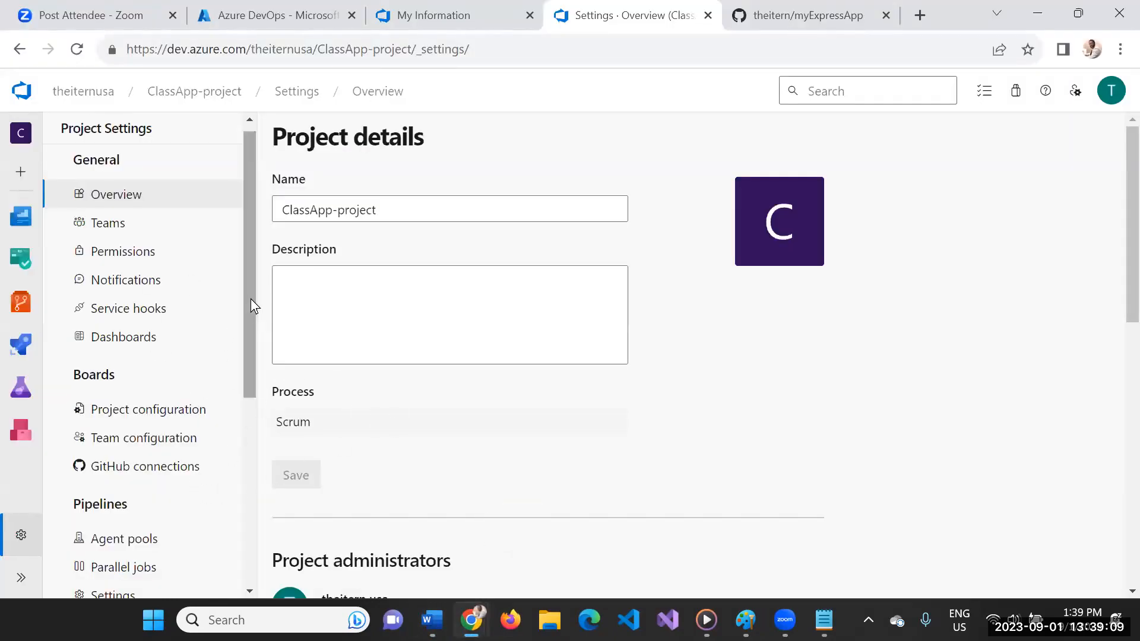
# Step: Open Service connections under Pipelines in ClassApp-project's Project Settings
pyautogui.scroll(-3)
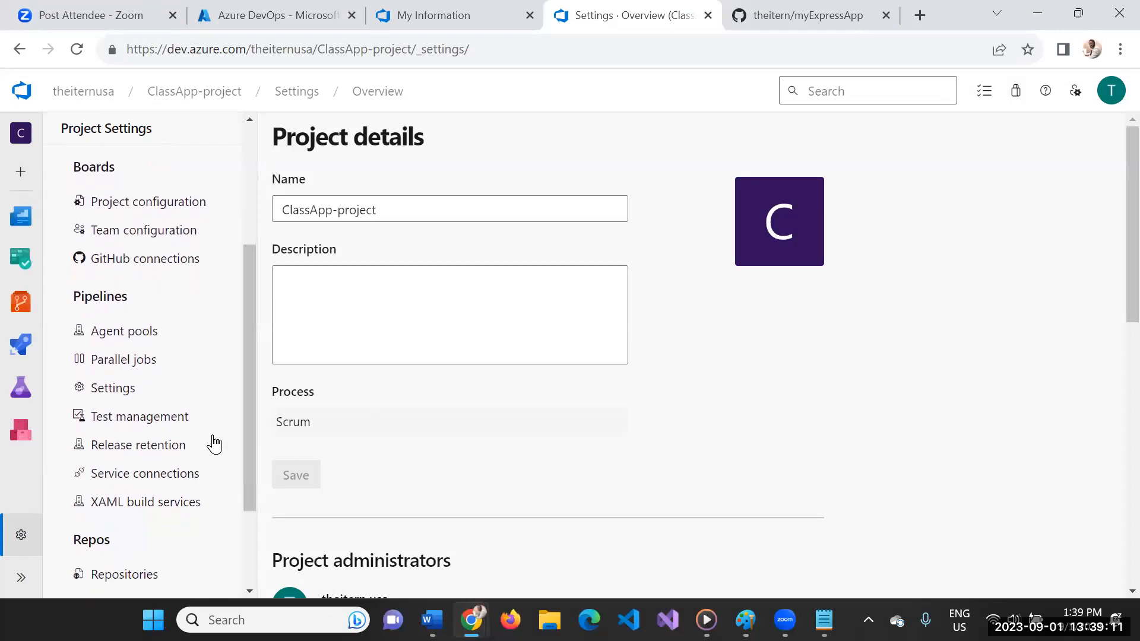
pyautogui.moveTo(173, 480)
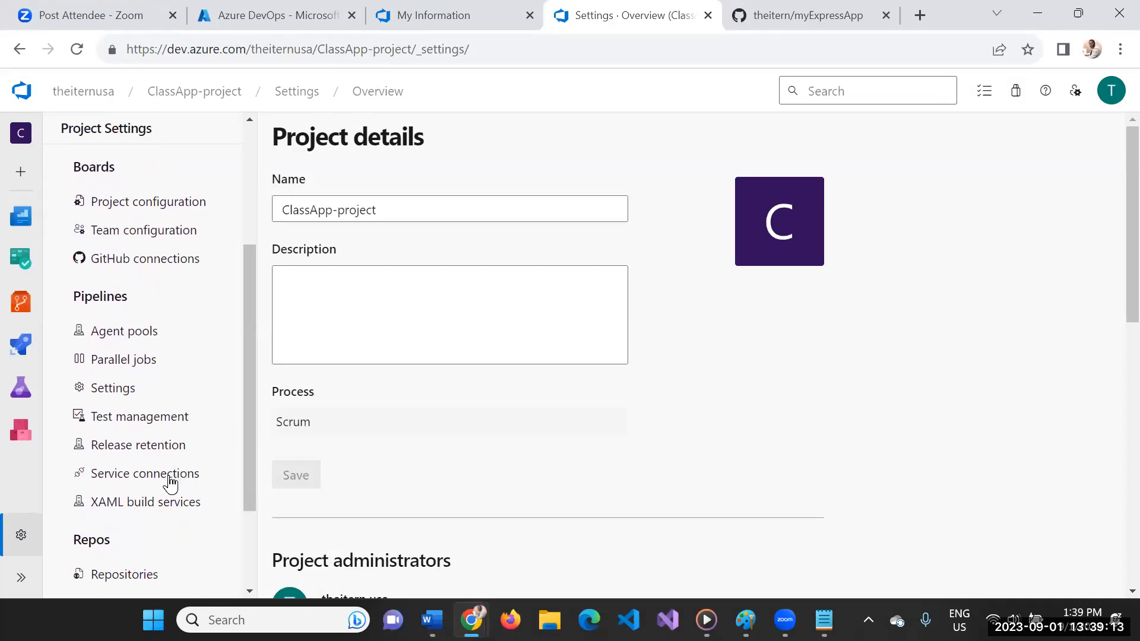
pyautogui.moveTo(309, 422)
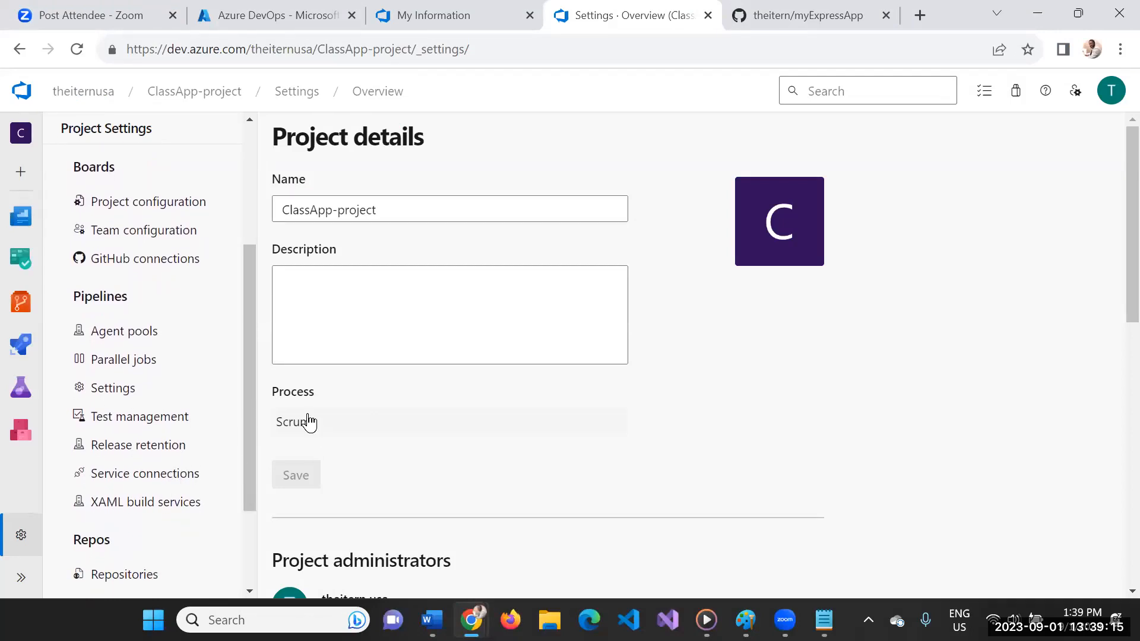
pyautogui.scroll(-3)
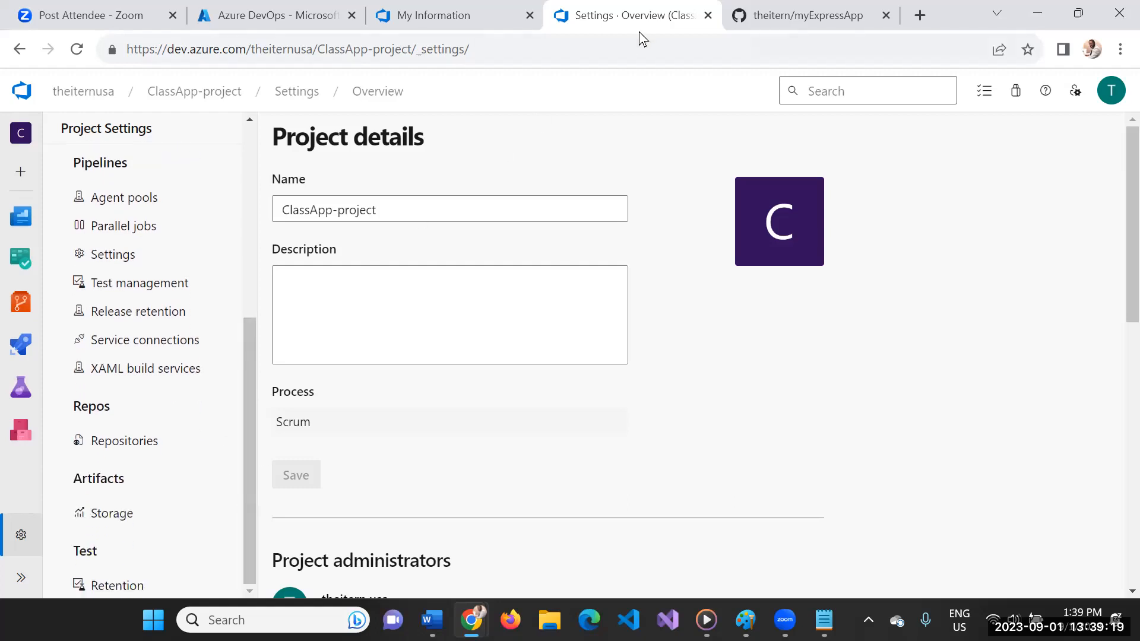
pyautogui.moveTo(119, 349)
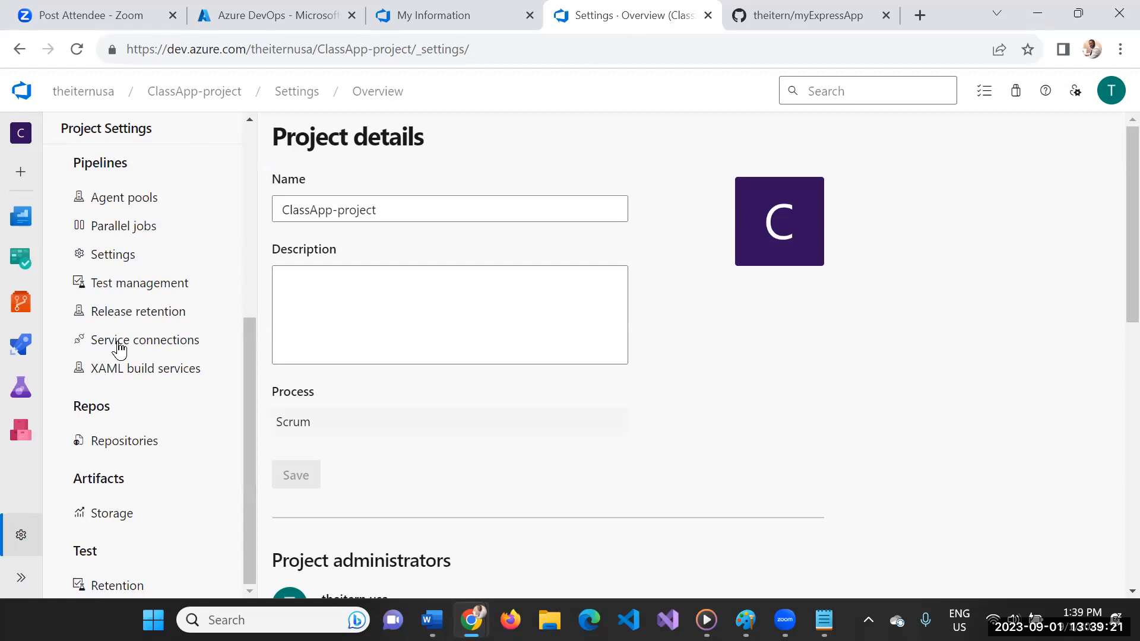
pyautogui.click(145, 339)
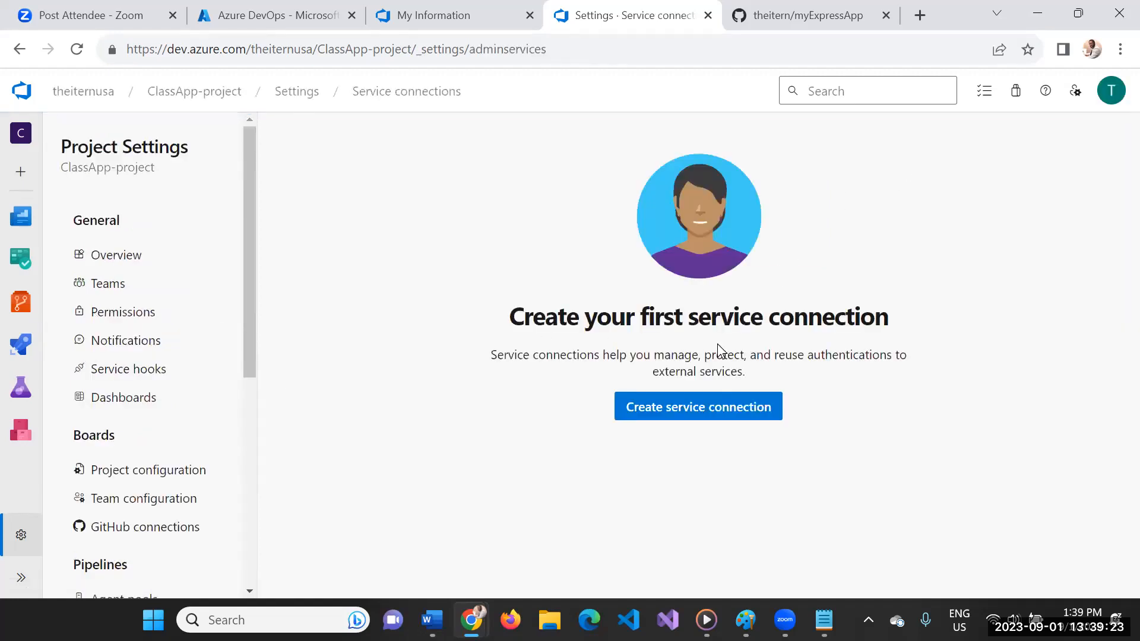
# Step: Create a new Azure Resource Manager service connection using Service principal (automatic)
pyautogui.click(699, 407)
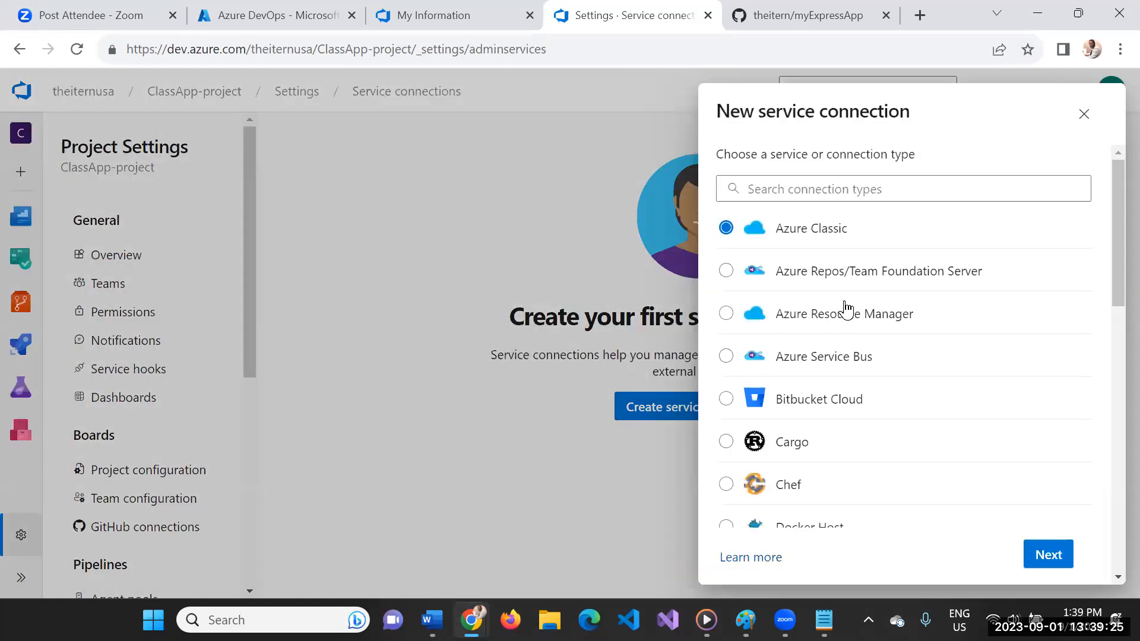
pyautogui.moveTo(813, 327)
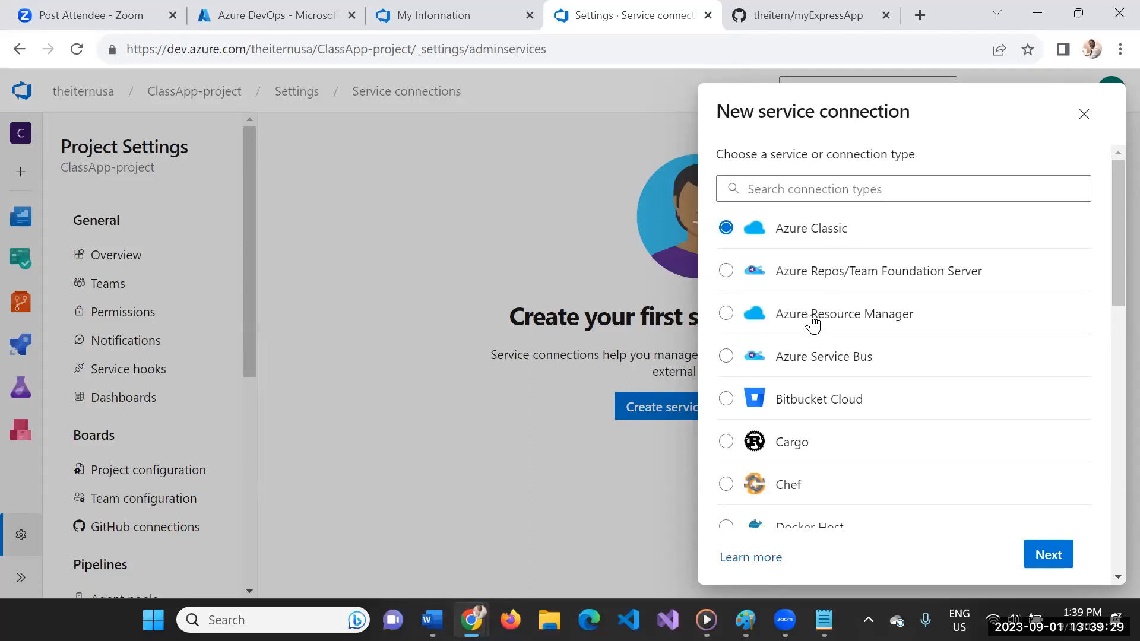
pyautogui.click(726, 314)
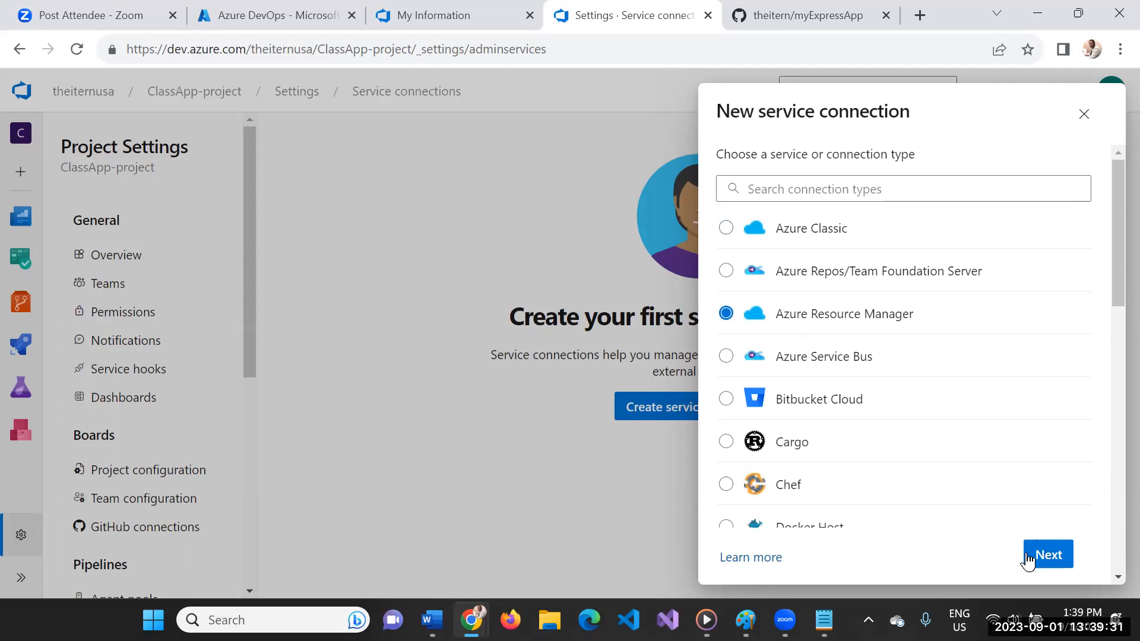
pyautogui.click(1047, 554)
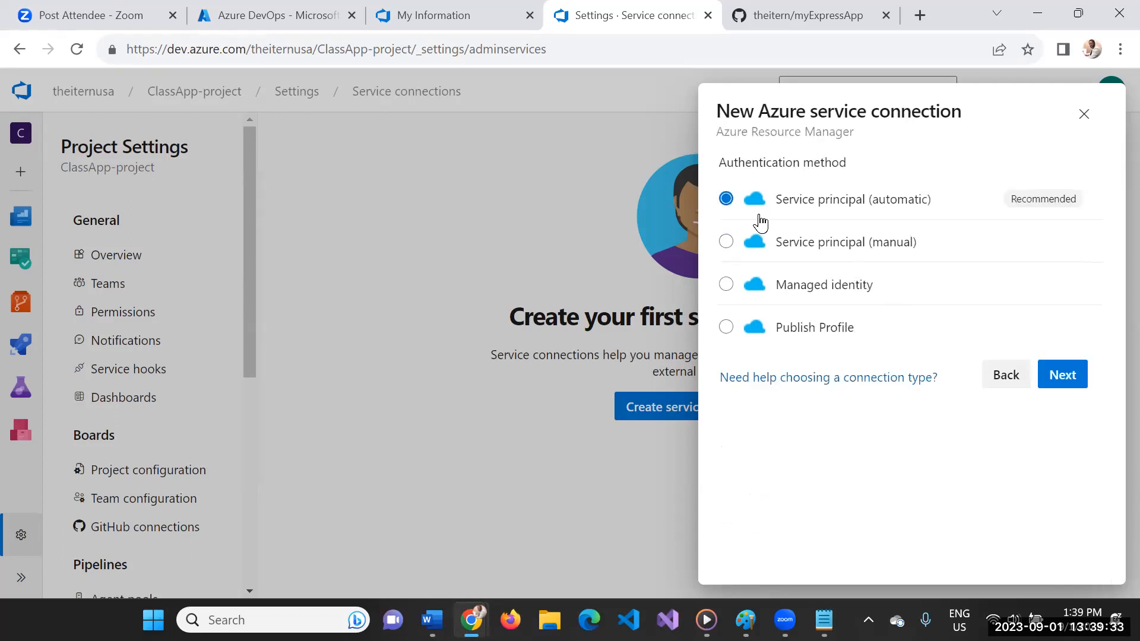
pyautogui.moveTo(807, 209)
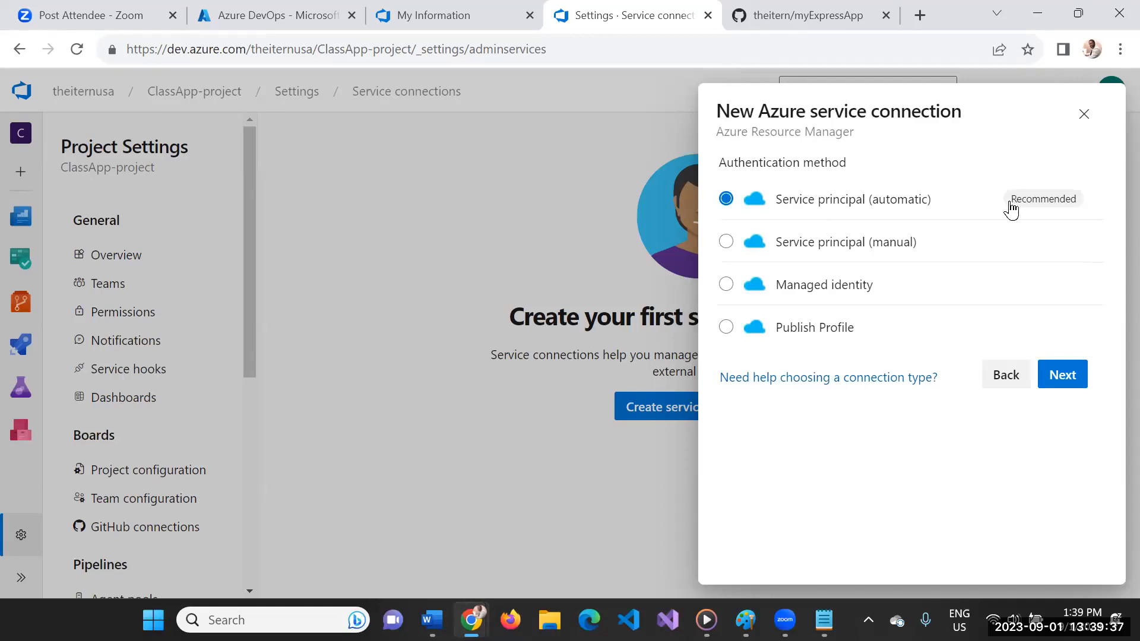
pyautogui.moveTo(910, 253)
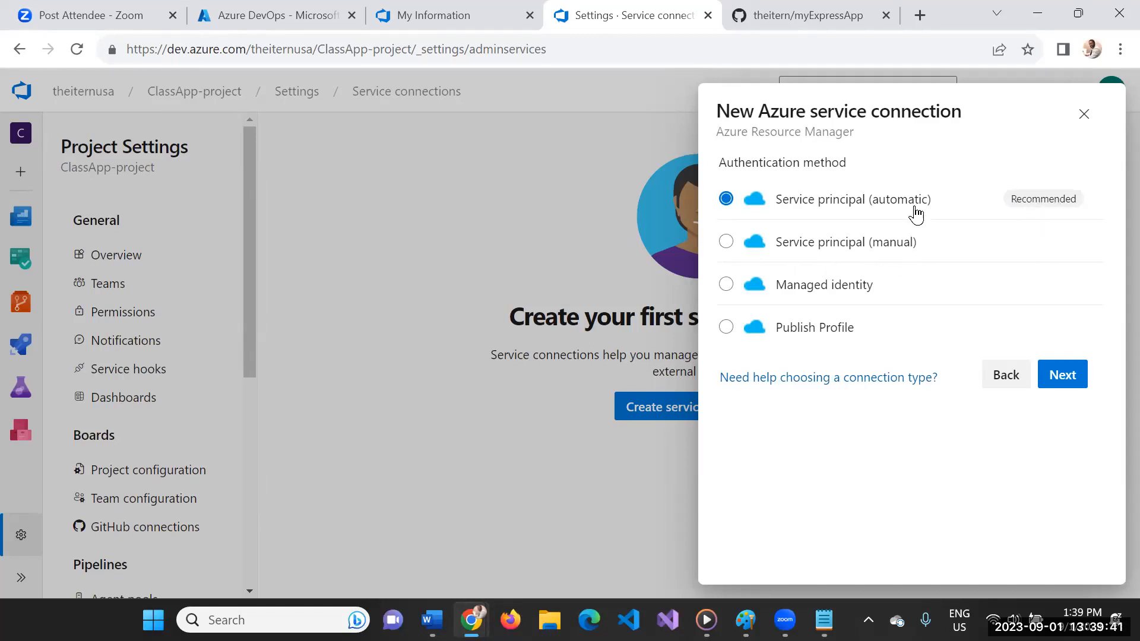
pyautogui.click(1063, 374)
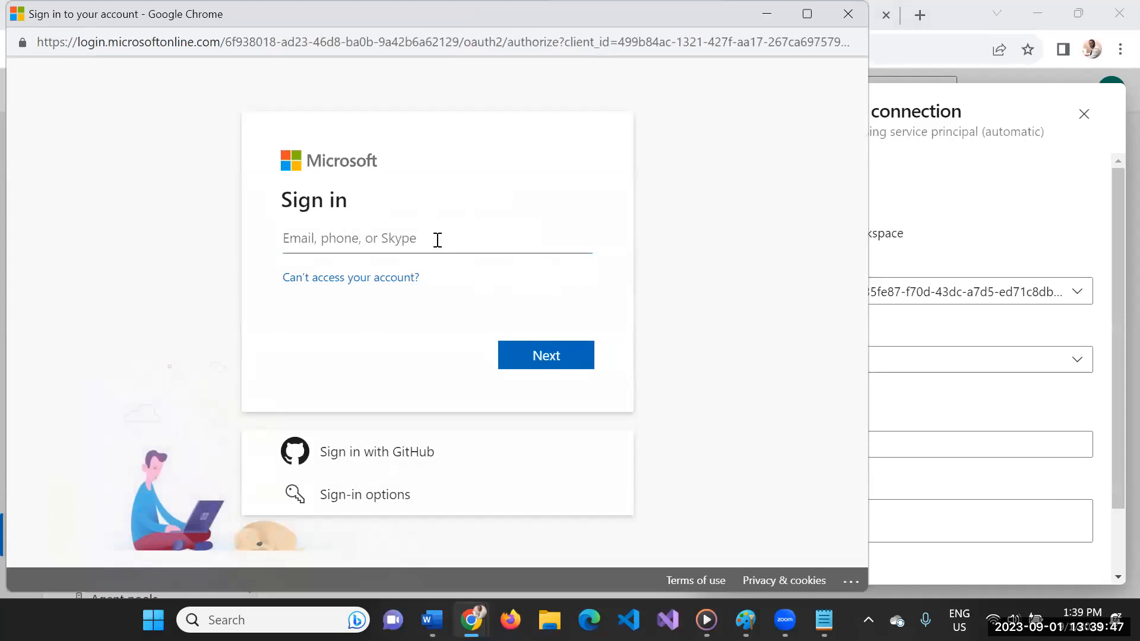
pyautogui.click(437, 239)
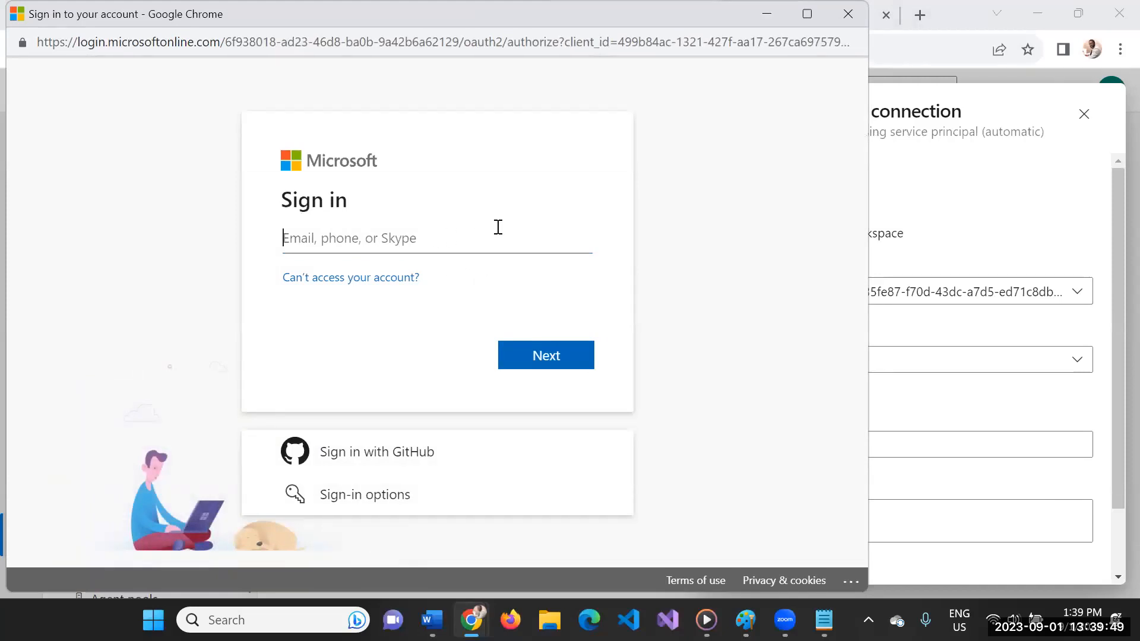
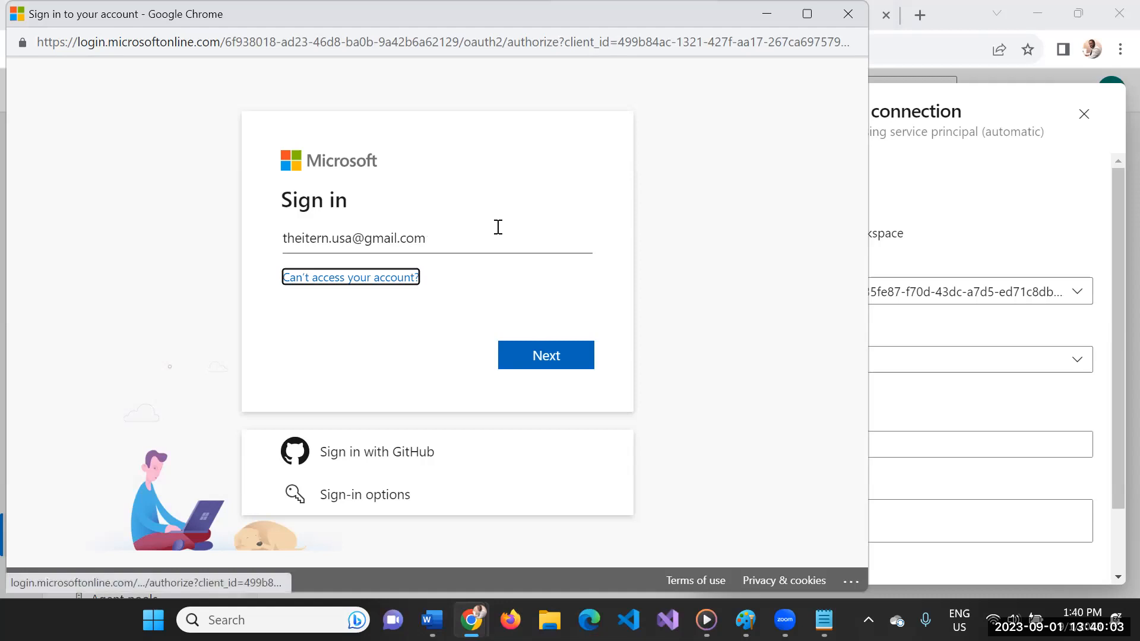
pyautogui.click(547, 355)
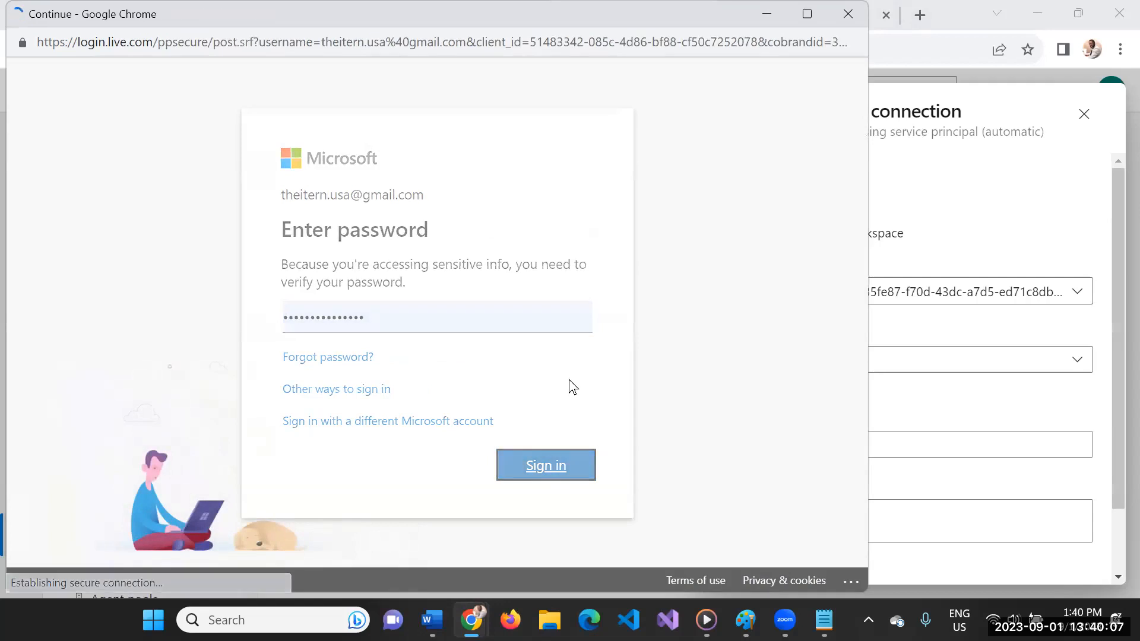
pyautogui.click(547, 465)
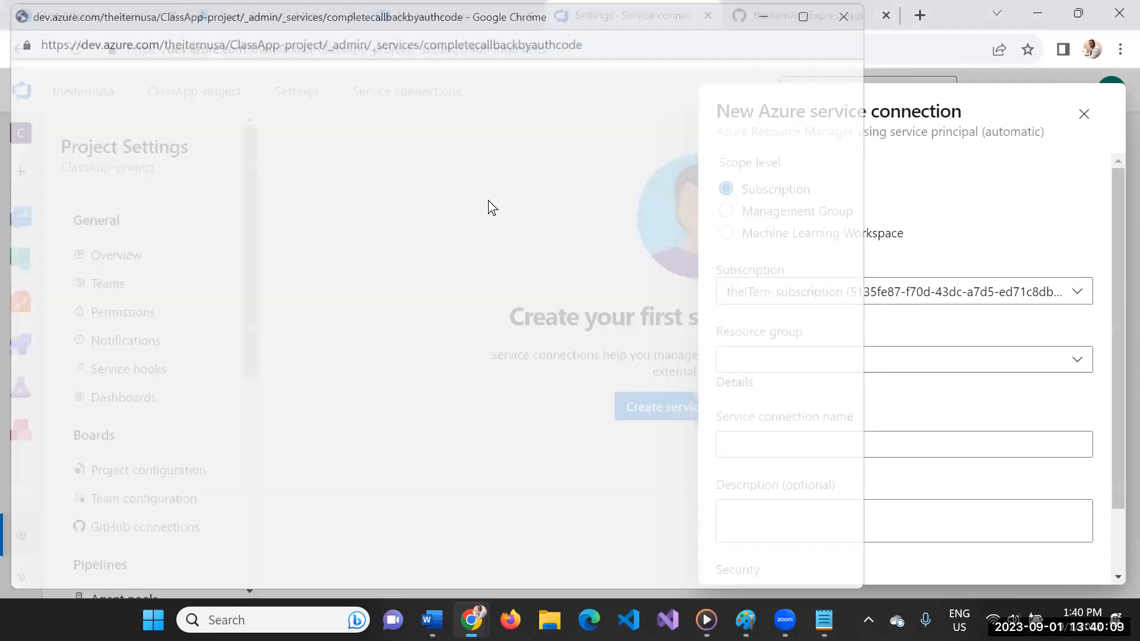